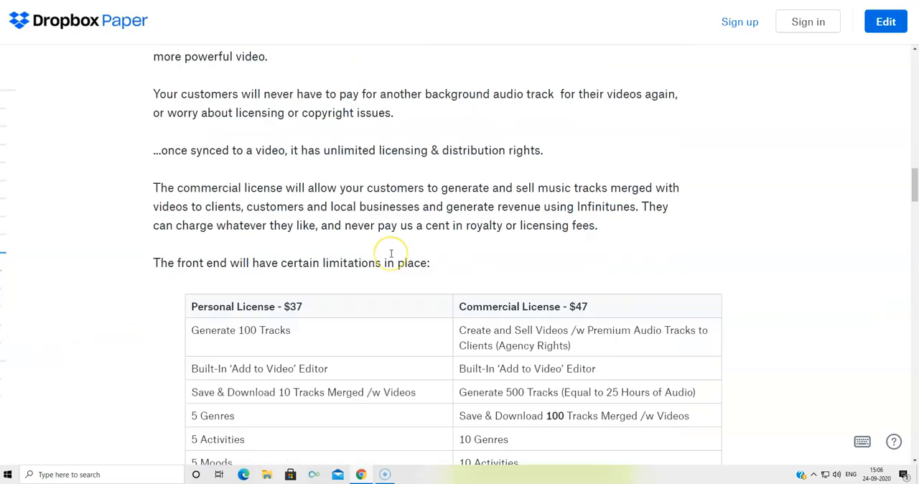
# Scroll past the Dropbox Paper license and OTO pricing tables to the bonus page.
pyautogui.scroll(-3)
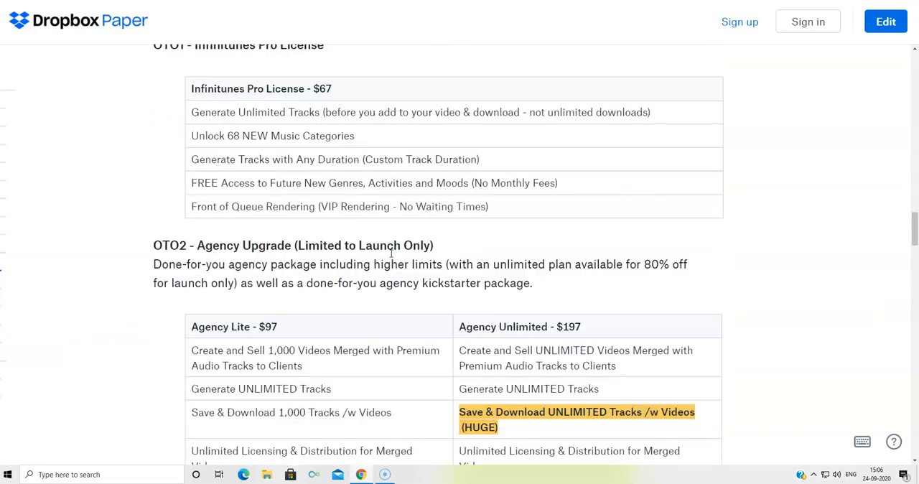
pyautogui.scroll(-3)
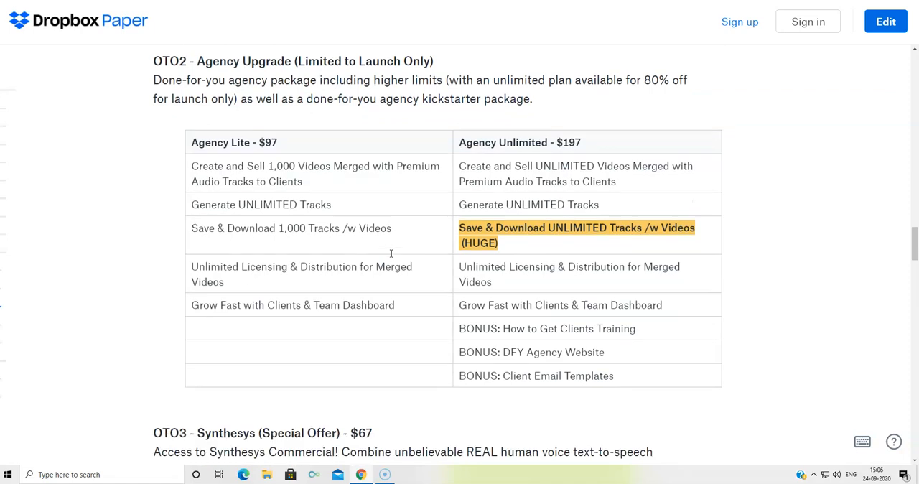
pyautogui.scroll(-3)
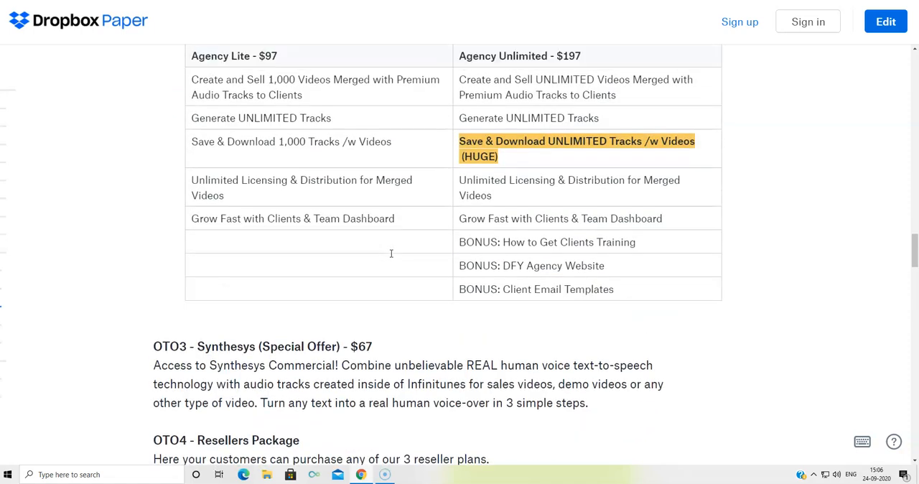
pyautogui.scroll(3)
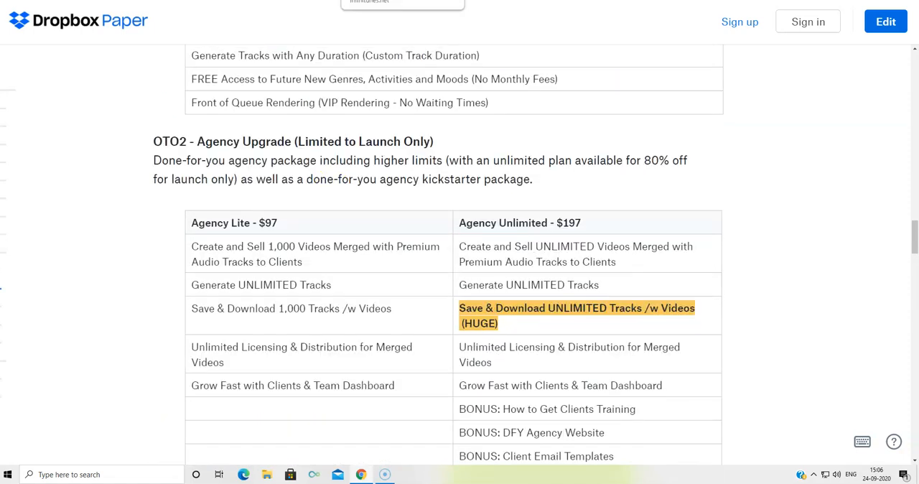
pyautogui.scroll(-3)
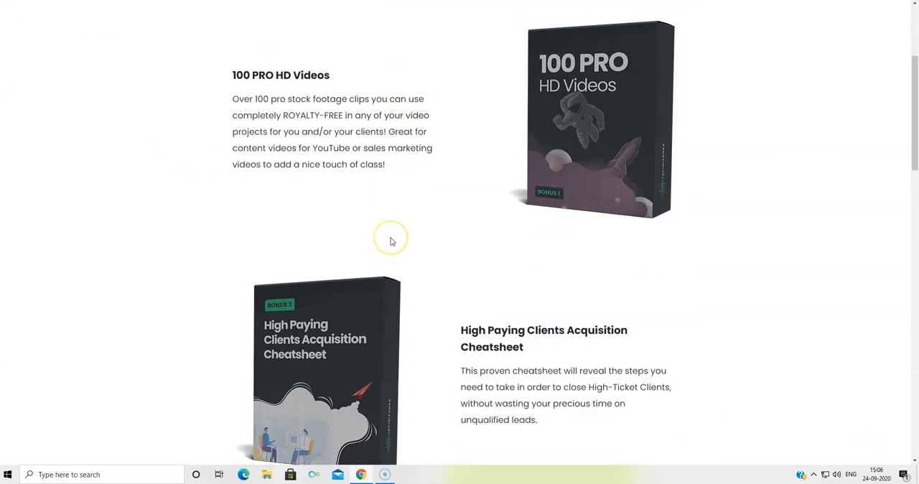
# Scroll through the bonuses, including 150+ marketing tools, then back to the headline and promo video.
pyautogui.scroll(-3)
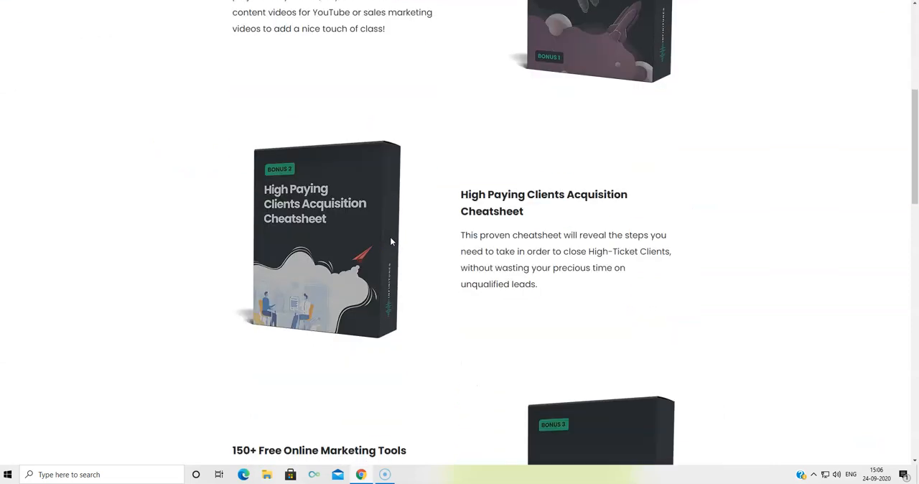
pyautogui.scroll(-3)
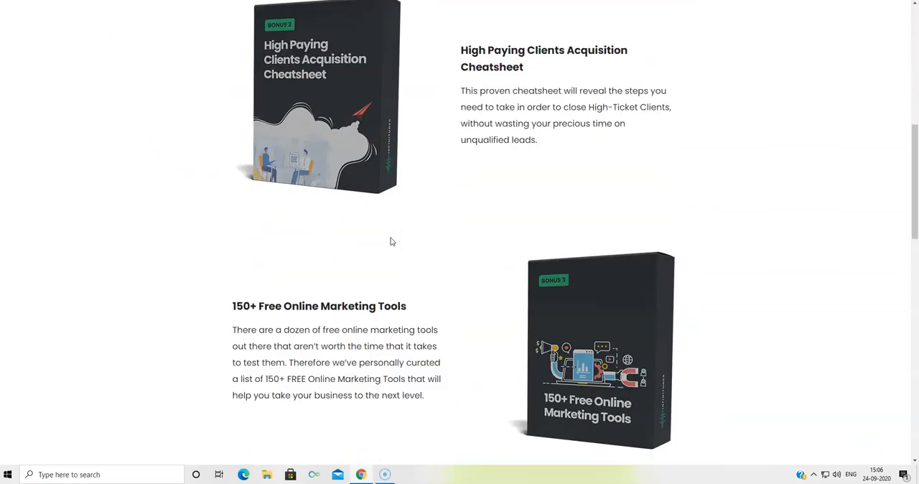
pyautogui.scroll(3)
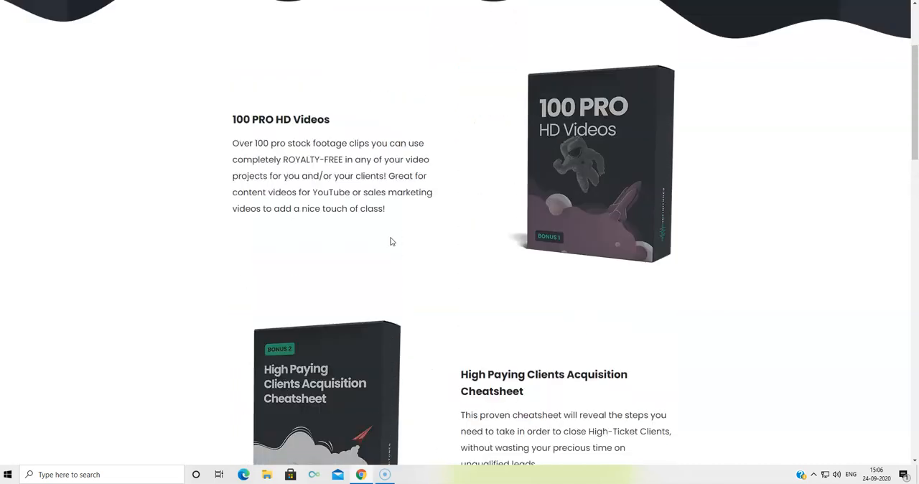
pyautogui.scroll(-3)
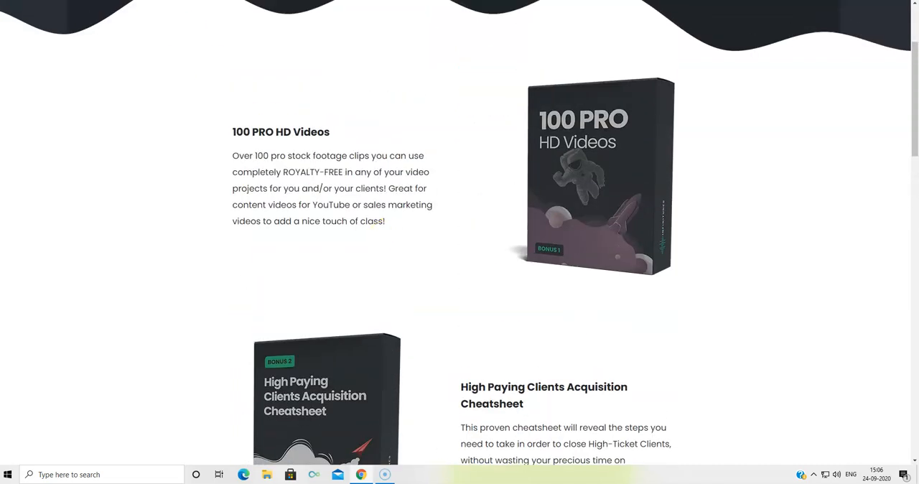
pyautogui.scroll(3)
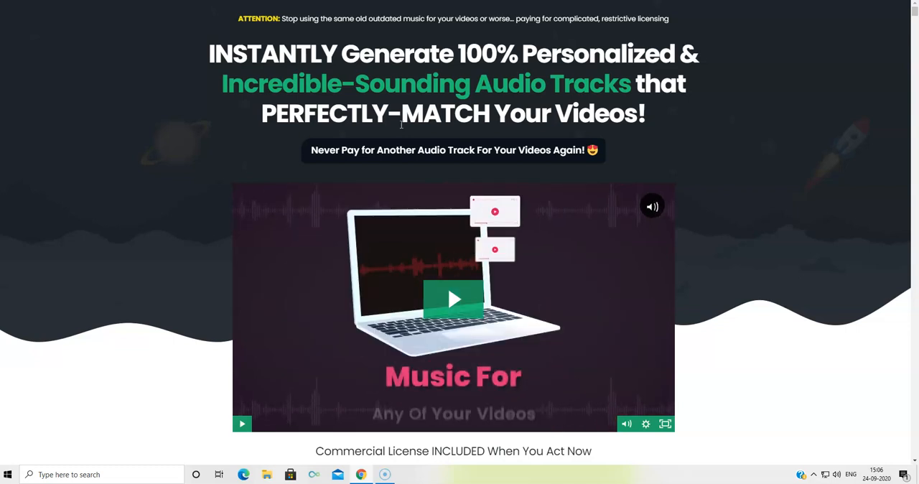
# Play the embedded promo video showing the Ambient/Atmosphere sample over beach footage.
pyautogui.click(453, 298)
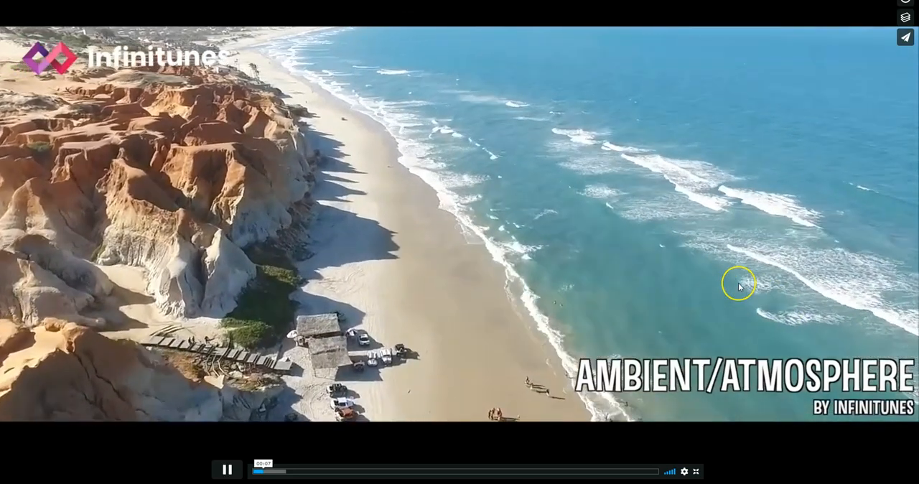
pyautogui.moveTo(625, 336)
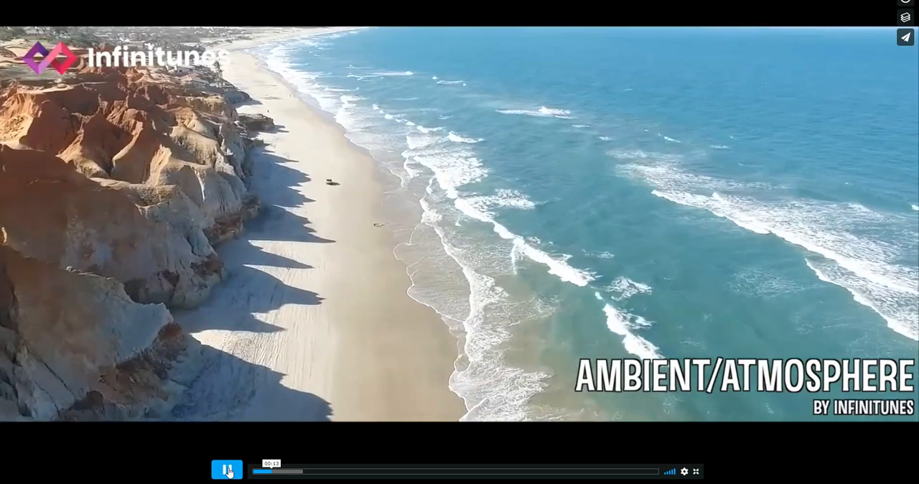
# Pause the Ambient/Atmosphere sample video near its beginning.
pyautogui.click(226, 472)
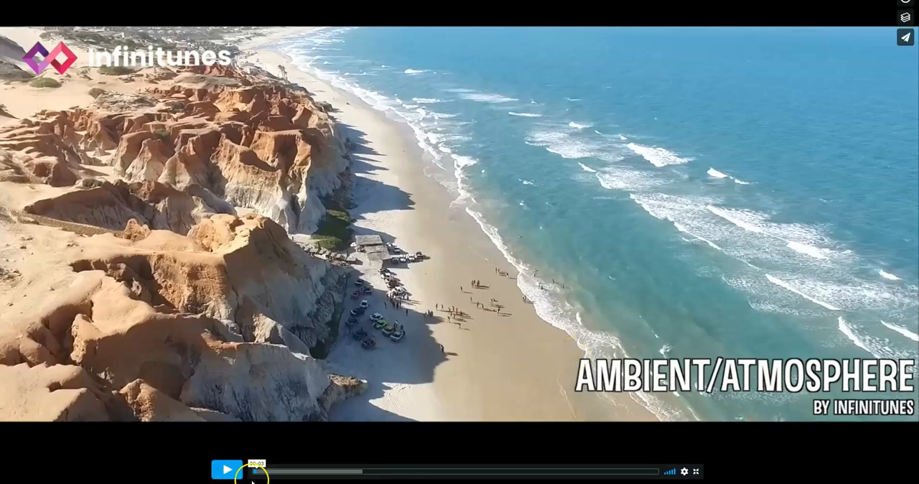
pyautogui.moveTo(256, 471); pyautogui.dragTo(295, 472)
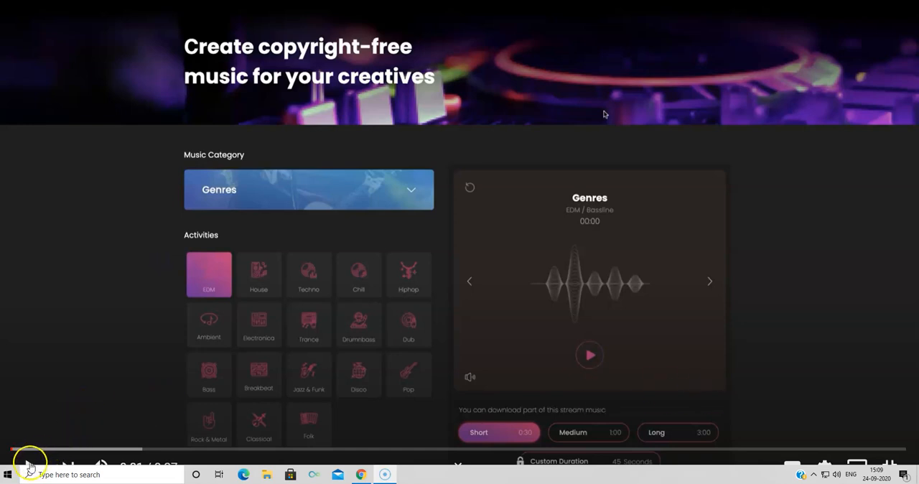
# Start the generator walkthrough video covering the Genres category and EDM activity.
pyautogui.click(29, 467)
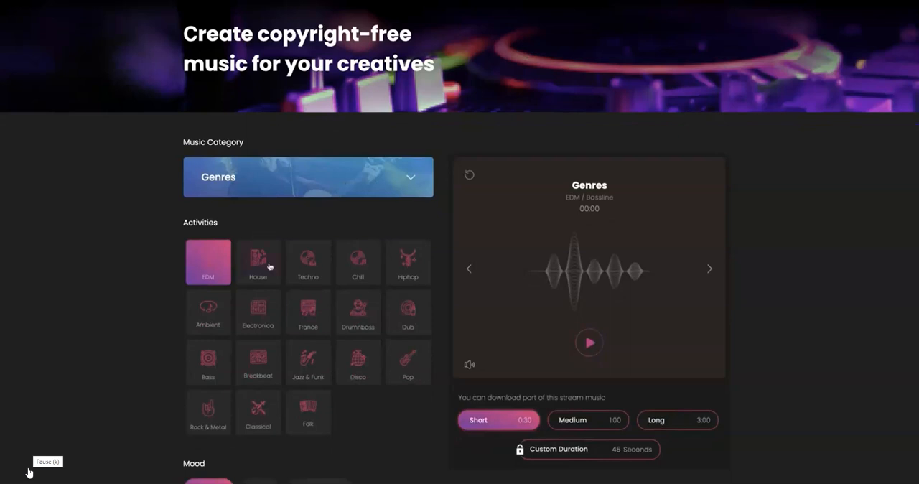
pyautogui.click(307, 177)
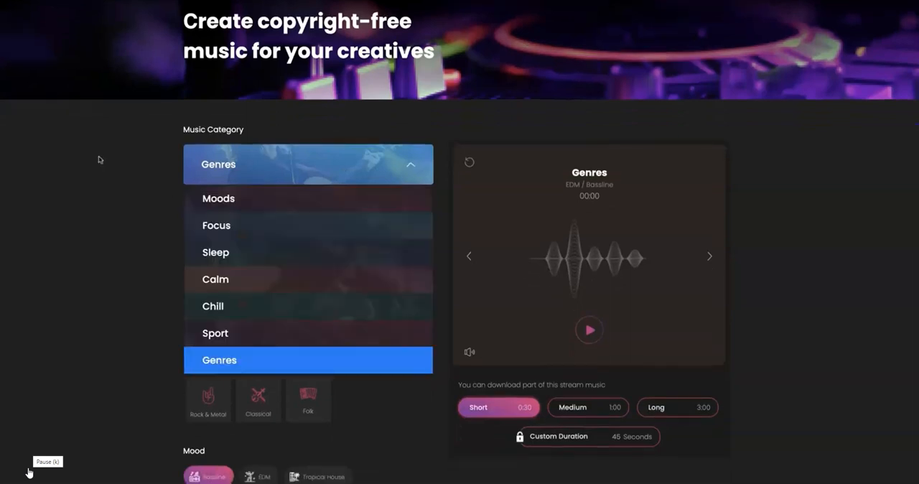
pyautogui.click(307, 164)
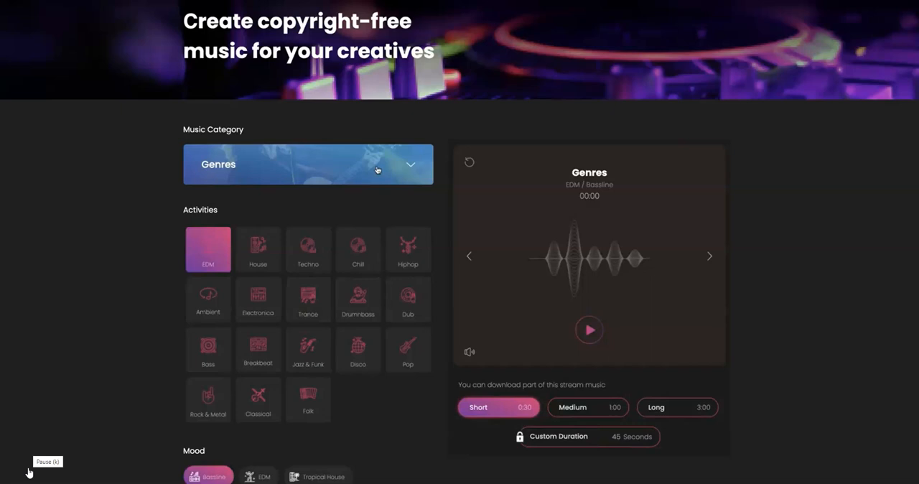
pyautogui.scroll(3)
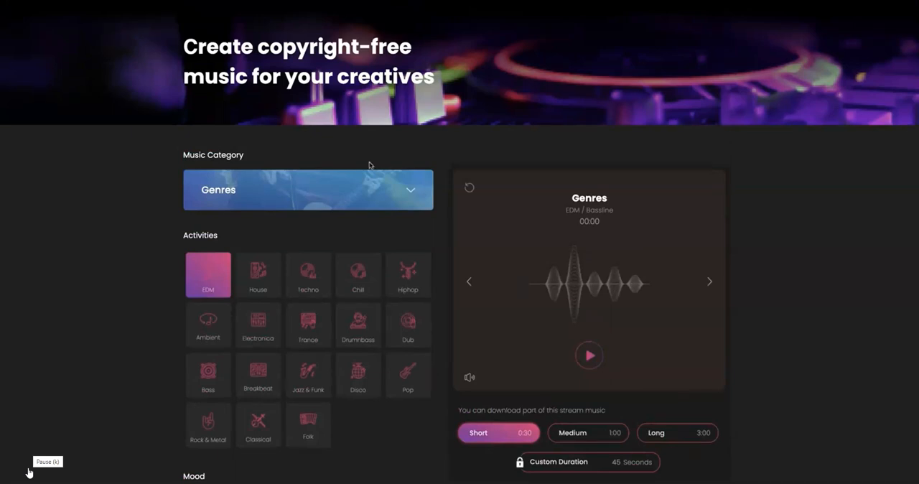
pyautogui.scroll(-3)
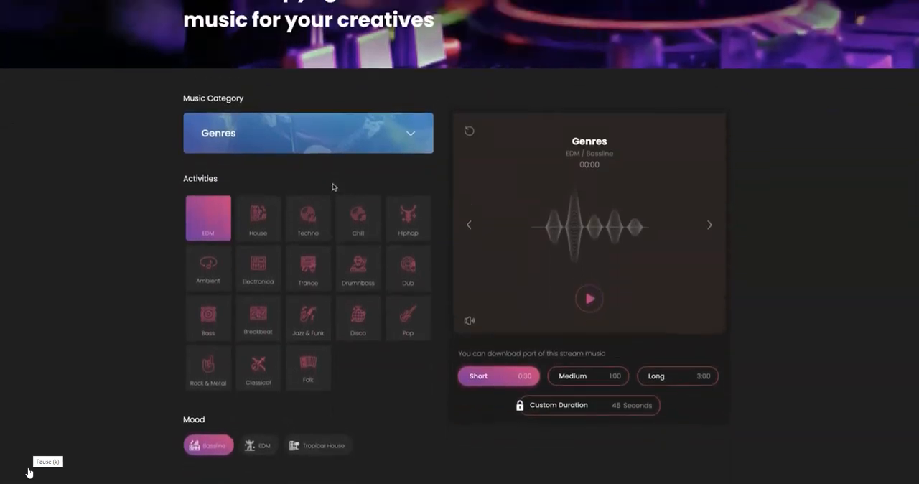
pyautogui.scroll(-3)
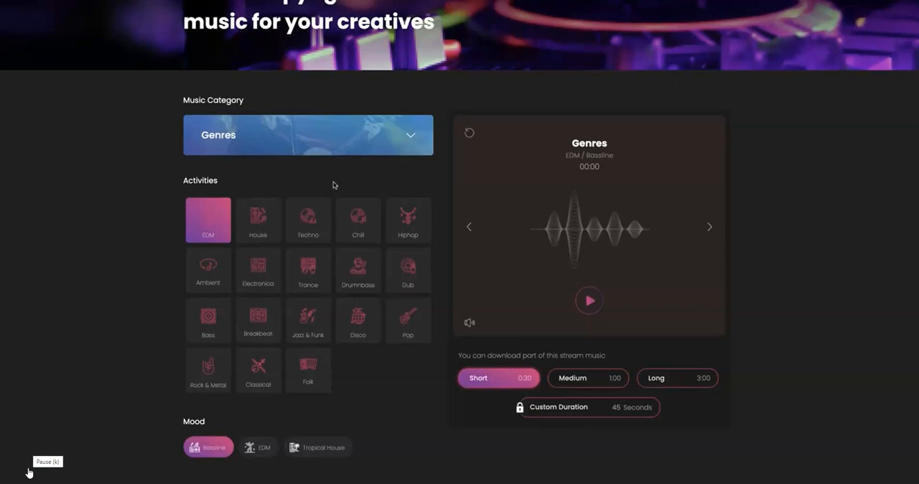
pyautogui.scroll(3)
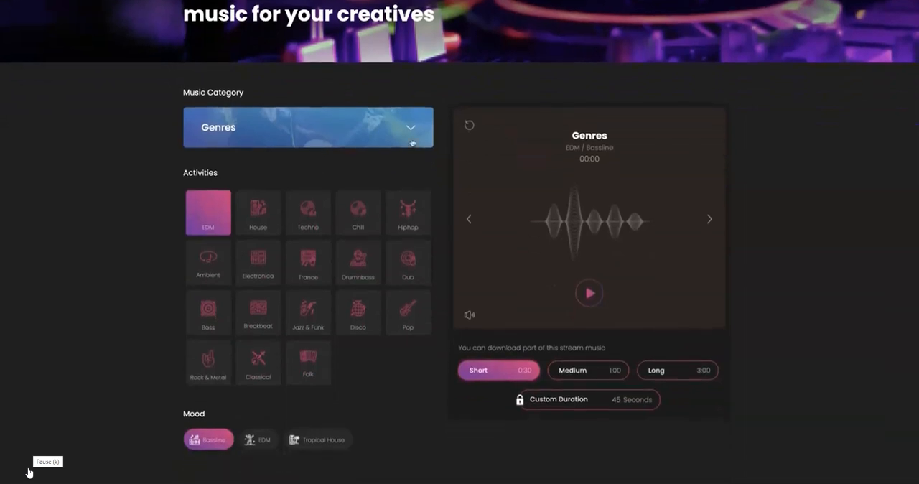
pyautogui.moveTo(383, 153)
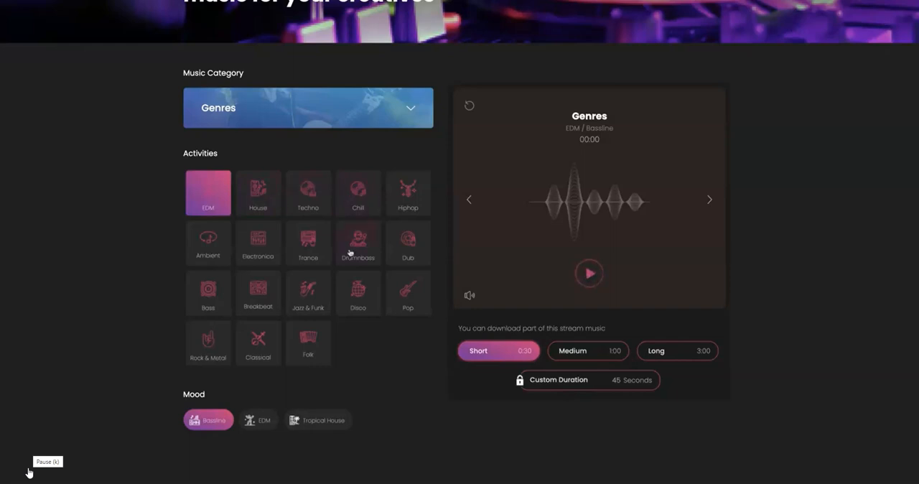
pyautogui.moveTo(288, 224)
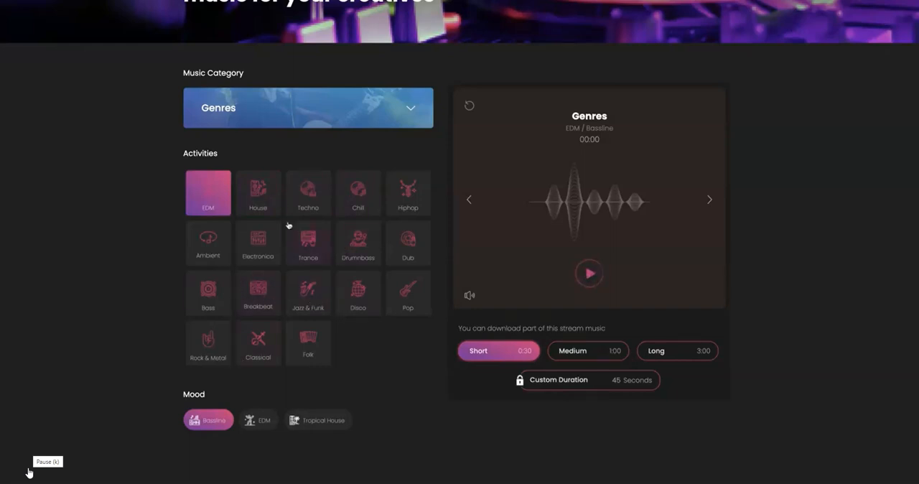
pyautogui.click(307, 107)
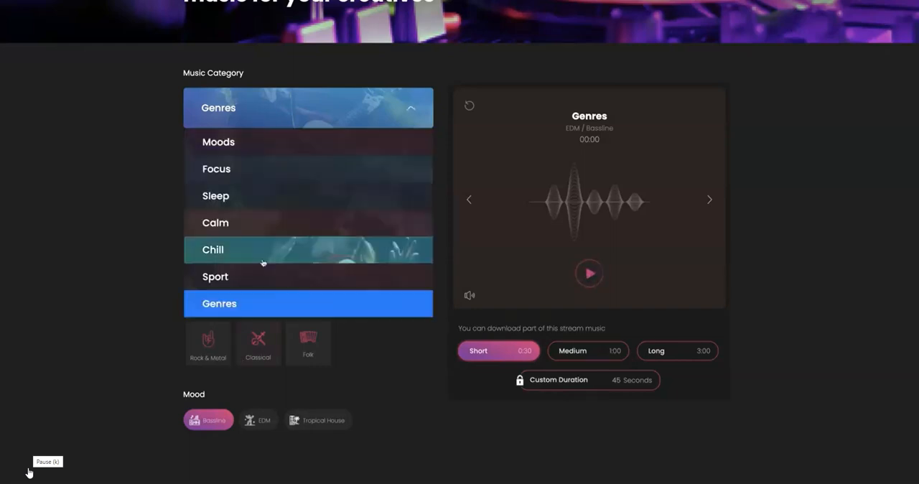
pyautogui.click(307, 107)
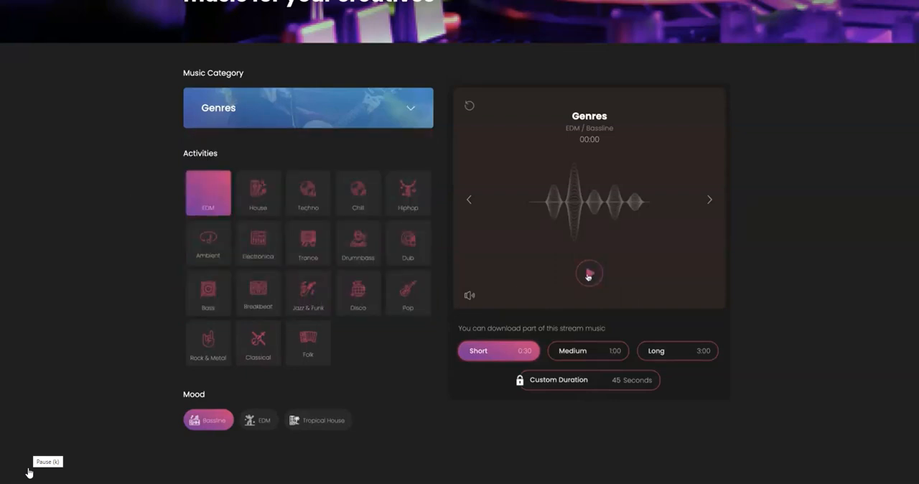
pyautogui.scroll(3)
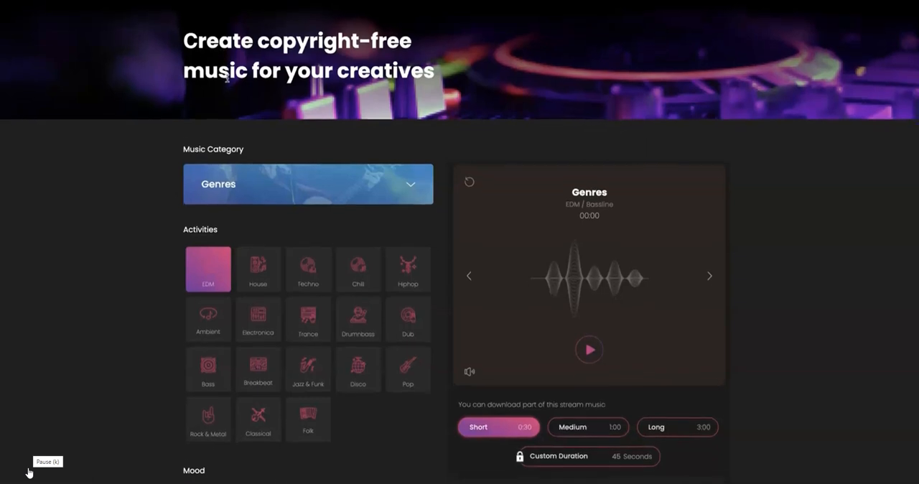
pyautogui.scroll(-3)
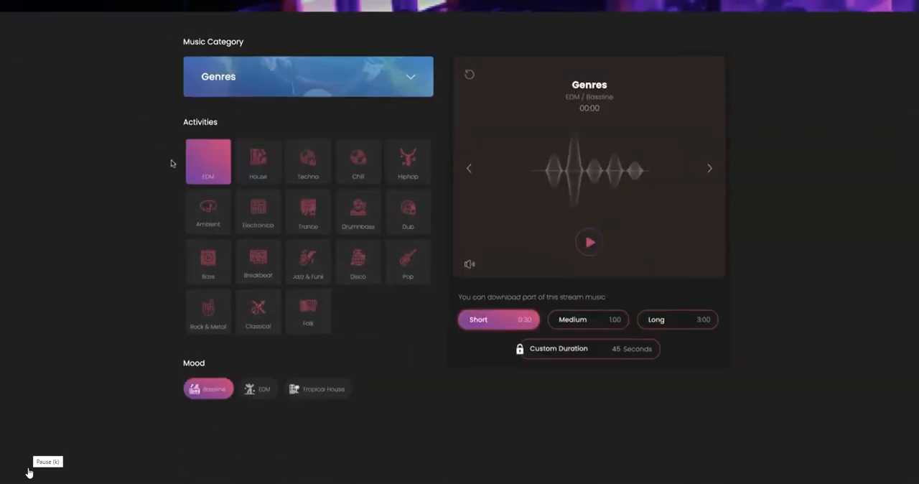
pyautogui.scroll(3)
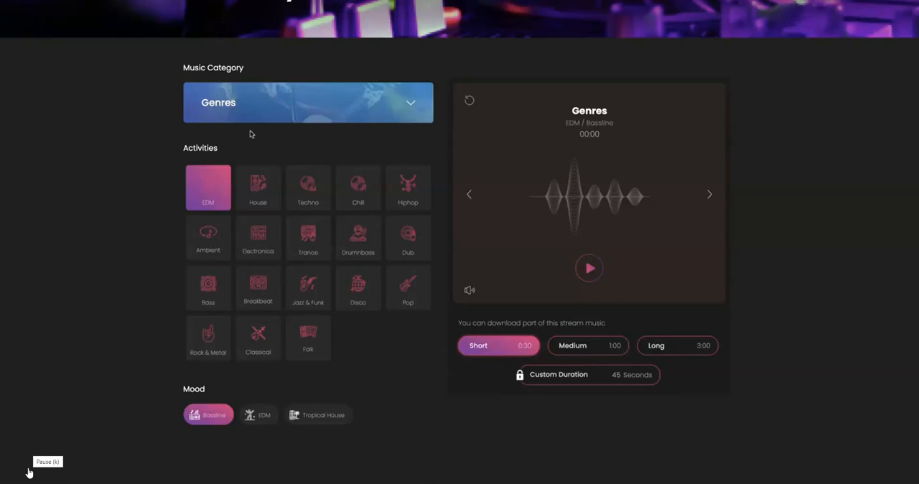
pyautogui.moveTo(264, 125)
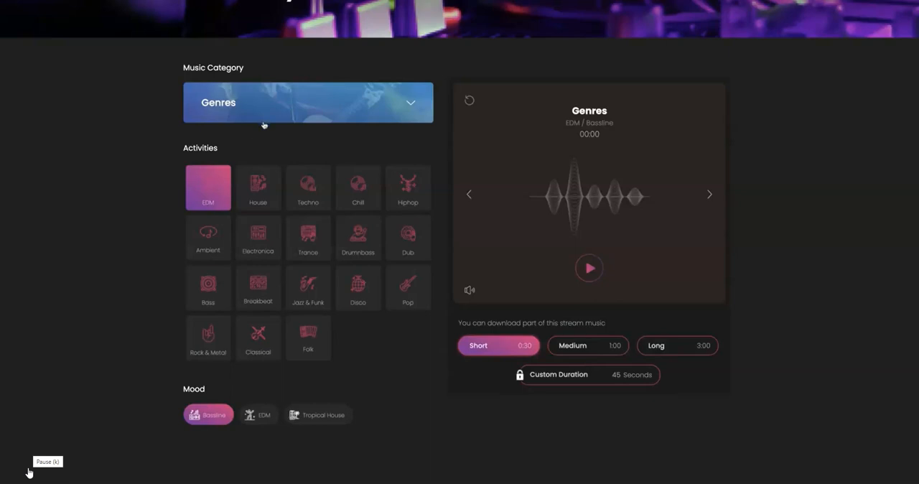
# Keep Genres as the category and try Ambient, Trance, Dub, Rock & Metal, Breakbeat and Bass.
pyautogui.click(307, 102)
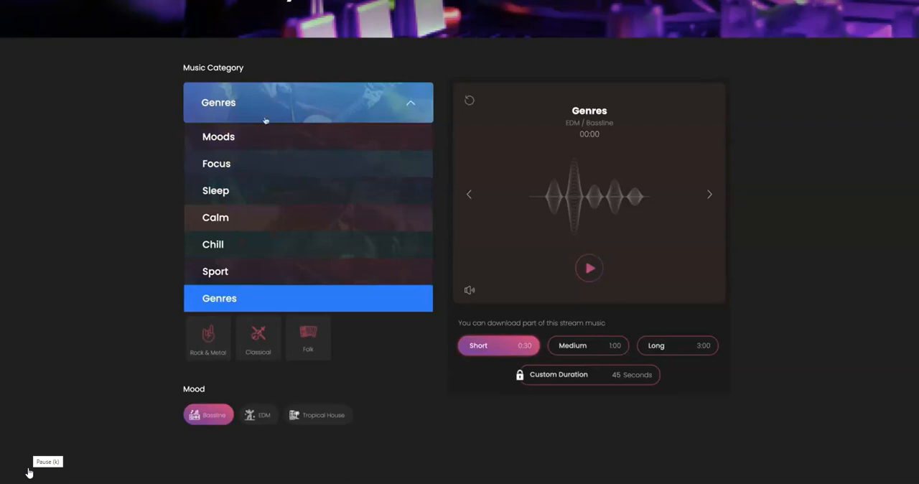
pyautogui.click(308, 102)
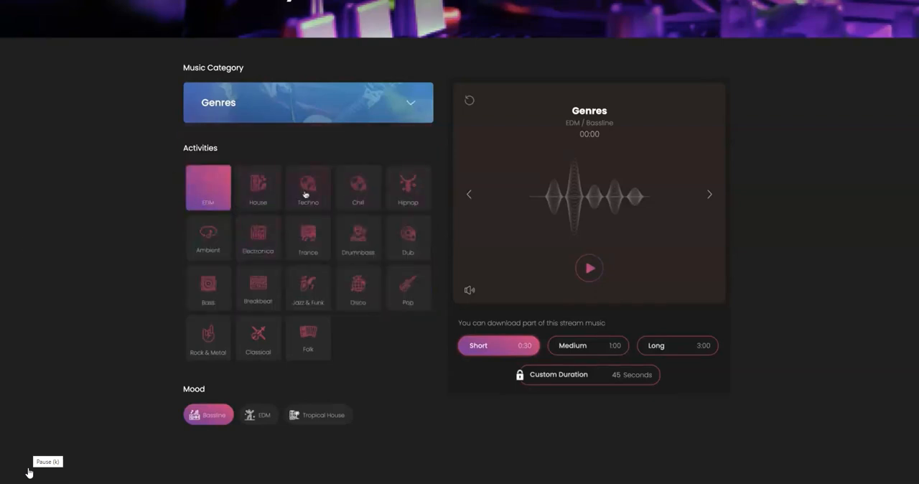
pyautogui.click(208, 238)
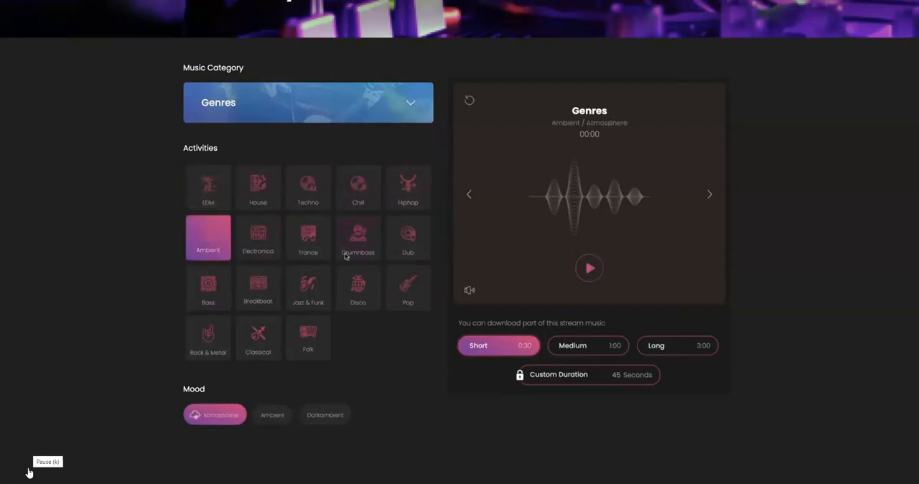
pyautogui.click(307, 238)
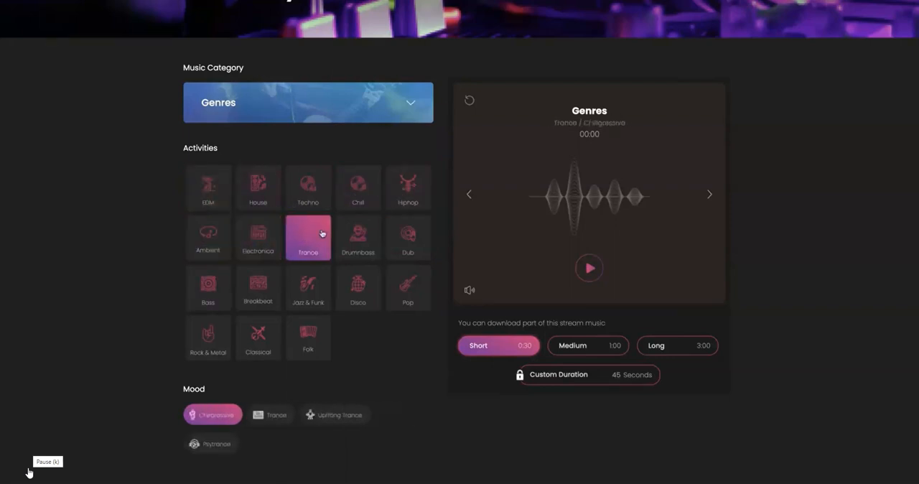
pyautogui.click(408, 238)
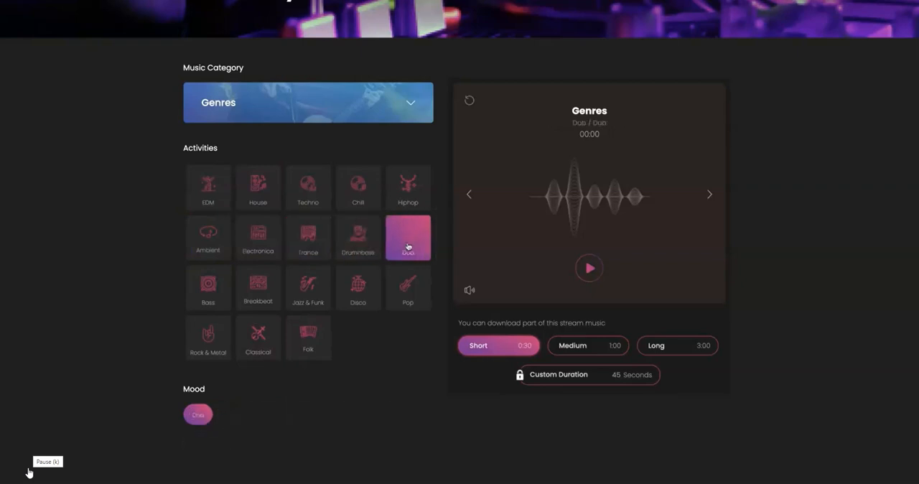
pyautogui.click(208, 337)
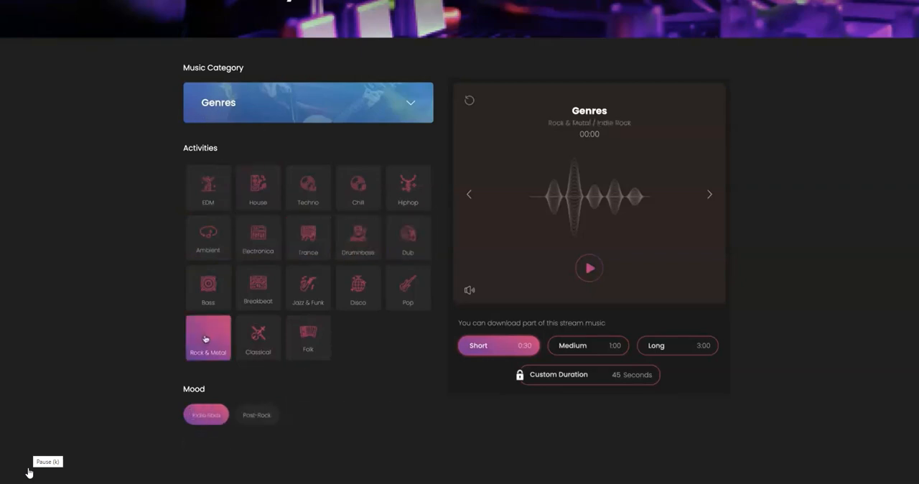
pyautogui.click(258, 288)
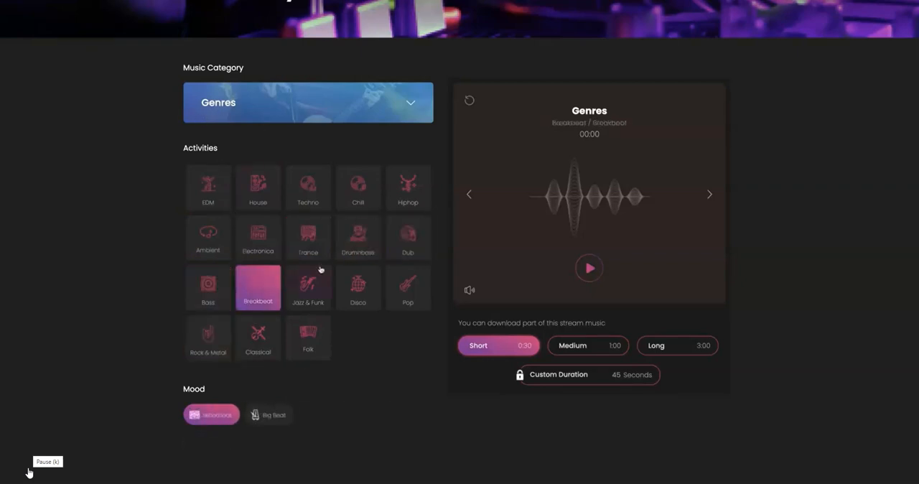
pyautogui.click(208, 288)
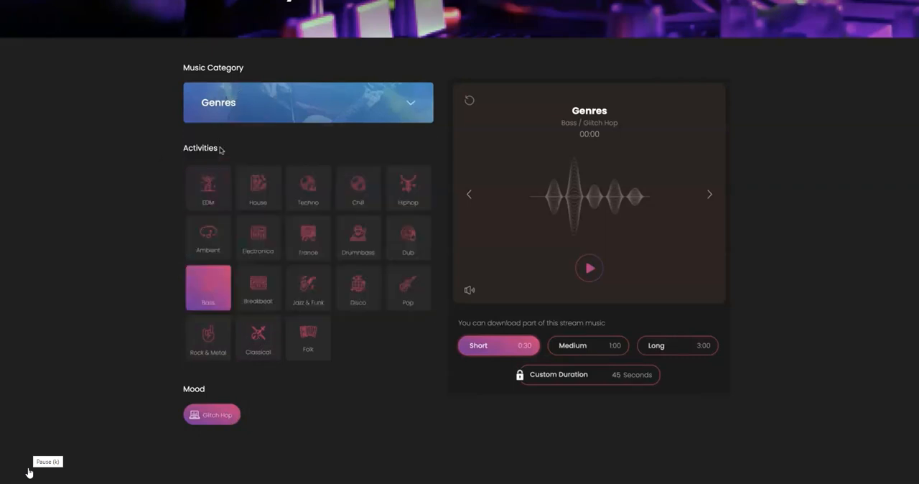
pyautogui.moveTo(331, 273)
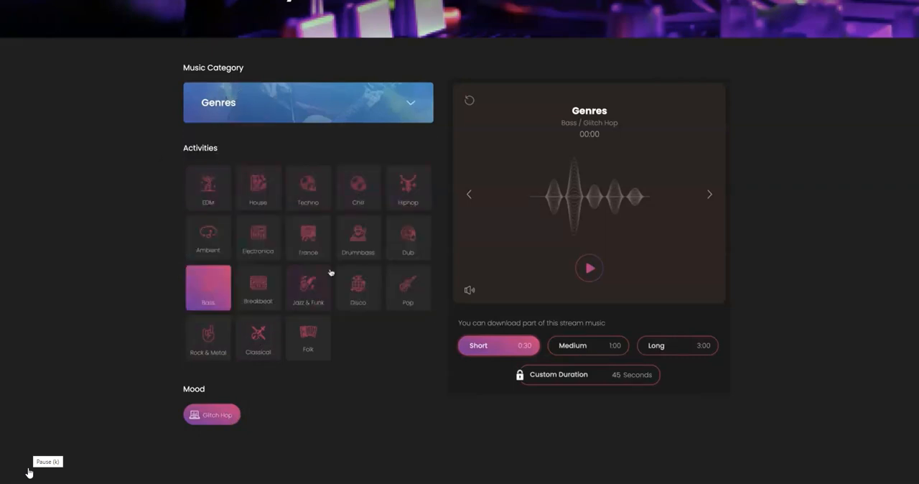
pyautogui.moveTo(279, 314)
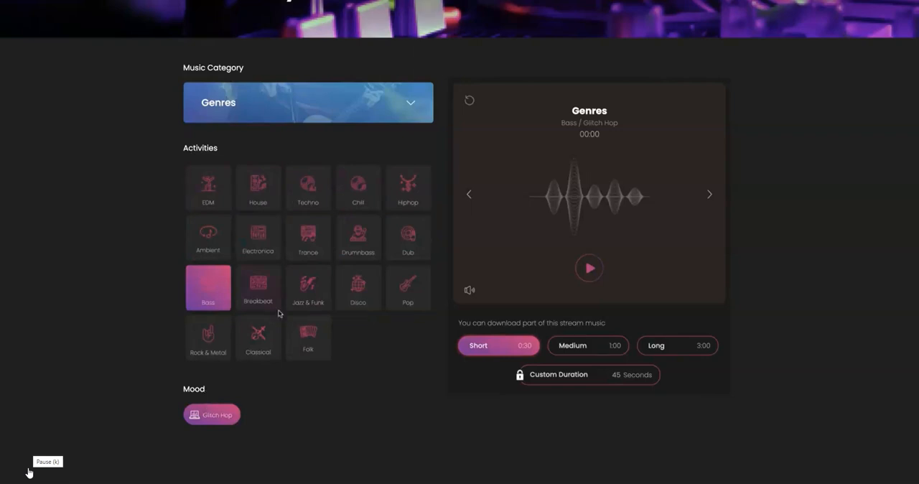
# Settle on Chill with Downtempo mood after Drumnbass and Techno, keeping the Short 0:30 length.
pyautogui.click(358, 237)
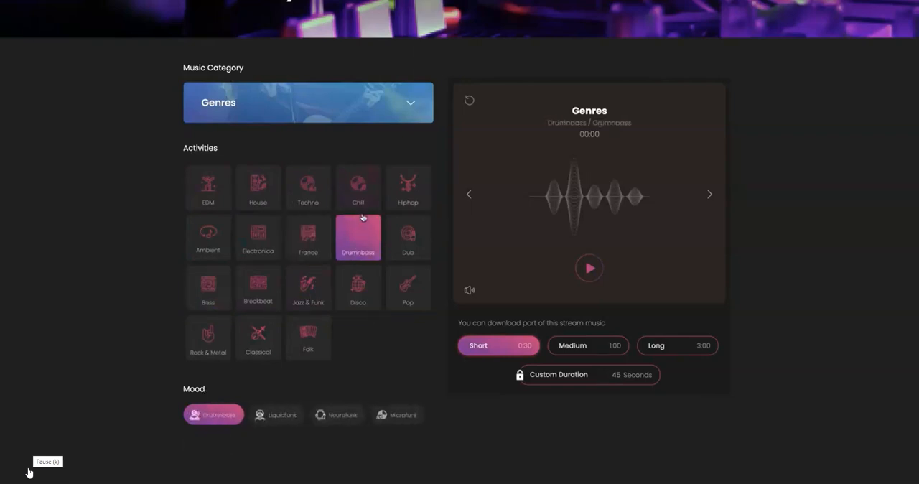
pyautogui.click(307, 188)
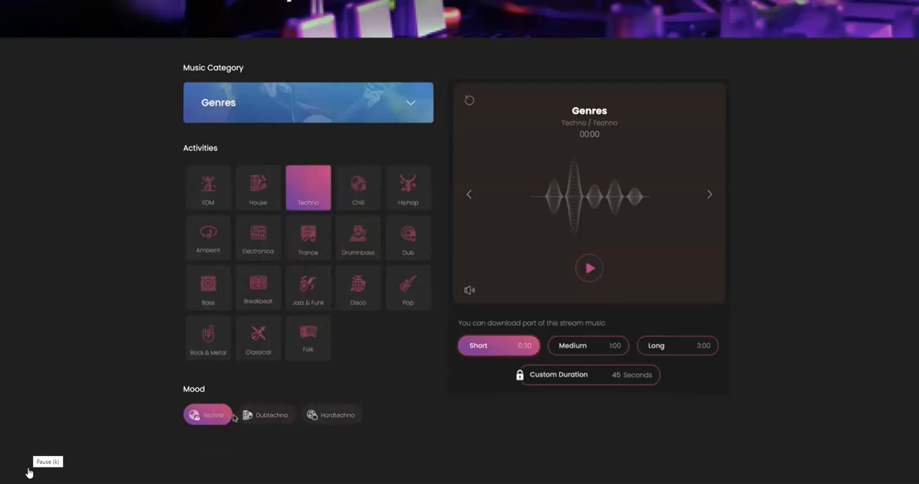
pyautogui.click(358, 188)
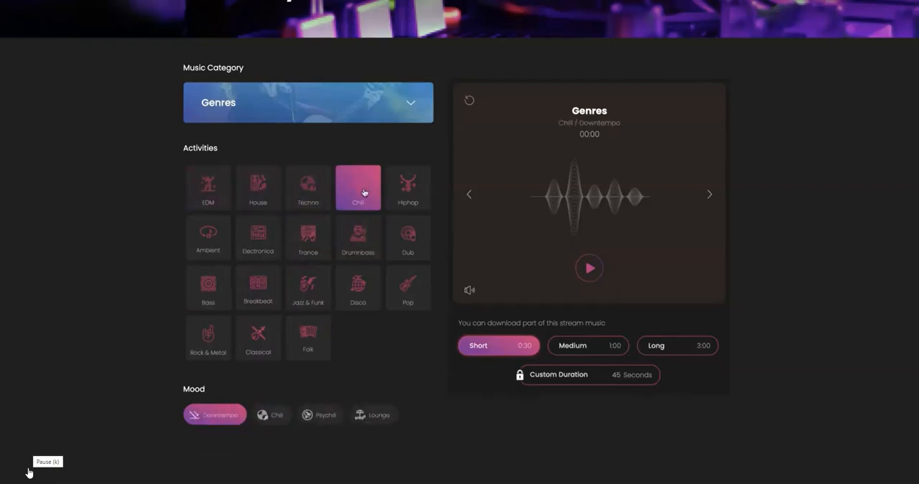
pyautogui.moveTo(365, 193)
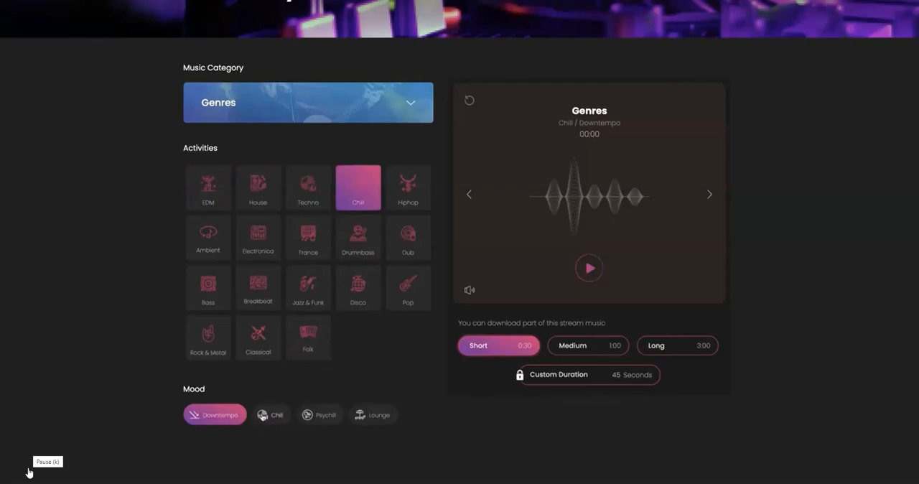
pyautogui.moveTo(345, 423)
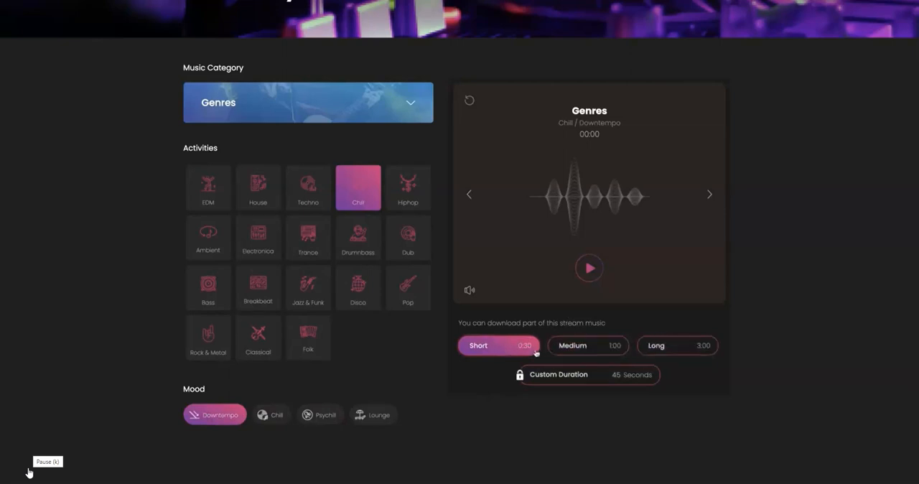
pyautogui.click(676, 345)
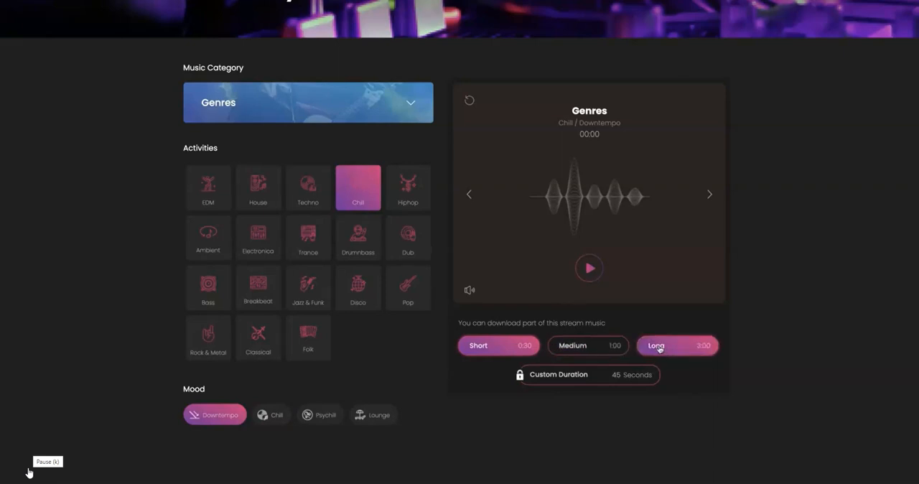
pyautogui.click(587, 345)
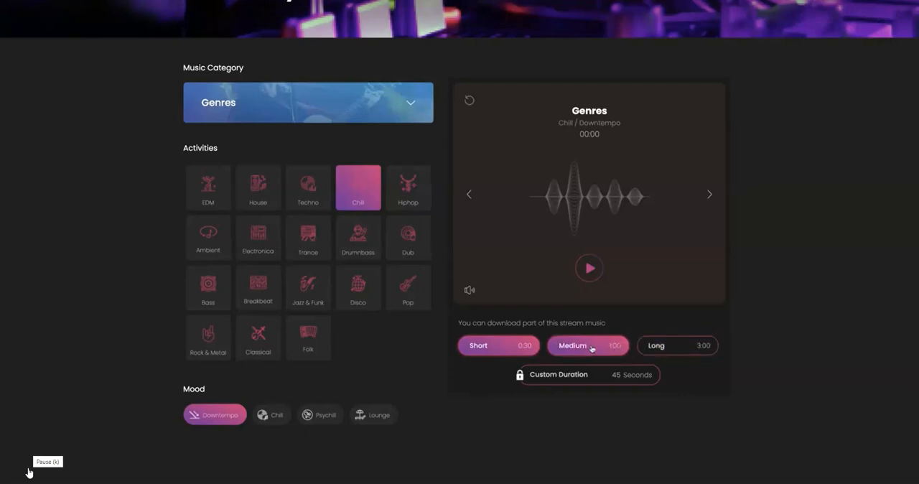
pyautogui.click(499, 345)
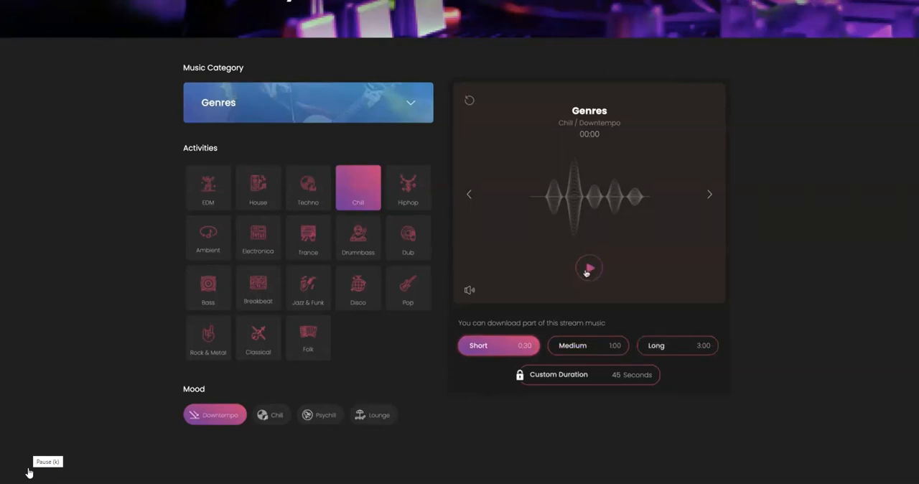
# Generate the Chill/Downtempo track, preview it to 00:09, and pause.
pyautogui.click(588, 268)
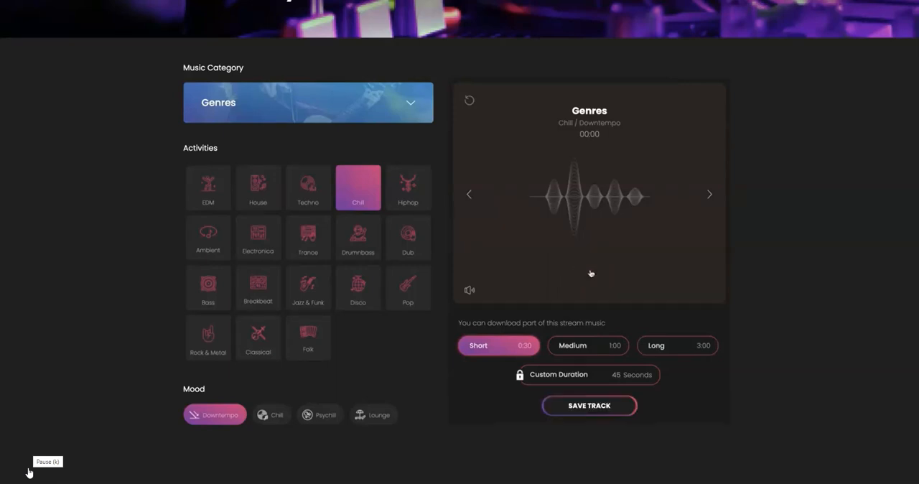
pyautogui.click(588, 267)
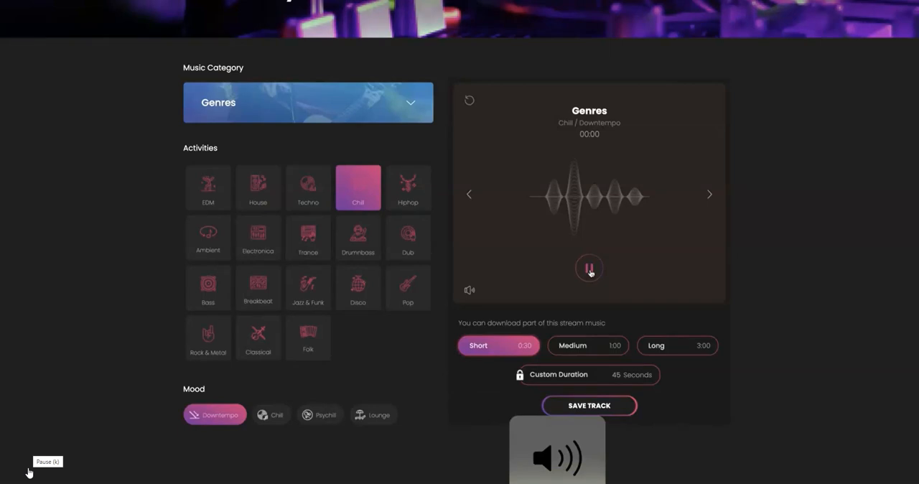
pyautogui.click(588, 268)
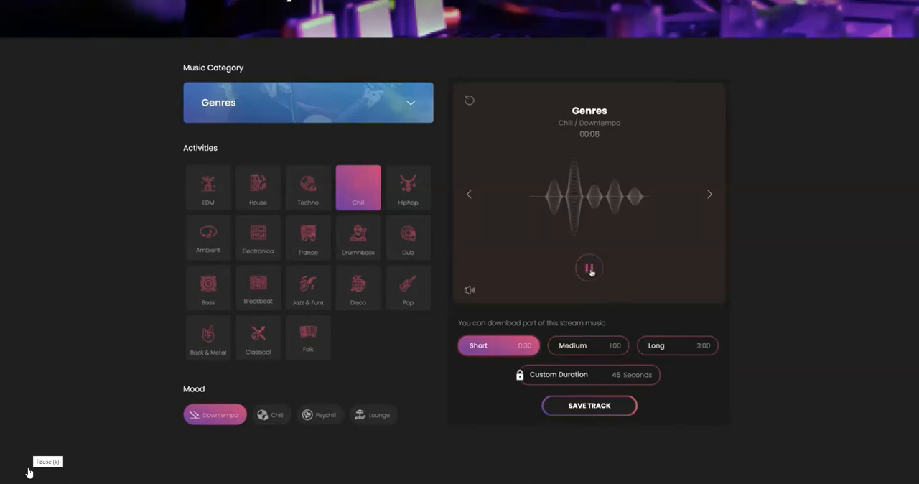
pyautogui.click(588, 268)
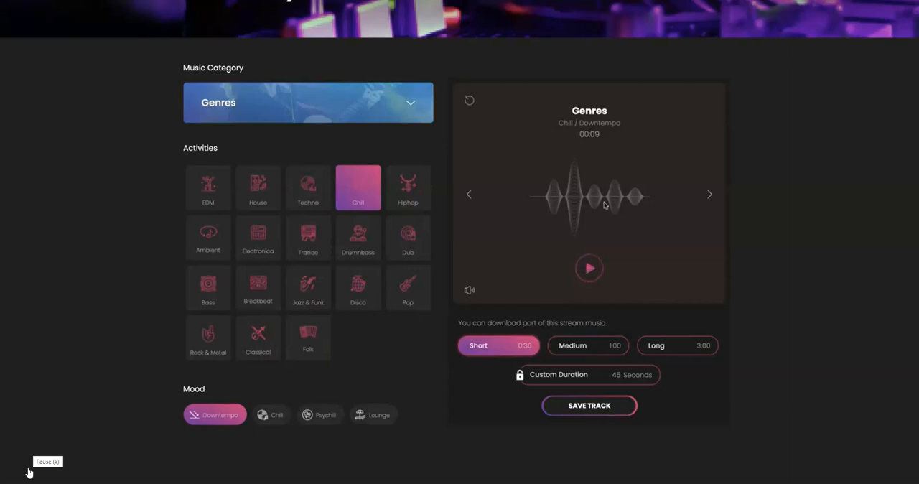
pyautogui.moveTo(585, 203)
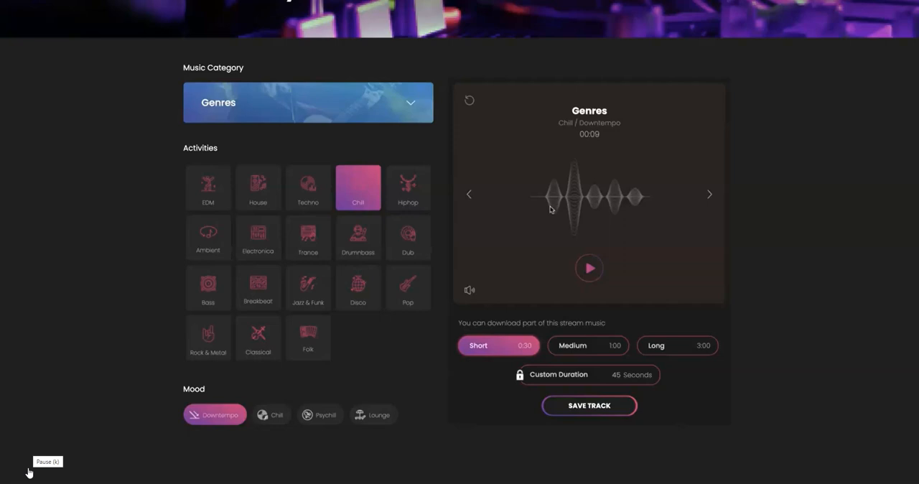
pyautogui.moveTo(338, 192)
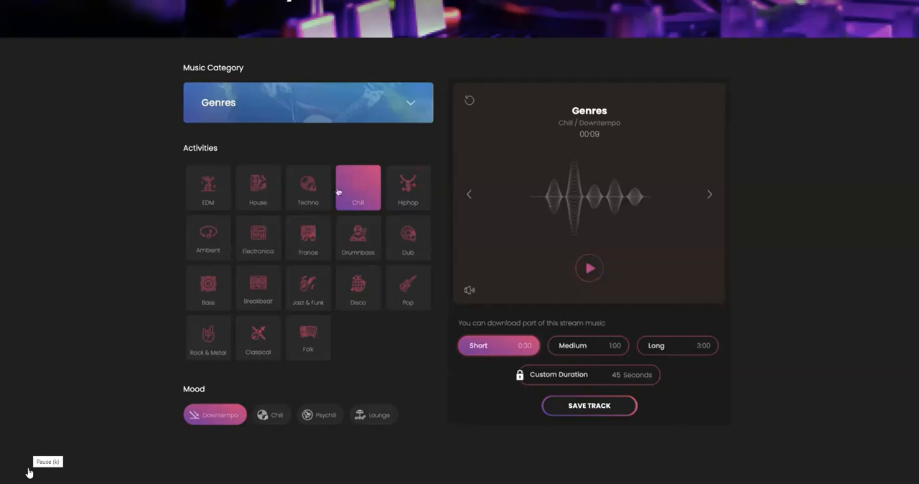
pyautogui.moveTo(379, 204)
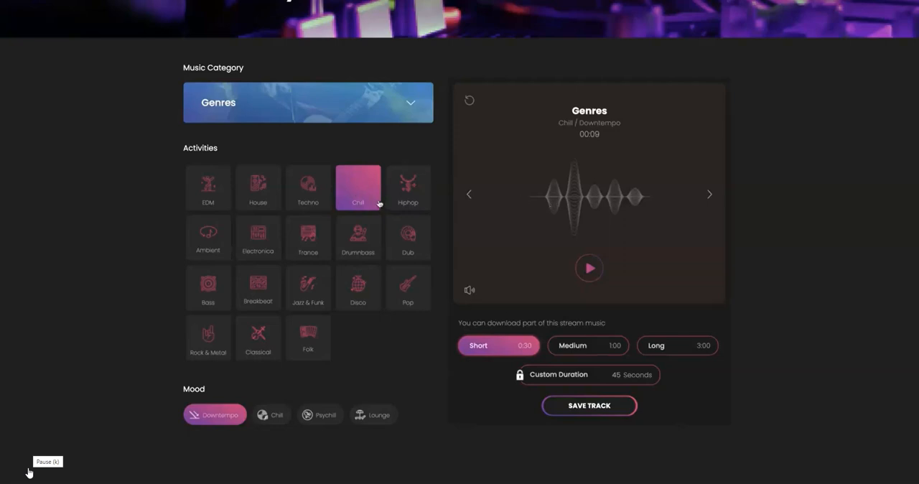
pyautogui.moveTo(374, 186)
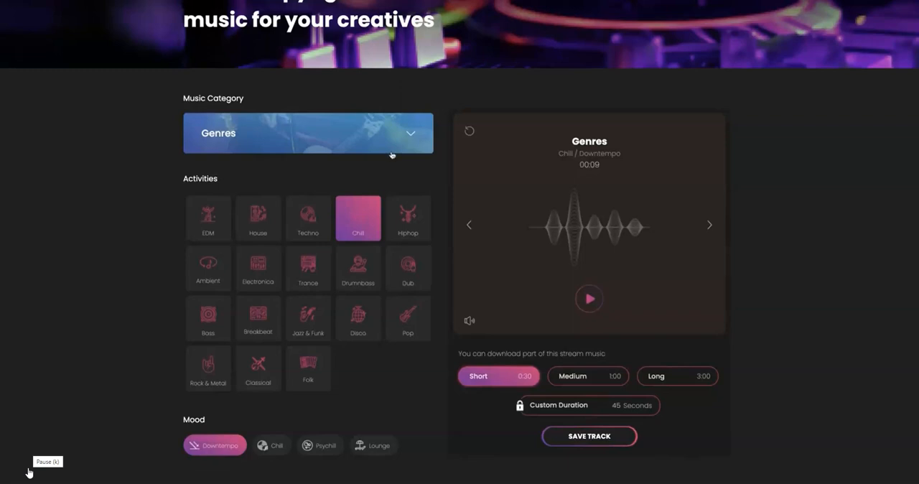
pyautogui.moveTo(398, 148)
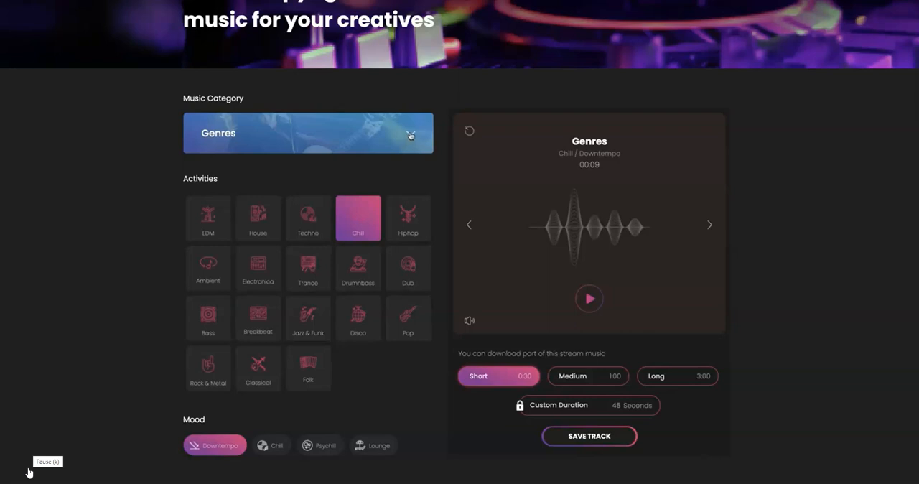
# Switch to Moods, pick Heroic at 0:30, and preview the Epic track to 00:07.
pyautogui.click(307, 132)
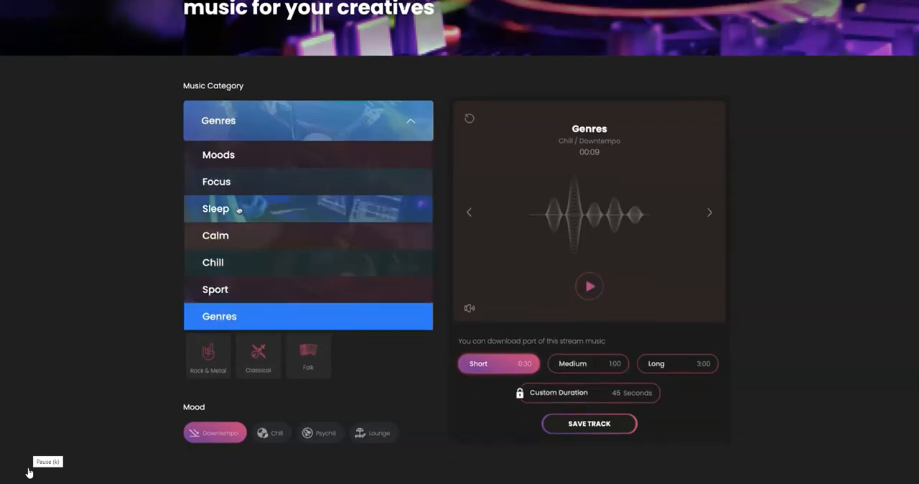
pyautogui.click(218, 154)
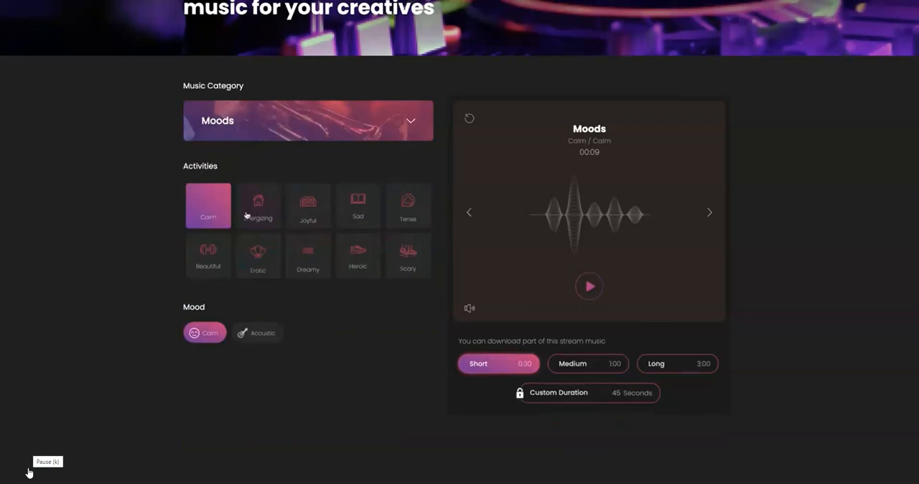
pyautogui.moveTo(420, 214)
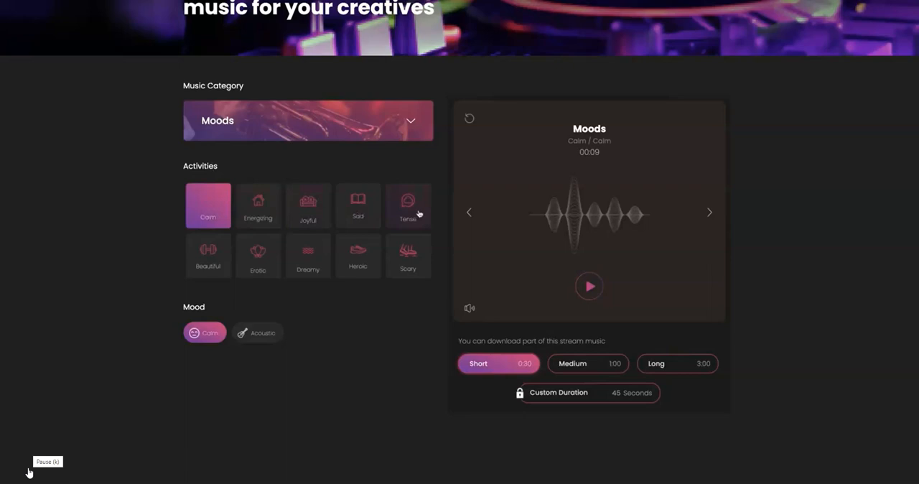
pyautogui.moveTo(385, 246)
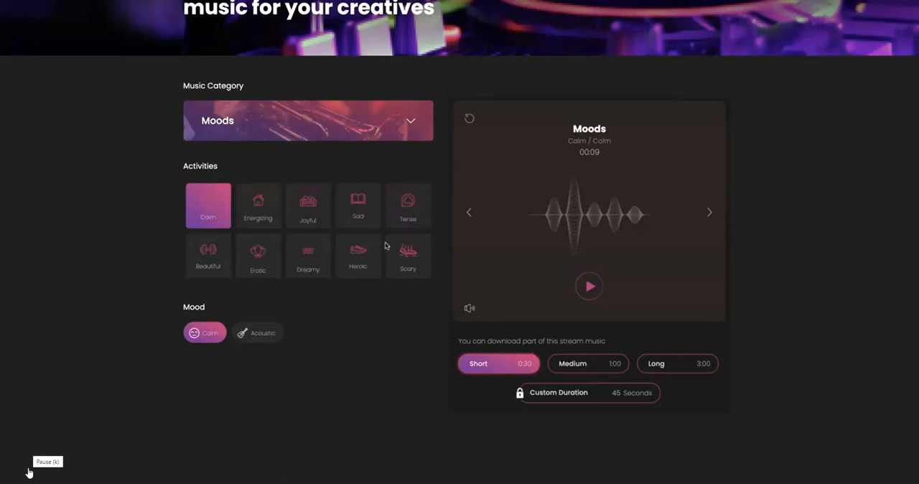
pyautogui.click(357, 255)
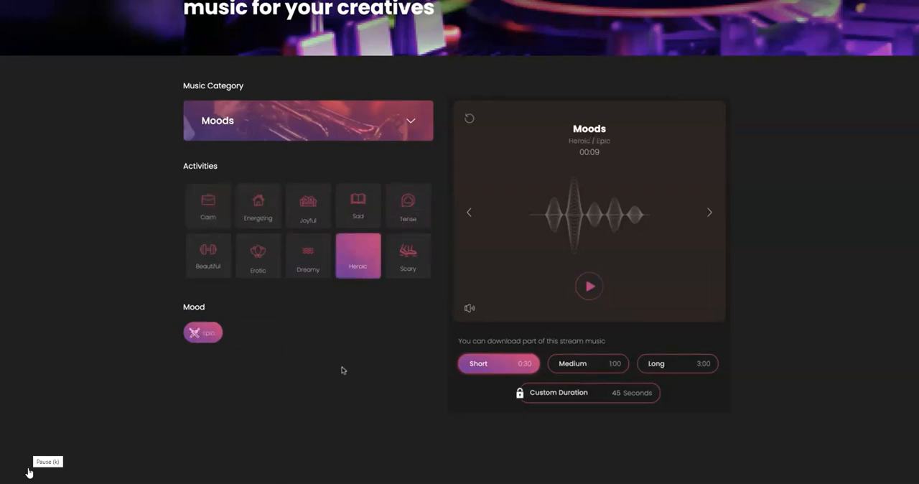
pyautogui.moveTo(307, 367)
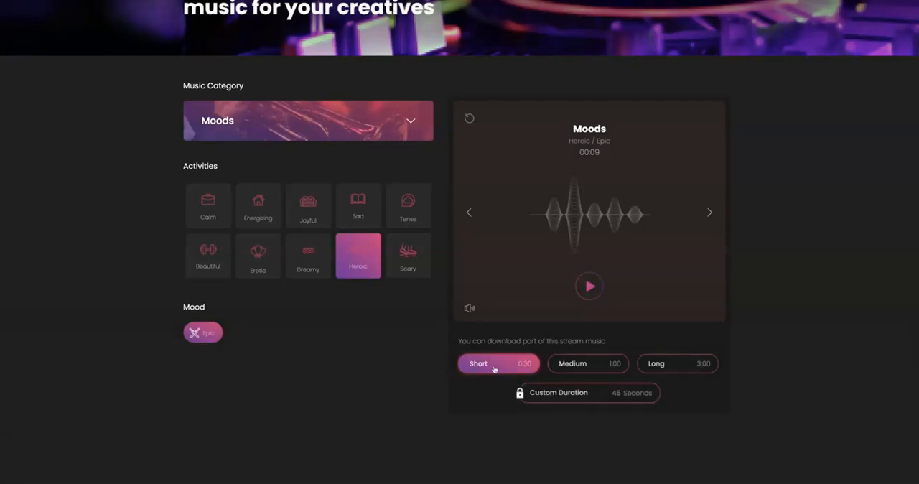
pyautogui.click(589, 287)
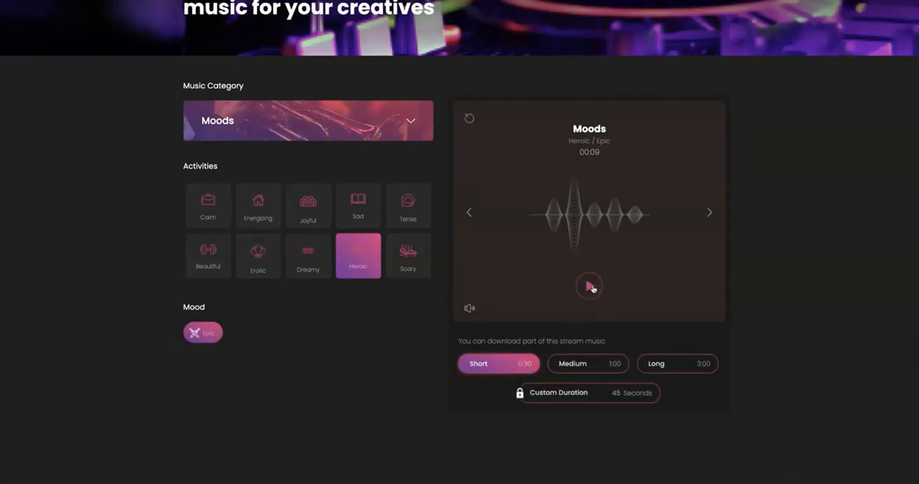
pyautogui.click(589, 285)
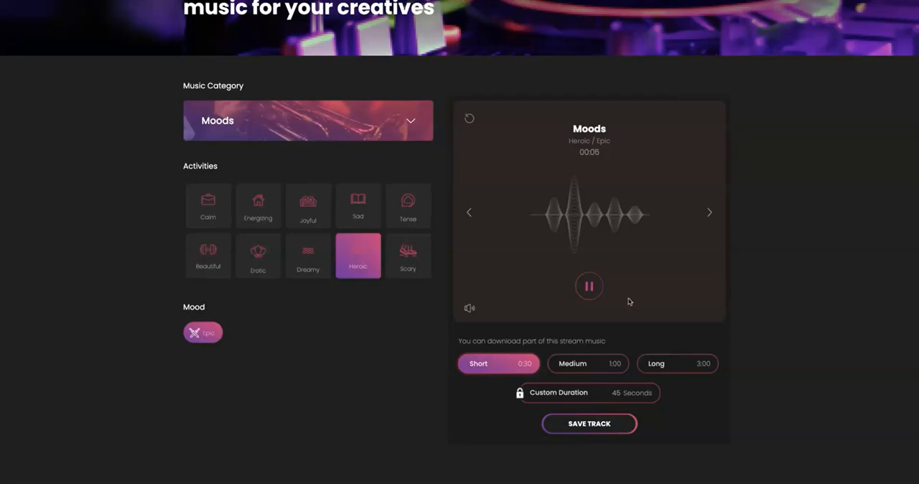
pyautogui.click(589, 286)
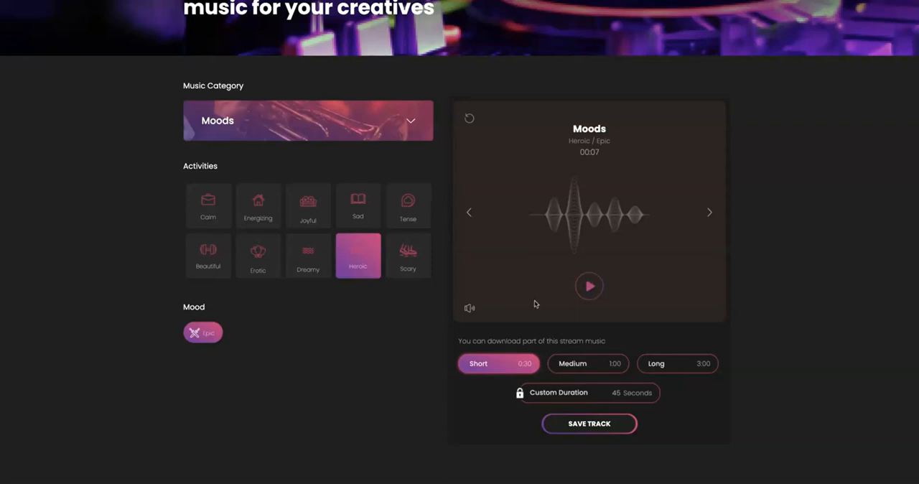
pyautogui.moveTo(291, 224)
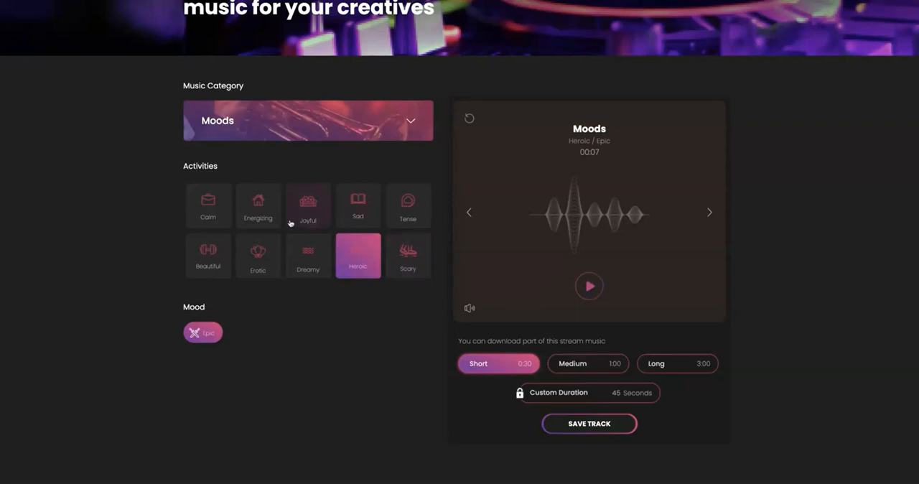
# Pick the Energizing activity with Upbeat mood and pause its preview.
pyautogui.click(258, 207)
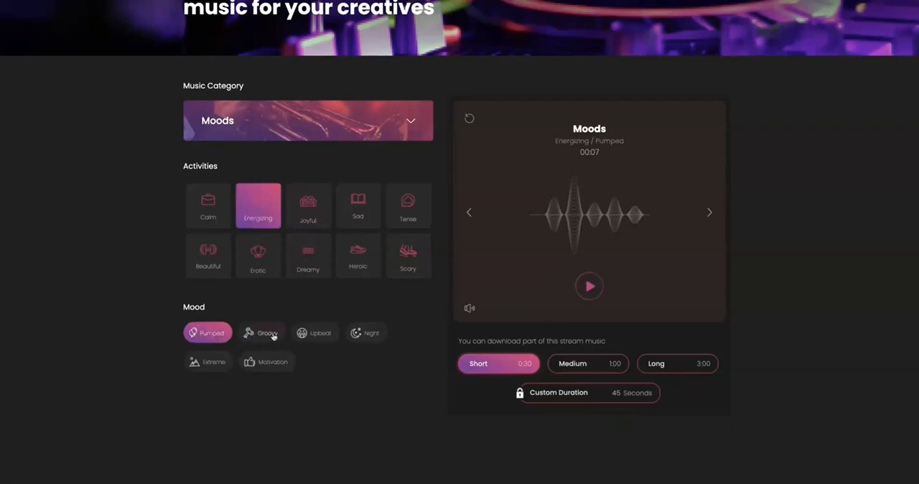
pyautogui.moveTo(266, 362)
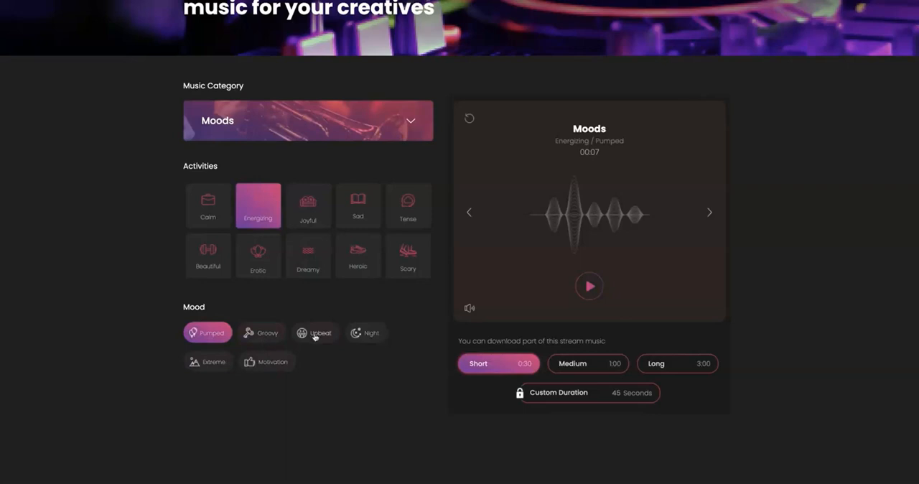
pyautogui.click(320, 333)
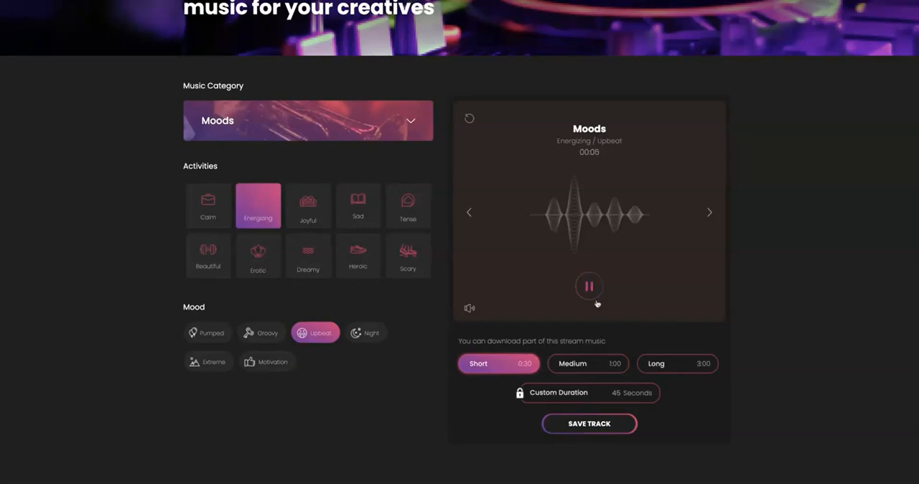
pyautogui.click(589, 286)
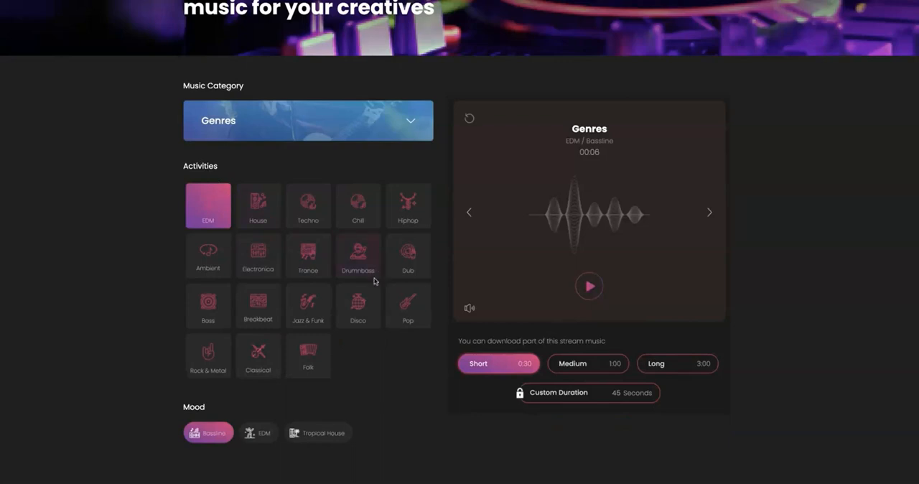
pyautogui.moveTo(408, 206)
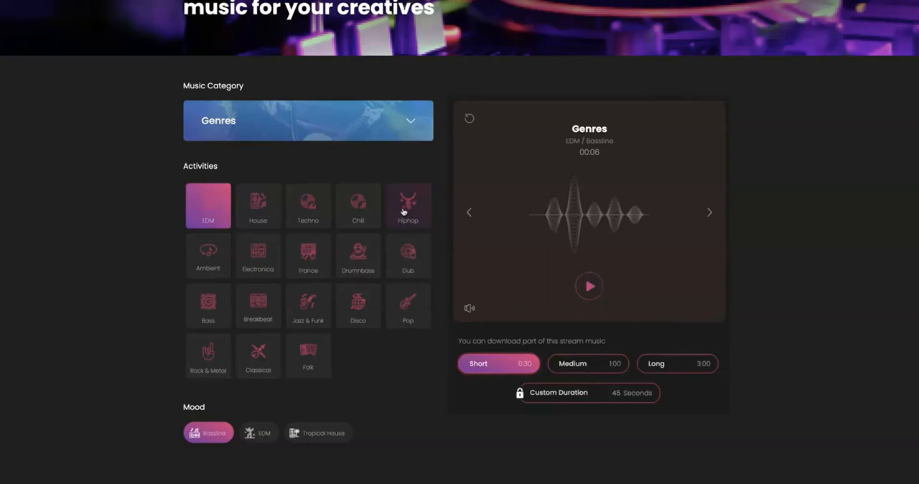
# Pick Hiphop activity and Hiphop mood, then preview the track to 00:10 and pause.
pyautogui.click(408, 207)
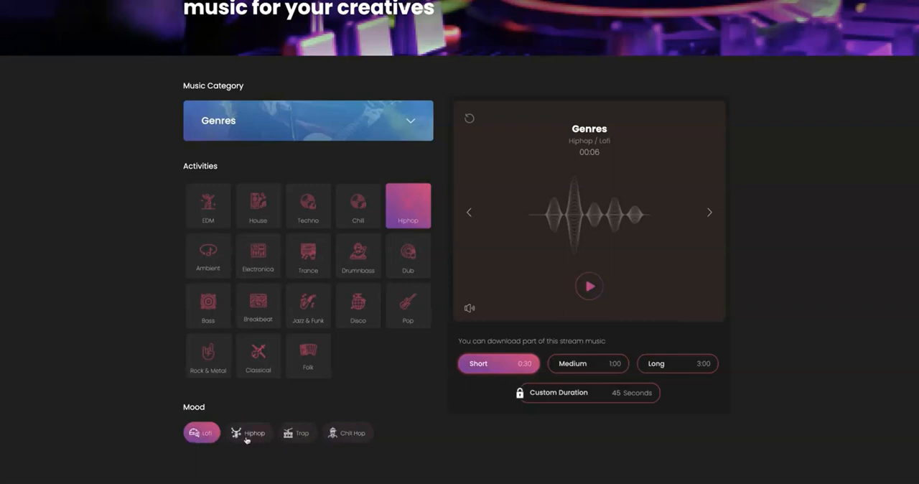
pyautogui.click(249, 432)
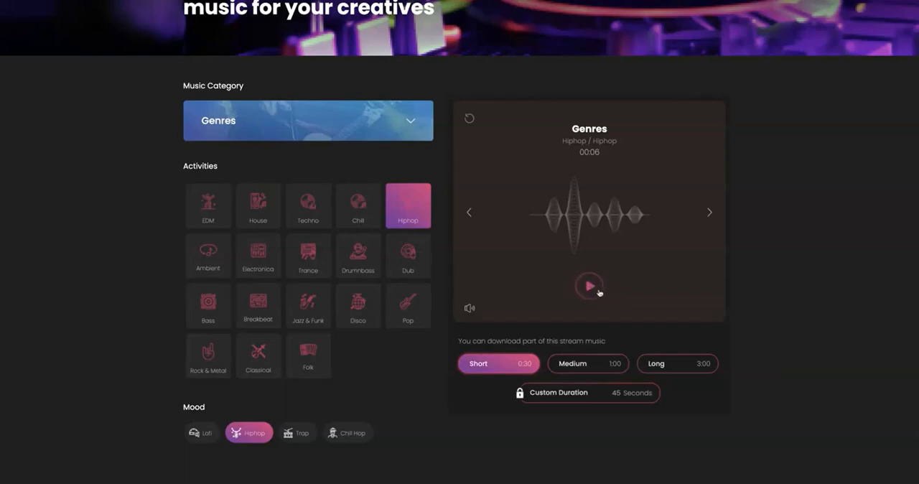
pyautogui.click(588, 286)
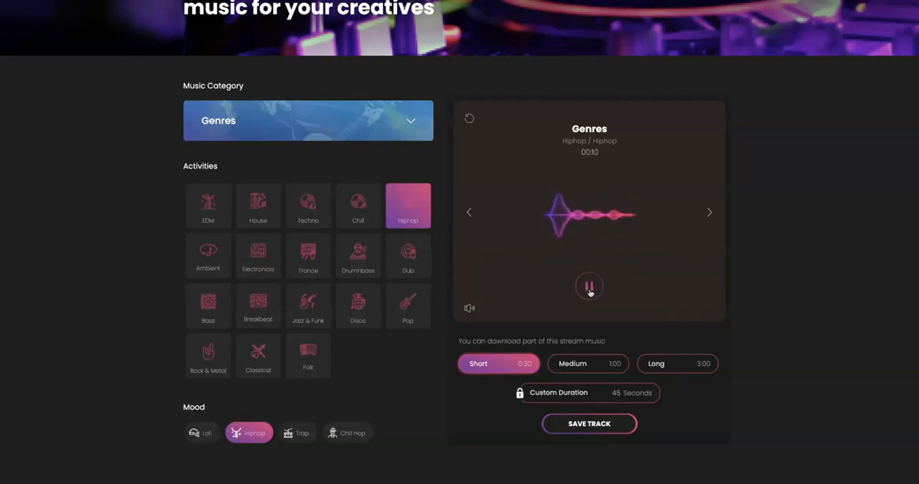
pyautogui.click(589, 285)
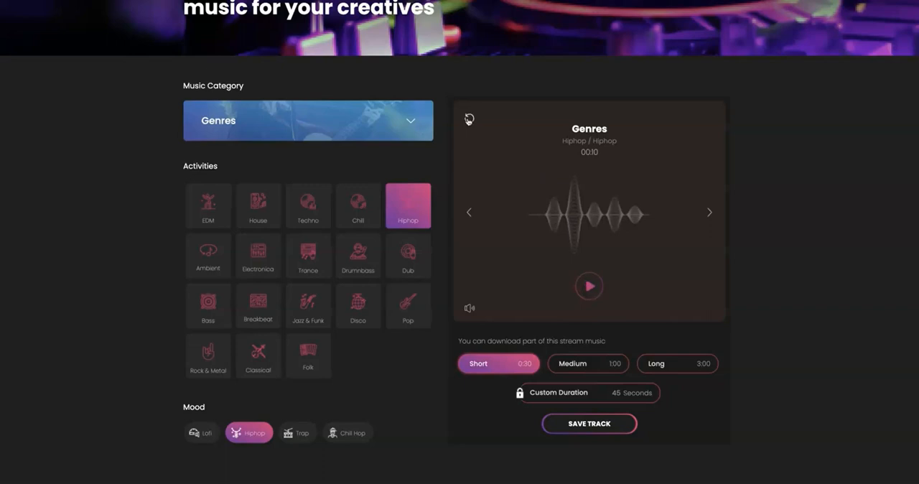
# Regenerate the Hiphop / Hiphop track, then play and pause it.
pyautogui.click(589, 286)
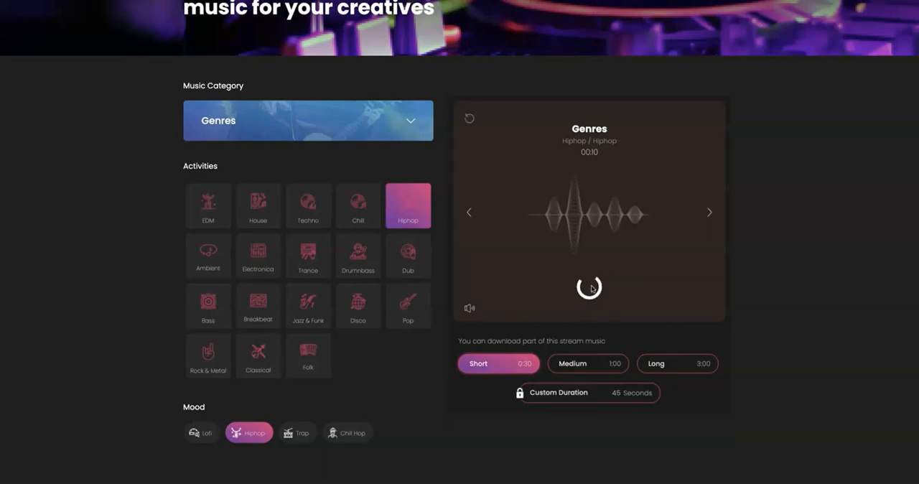
pyautogui.click(589, 286)
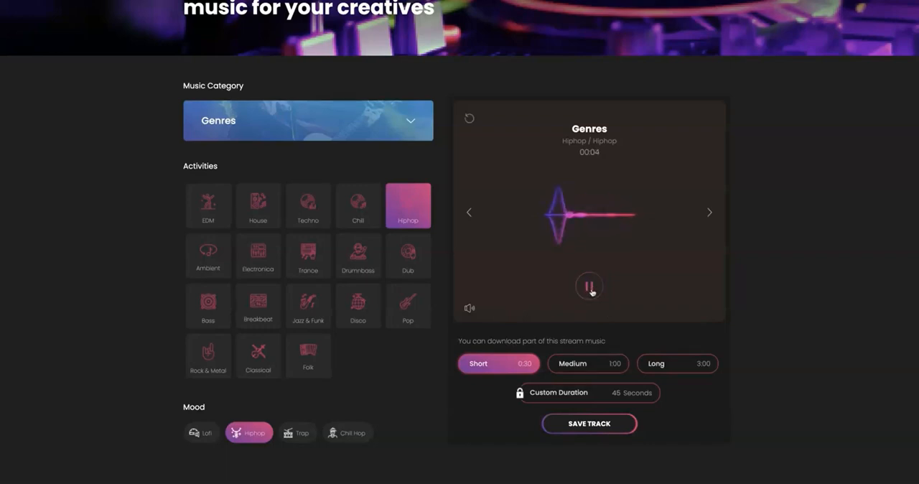
pyautogui.click(589, 286)
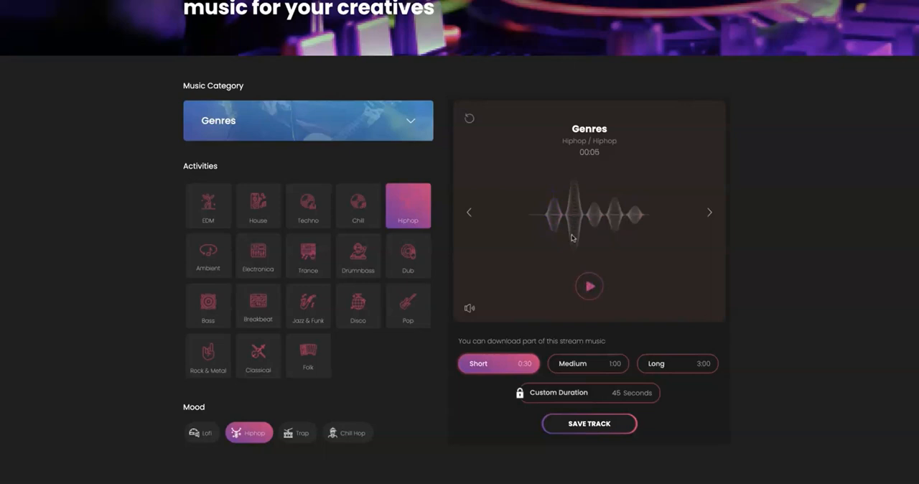
# Try the Medium one-minute length, then return to the 30-second Short length.
pyautogui.click(588, 363)
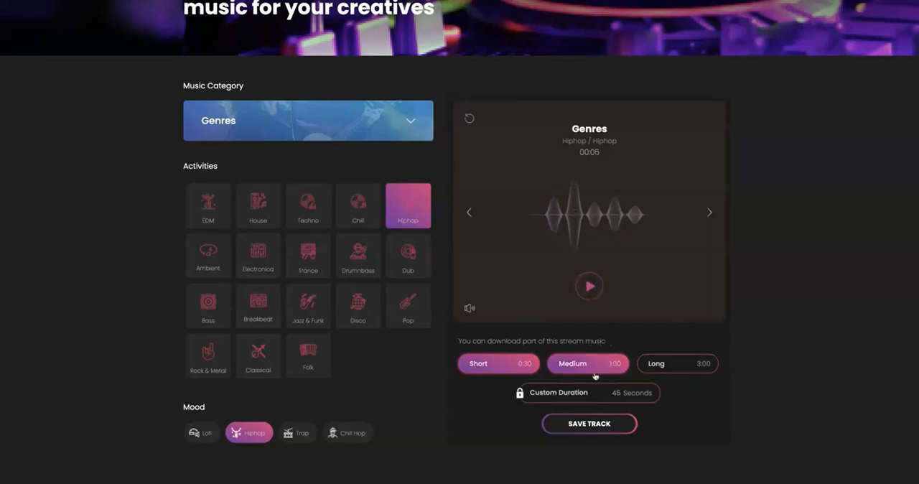
pyautogui.click(499, 363)
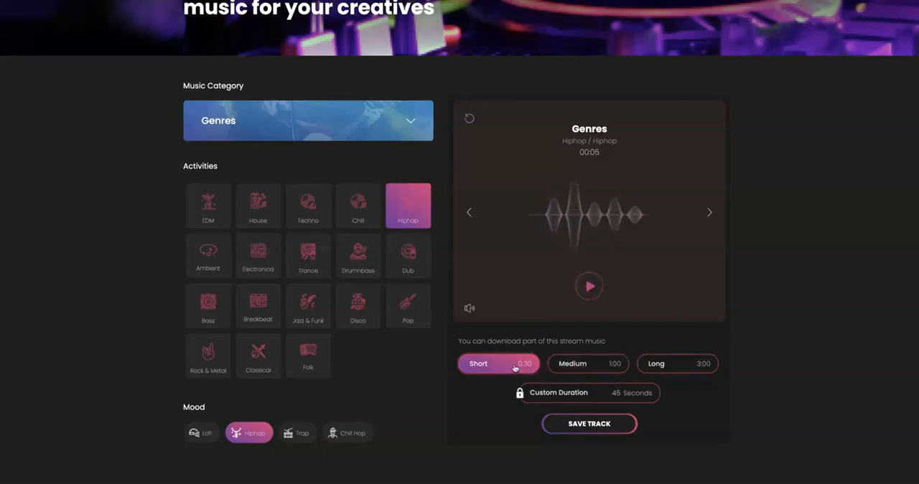
pyautogui.click(588, 423)
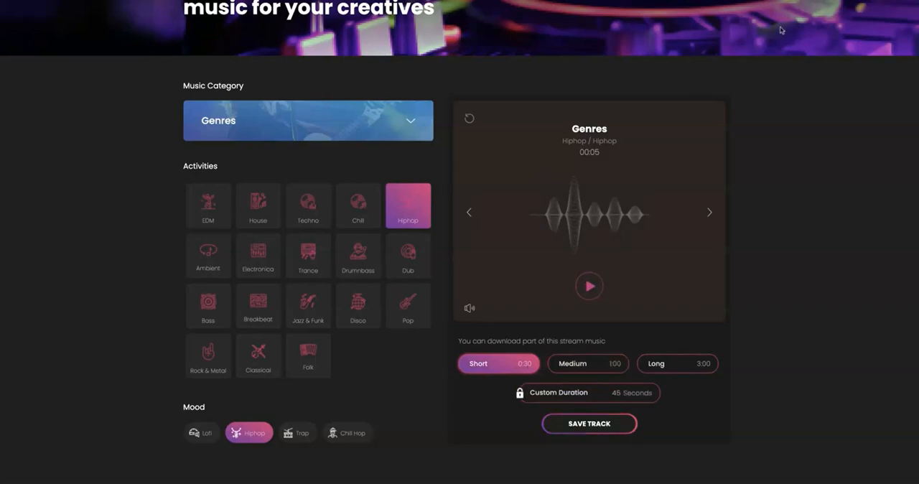
pyautogui.scroll(3)
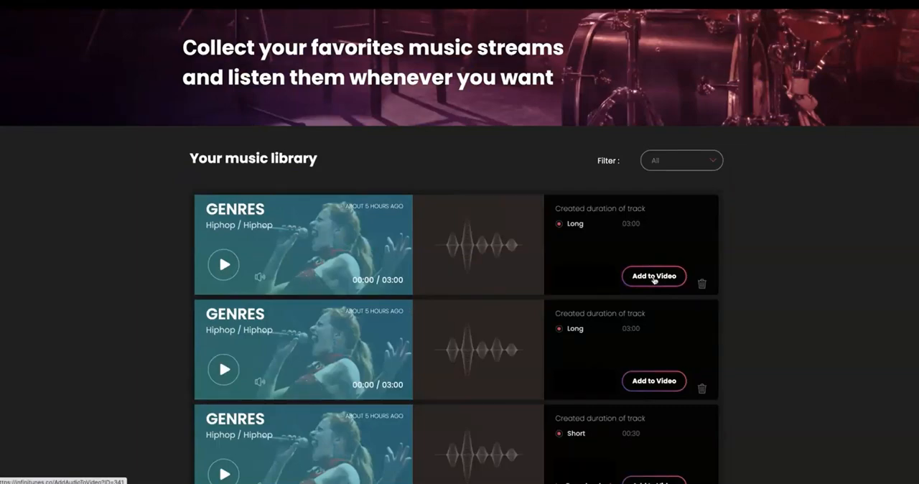
# Choose Add to Video on the first saved three-minute Hiphop track in the library.
pyautogui.click(654, 276)
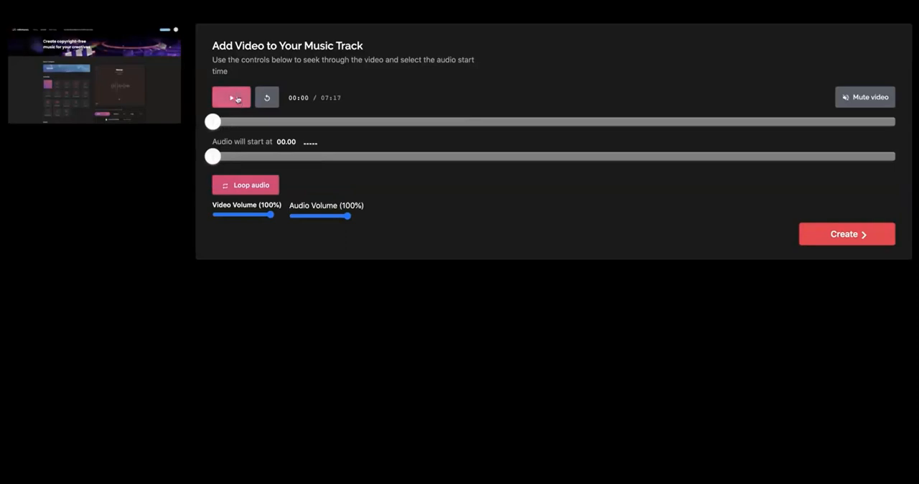
# Set audio start to 00:33, video volume 80%, audio volume 60%, and restart the video.
pyautogui.moveTo(212, 156); pyautogui.dragTo(265, 156)
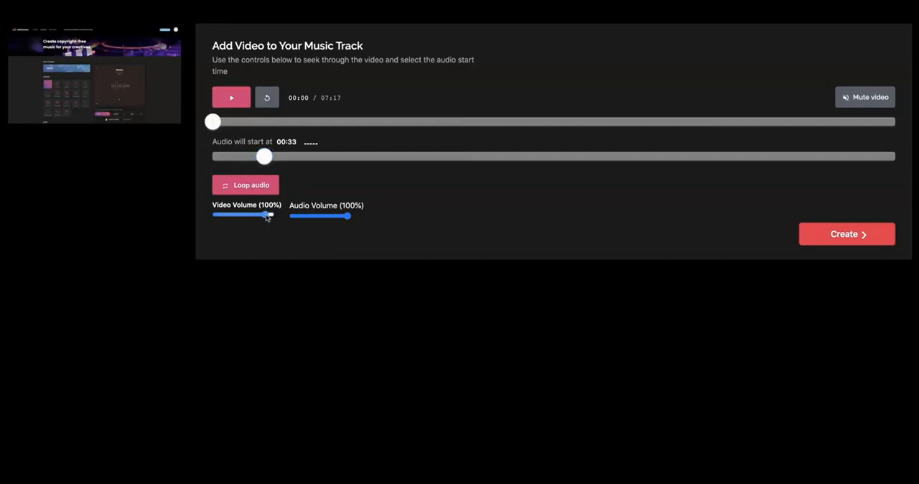
pyautogui.moveTo(271, 216); pyautogui.dragTo(265, 215)
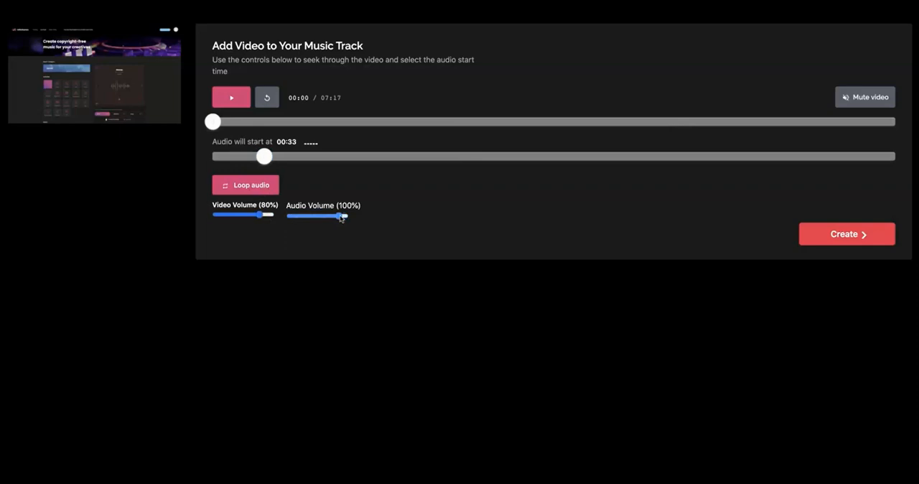
pyautogui.moveTo(343, 217); pyautogui.dragTo(321, 216)
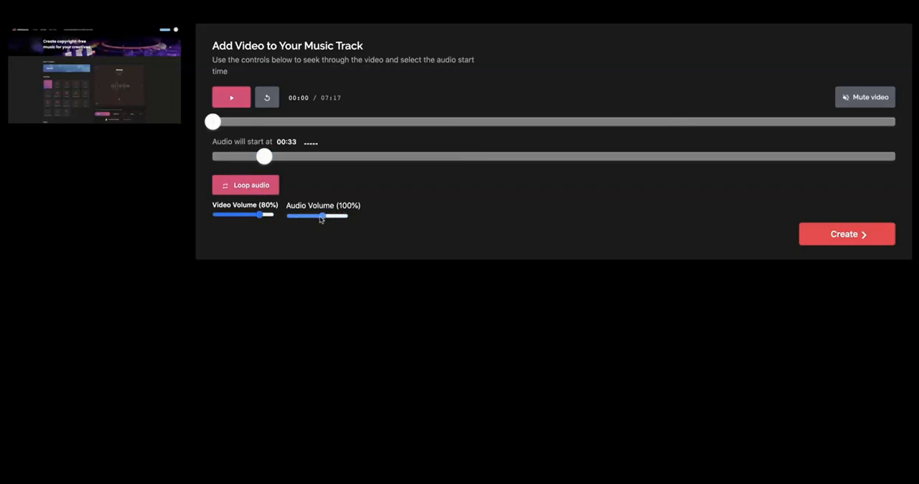
pyautogui.moveTo(350, 216); pyautogui.dragTo(322, 215)
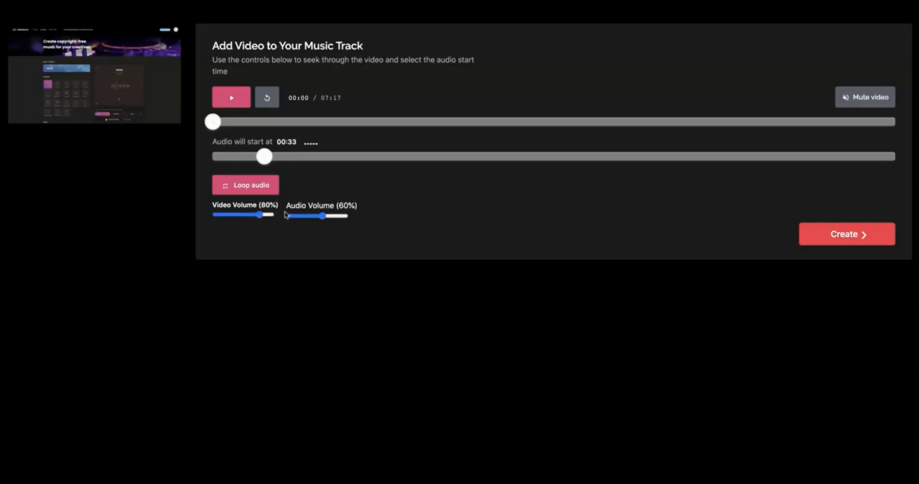
pyautogui.click(266, 97)
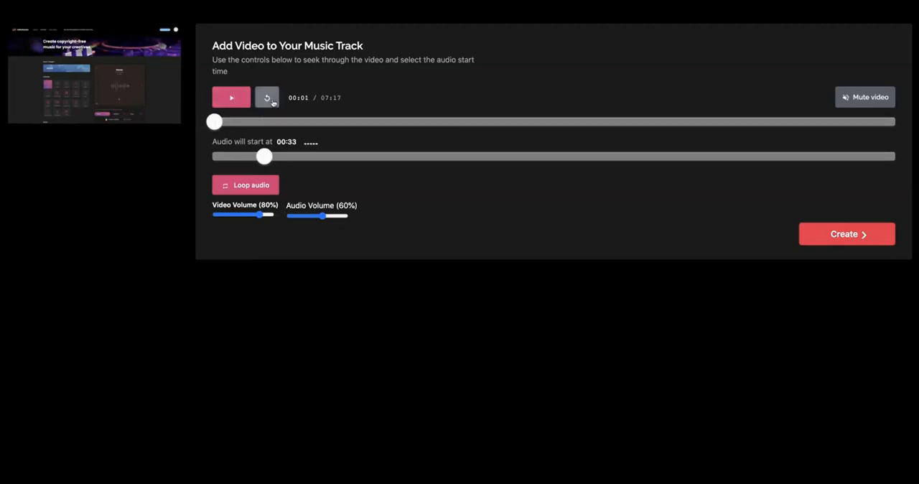
pyautogui.moveTo(343, 125)
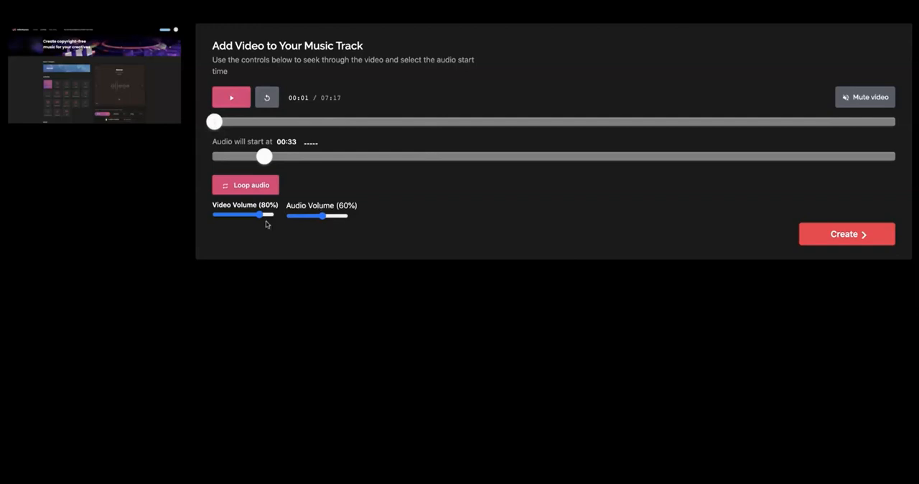
pyautogui.moveTo(264, 157)
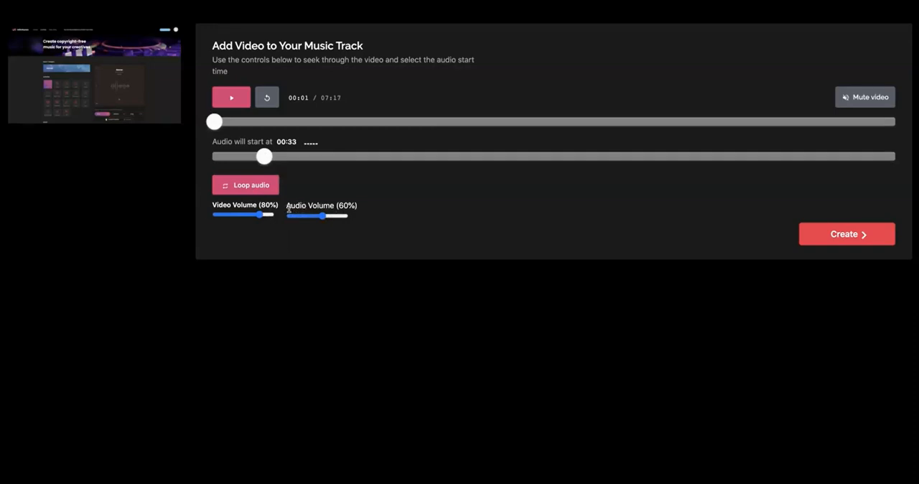
pyautogui.moveTo(320, 201)
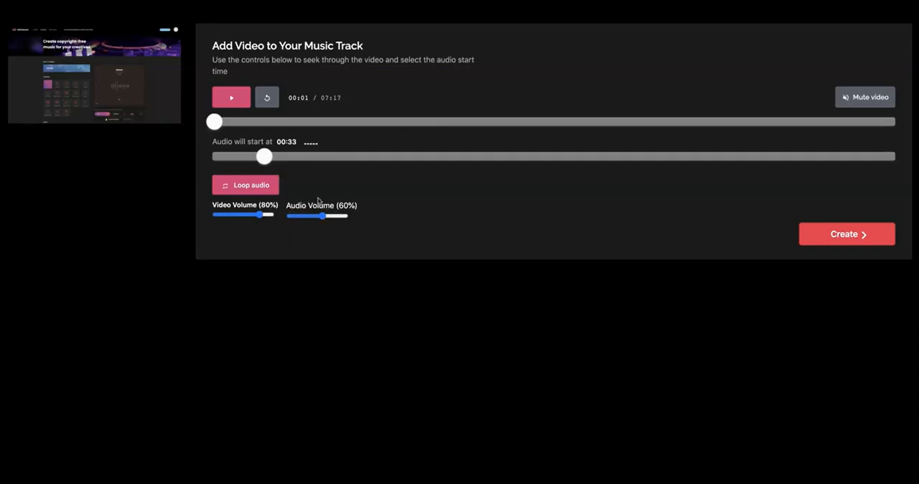
pyautogui.moveTo(348, 203)
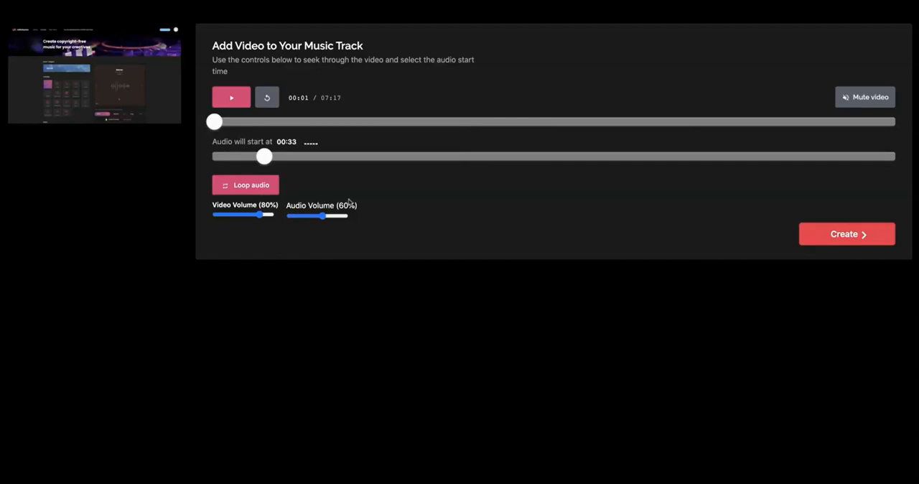
pyautogui.moveTo(345, 202)
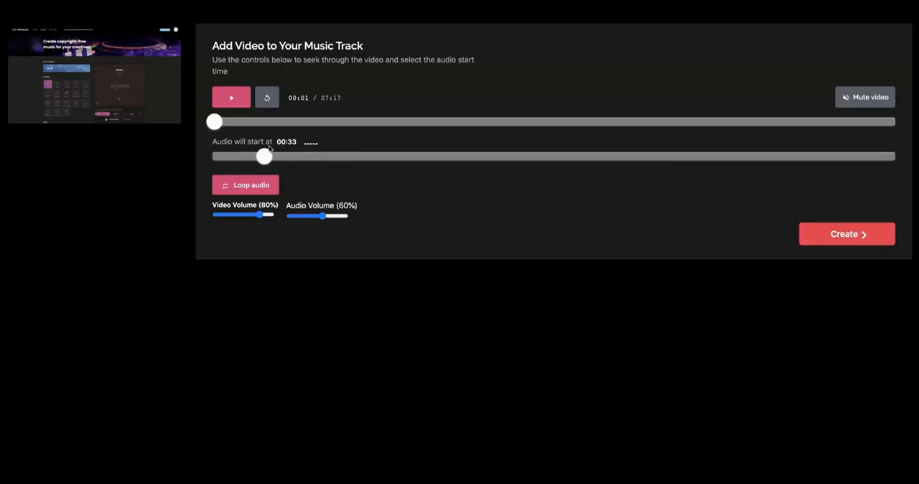
pyautogui.moveTo(319, 159)
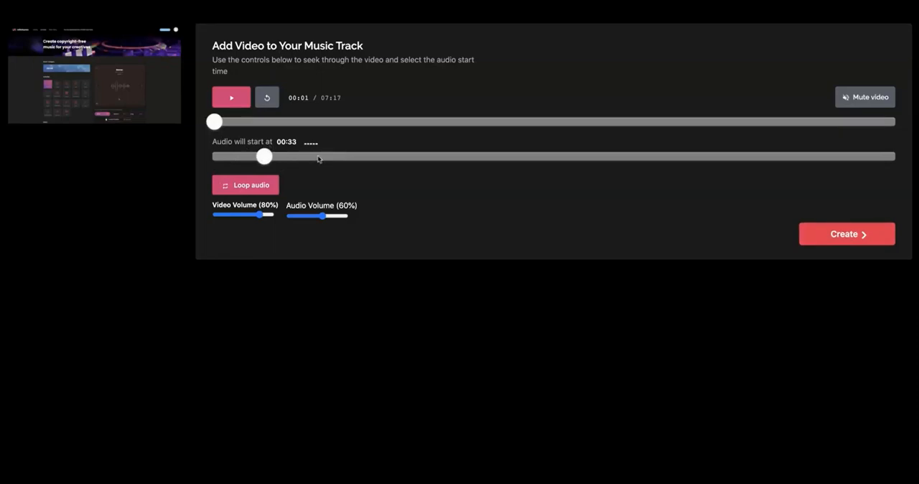
pyautogui.moveTo(401, 207)
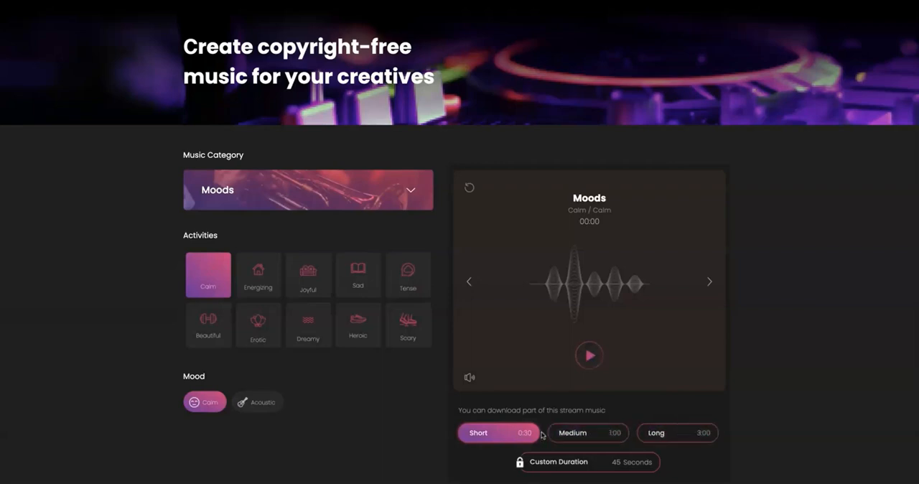
pyautogui.moveTo(541, 436)
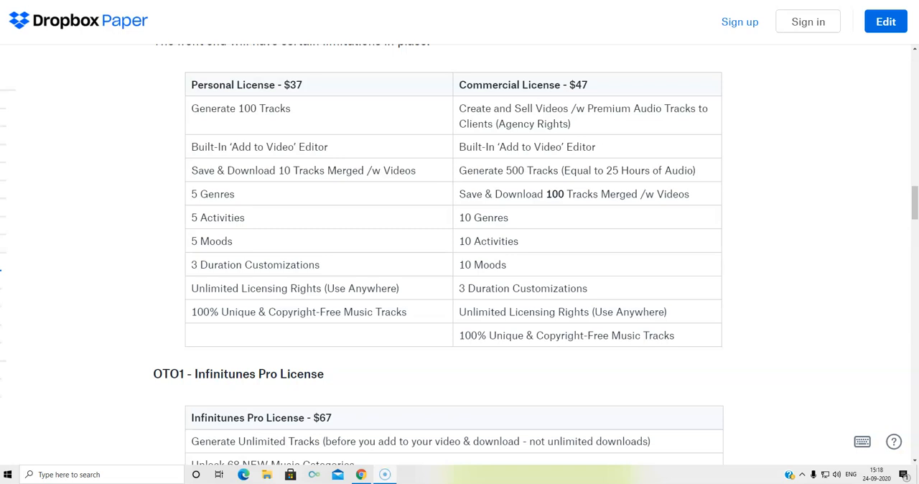
pyautogui.moveTo(261, 6)
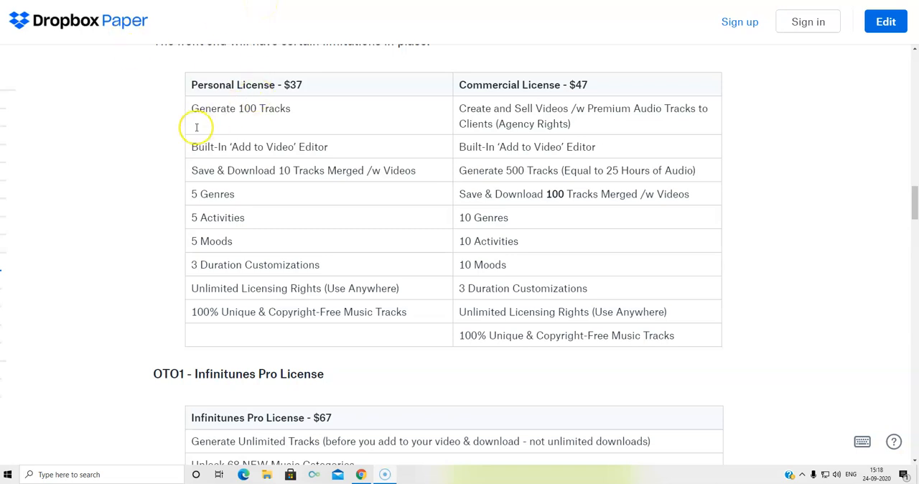
pyautogui.moveTo(525, 99)
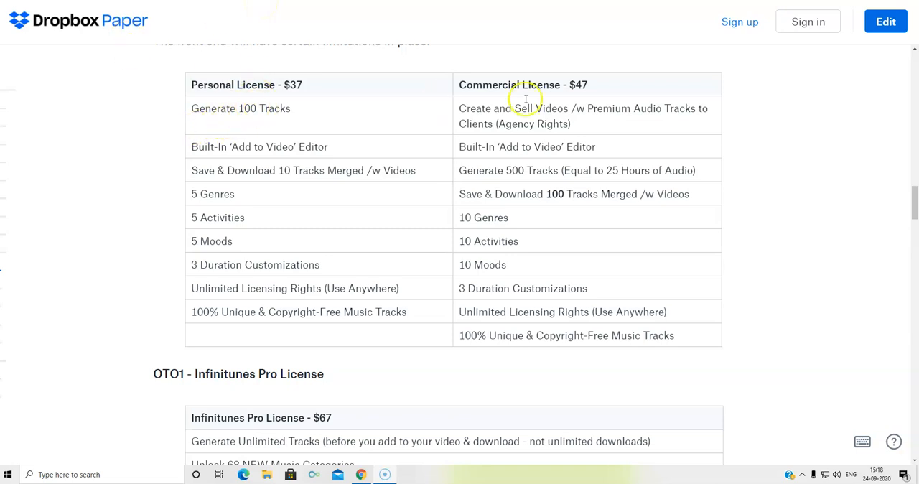
pyautogui.moveTo(547, 172)
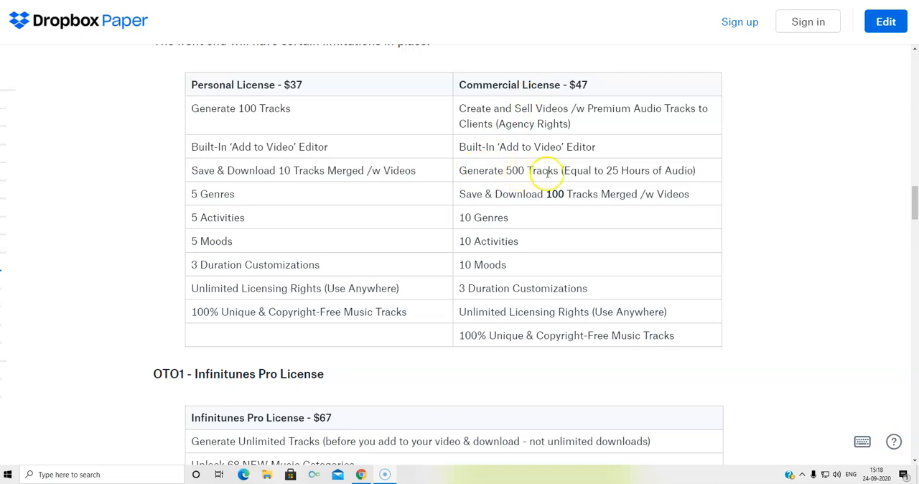
pyautogui.moveTo(602, 171)
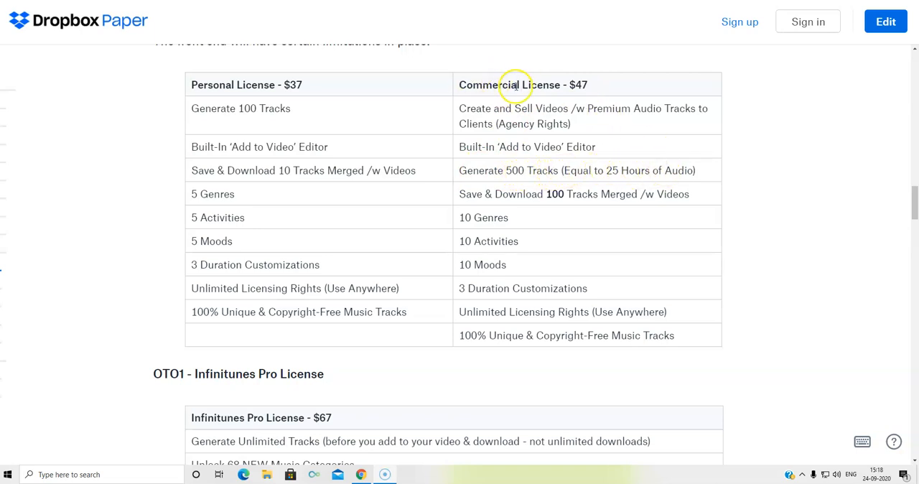
pyautogui.moveTo(197, 206)
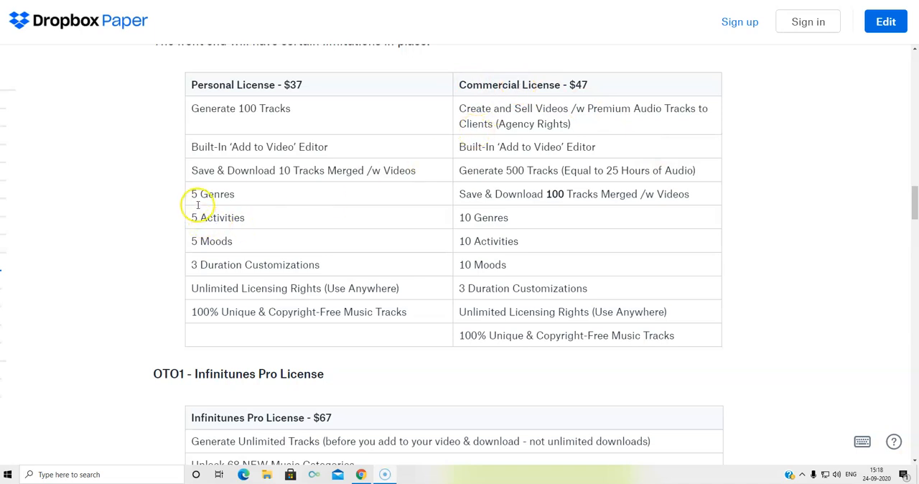
pyautogui.moveTo(183, 258)
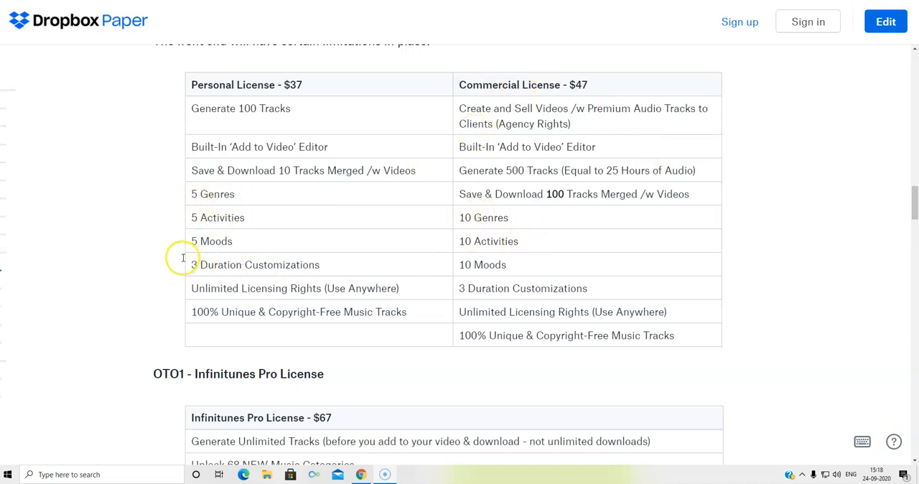
pyautogui.moveTo(183, 227)
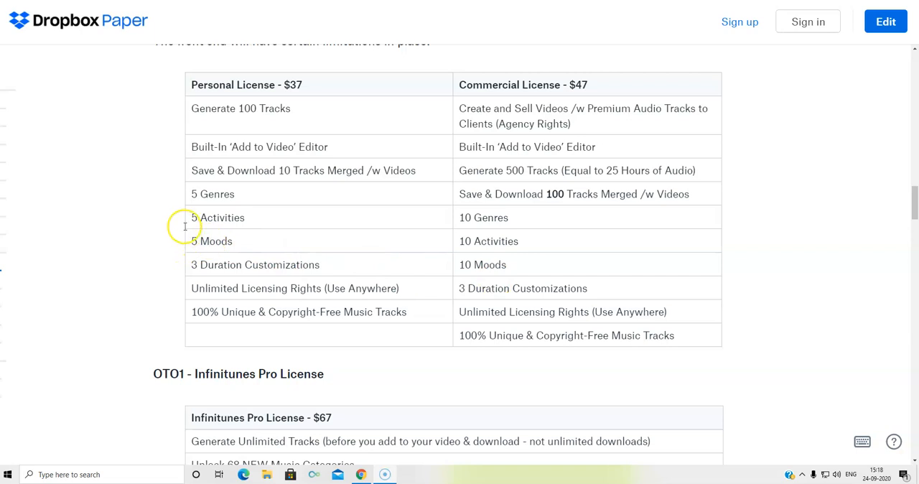
pyautogui.moveTo(499, 248)
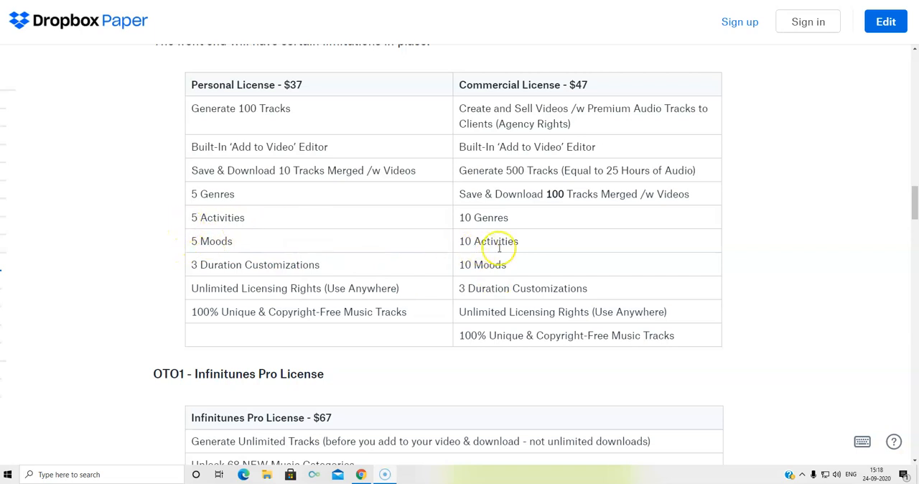
pyautogui.moveTo(492, 87)
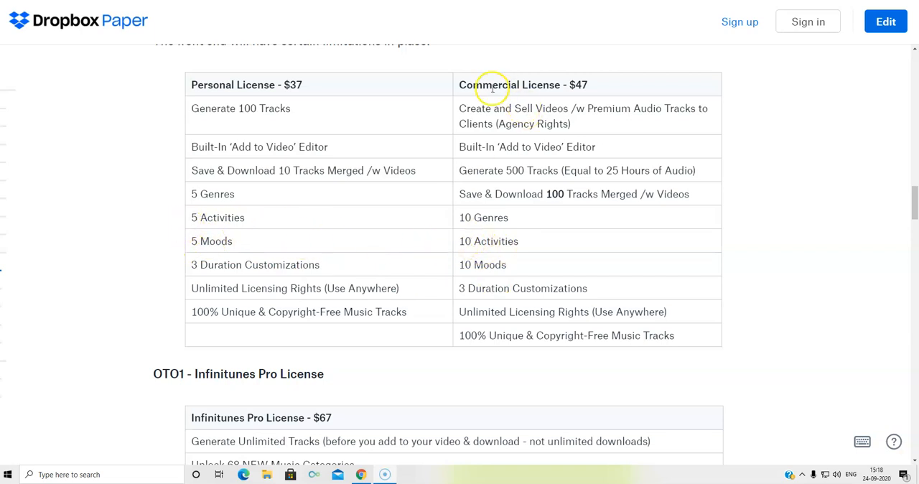
pyautogui.moveTo(566, 79)
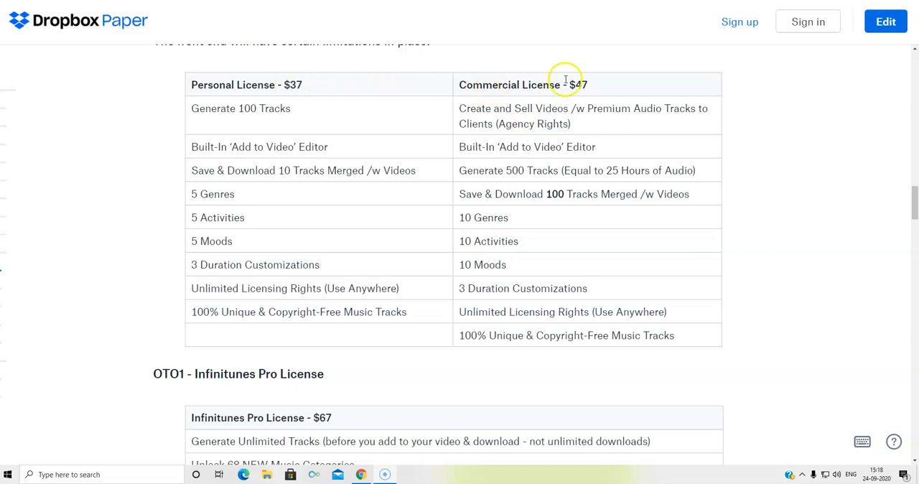
pyautogui.moveTo(583, 87)
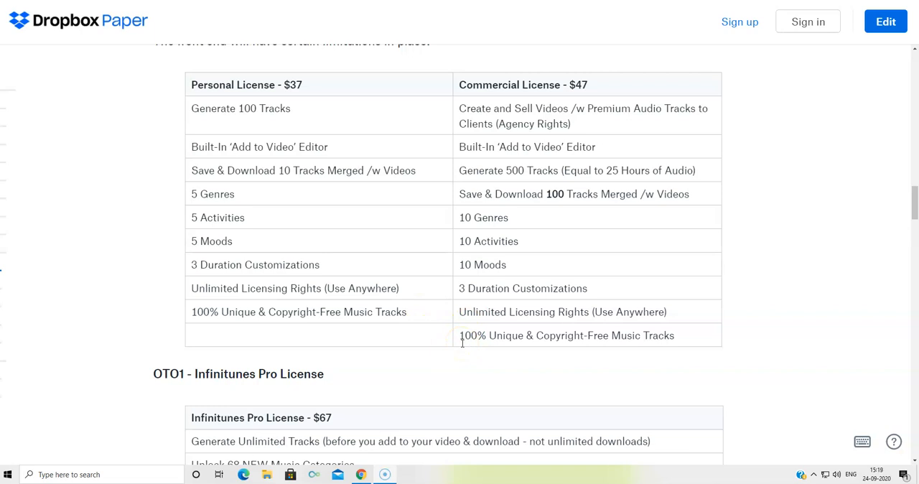
pyautogui.moveTo(500, 264)
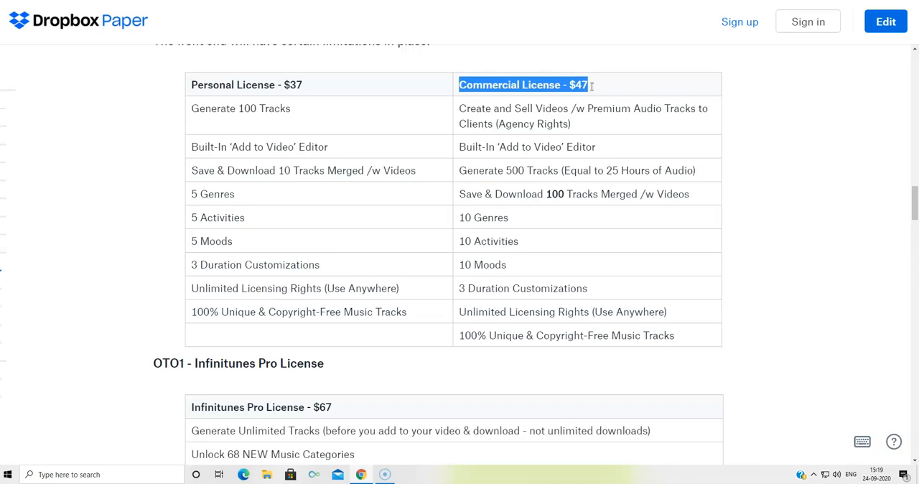
# Scroll to the OTO1 Infinitunes Pro License table and highlight its $67 price.
pyautogui.scroll(-3)
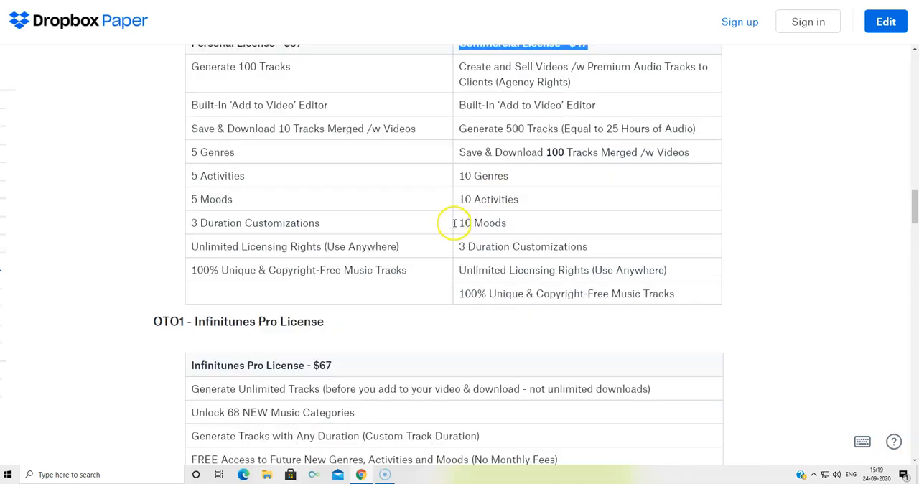
pyautogui.scroll(-3)
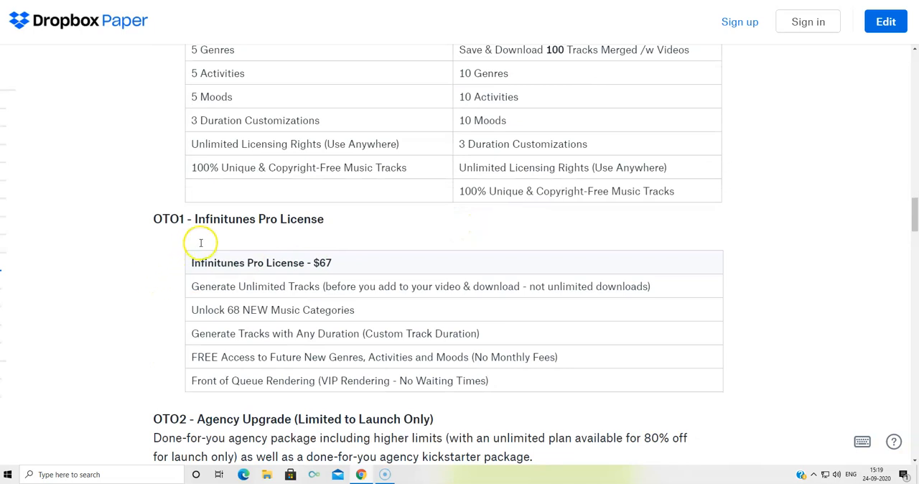
pyautogui.moveTo(183, 276)
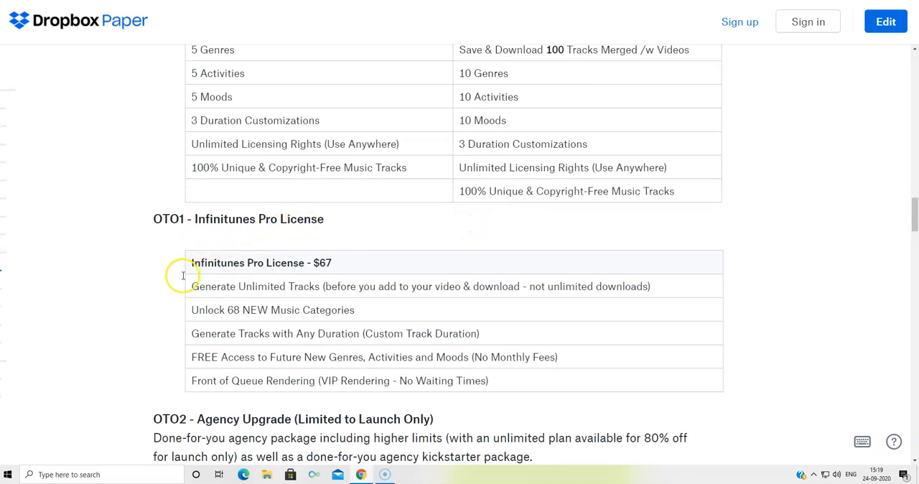
pyautogui.moveTo(326, 260)
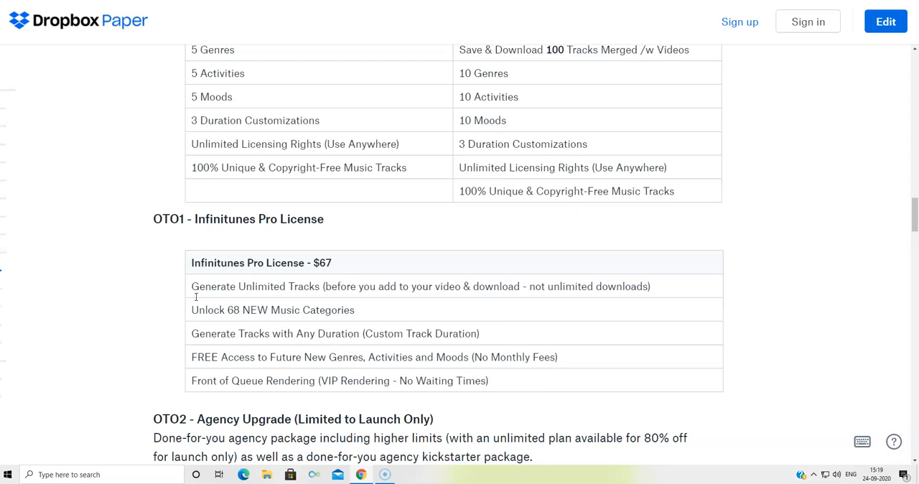
pyautogui.moveTo(266, 333)
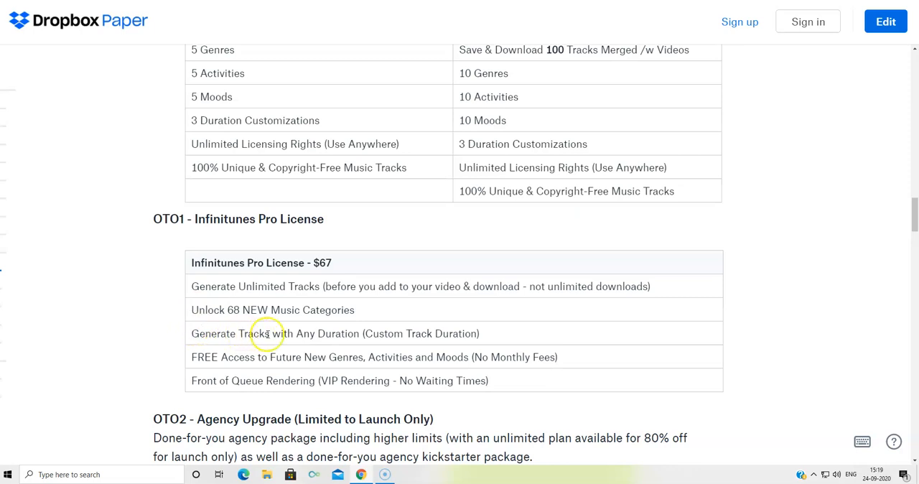
pyautogui.moveTo(425, 338)
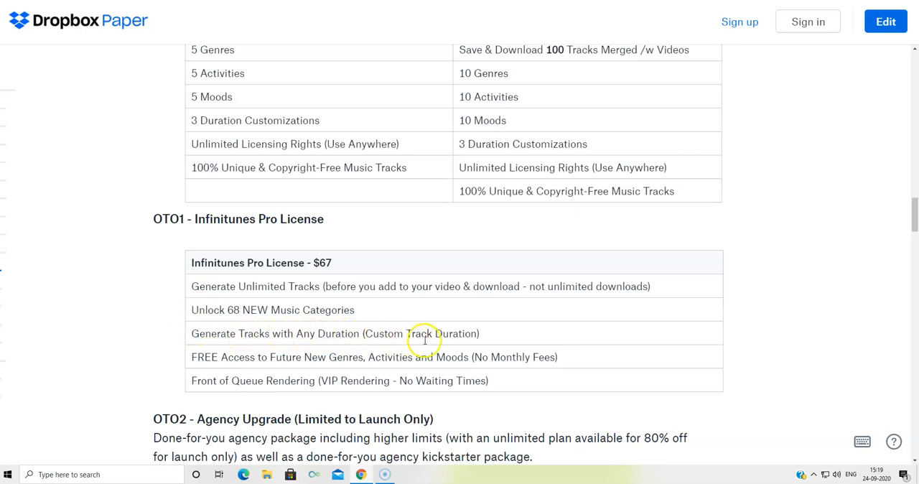
pyautogui.scroll(-3)
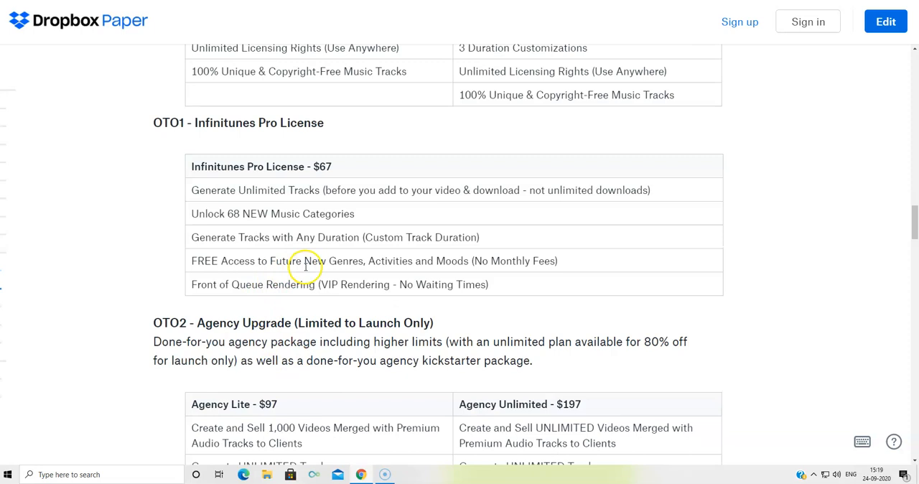
pyautogui.moveTo(359, 265)
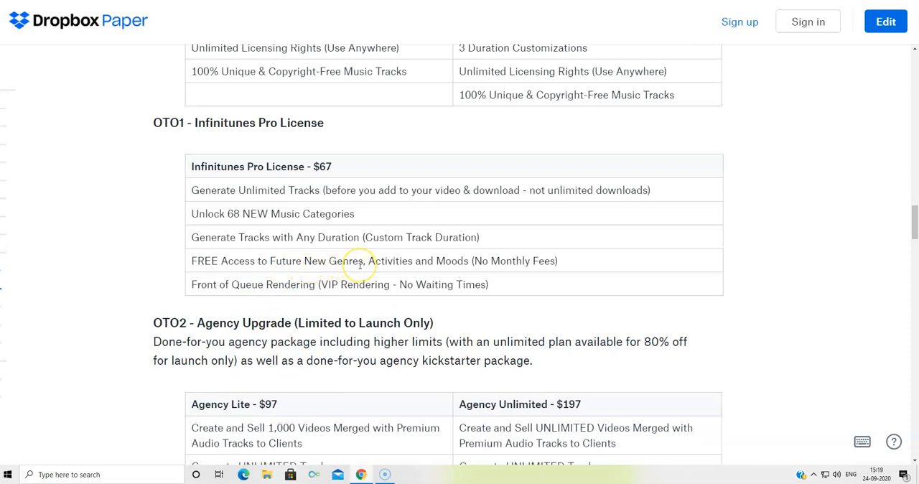
pyautogui.moveTo(474, 263)
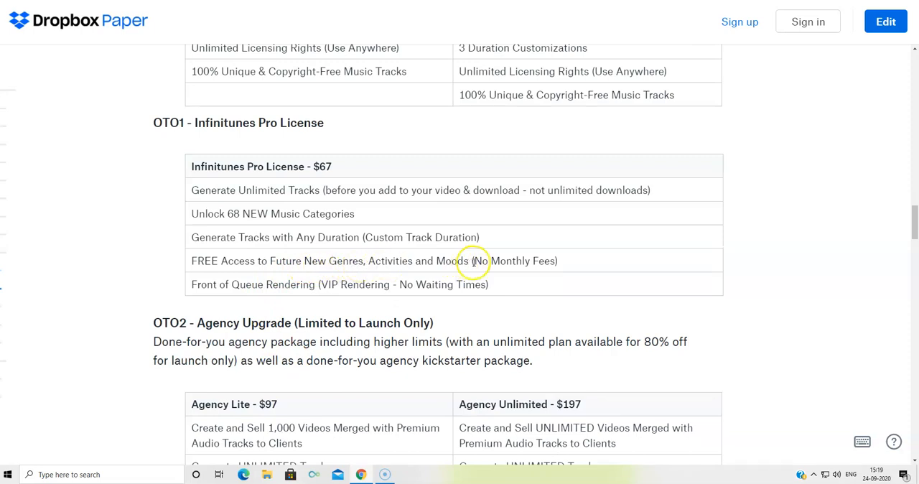
pyautogui.moveTo(230, 289)
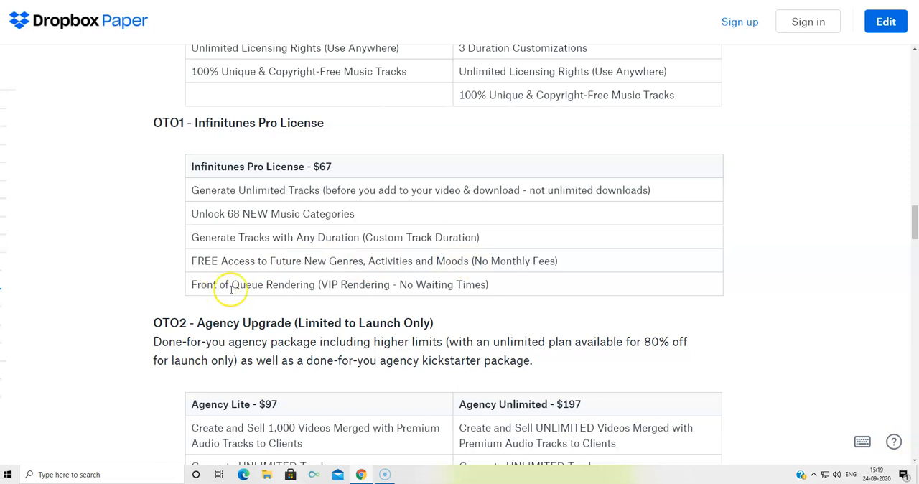
pyautogui.moveTo(333, 282)
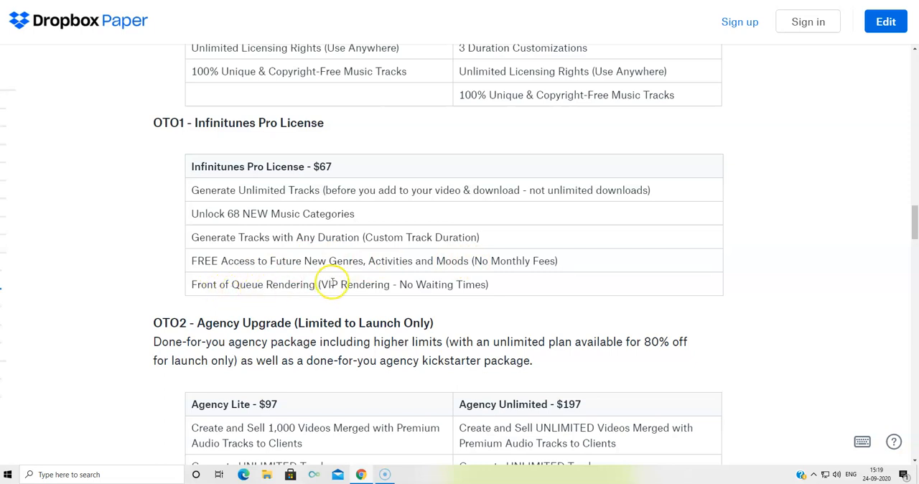
pyautogui.moveTo(368, 283)
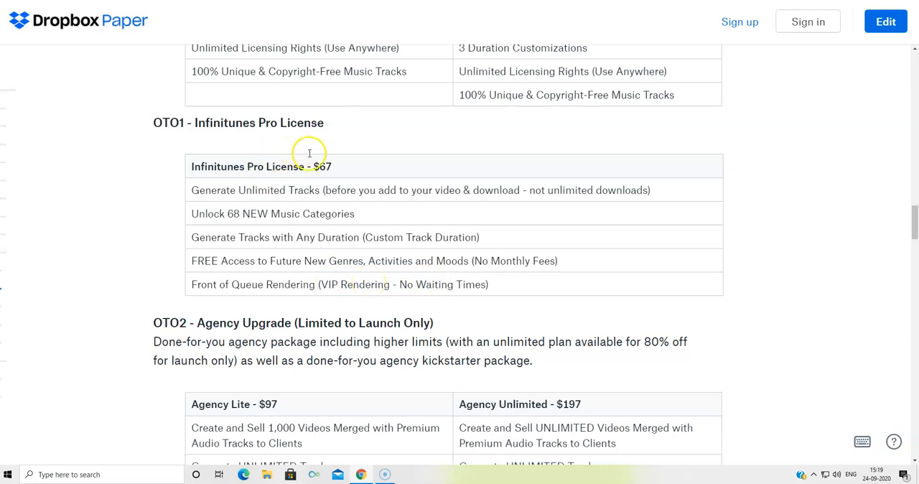
pyautogui.doubleClick(321, 166)
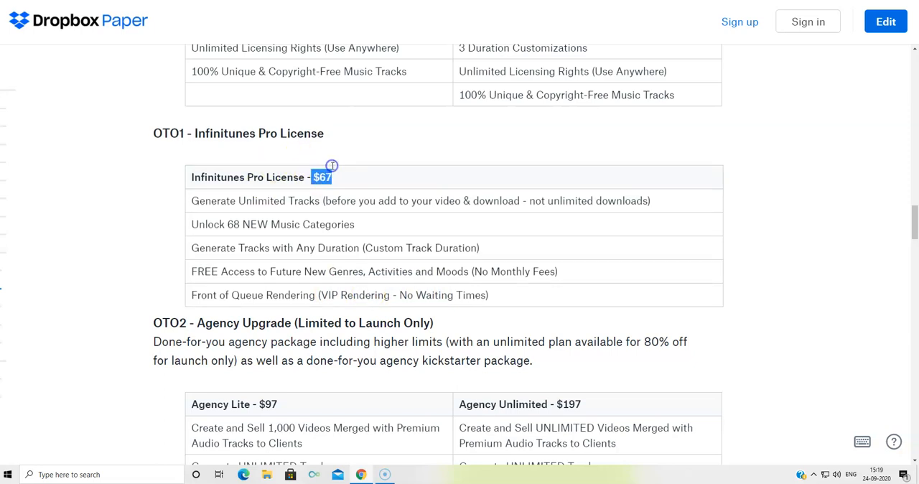
# Scroll through the OTO2 Agency Lite and Agency Unlimited table to its bonus rows.
pyautogui.scroll(-3)
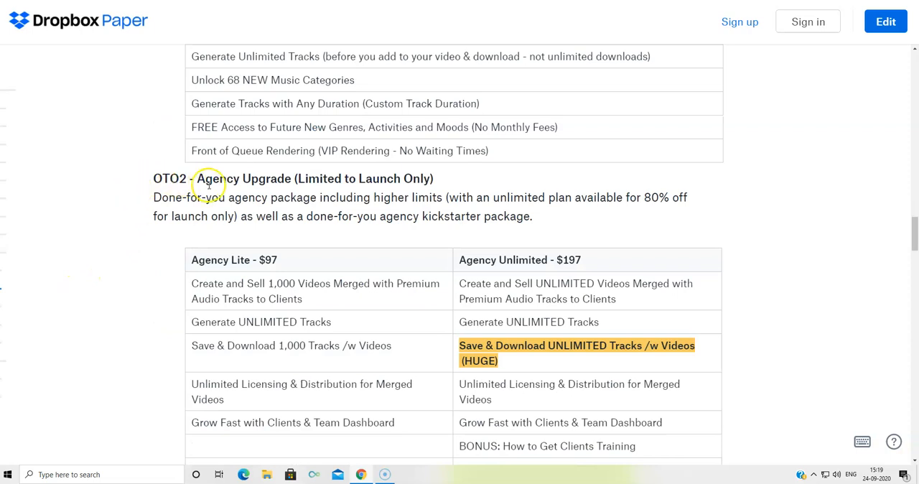
pyautogui.moveTo(307, 171)
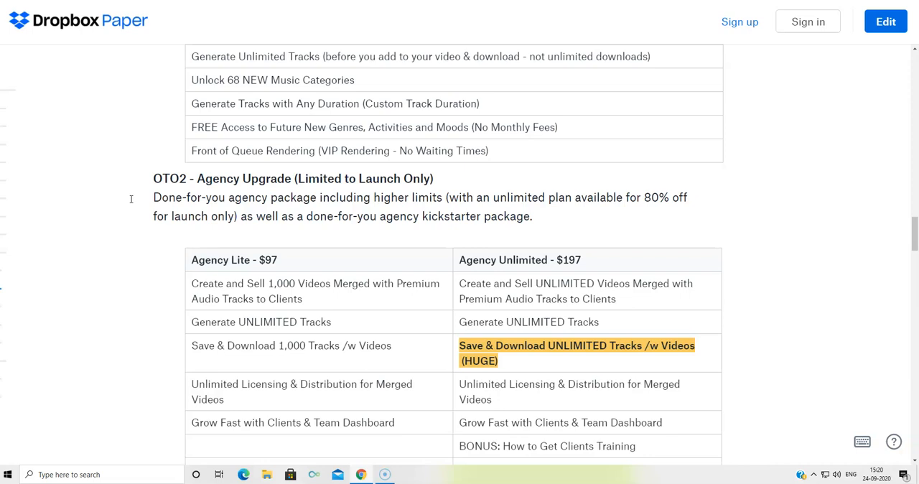
pyautogui.moveTo(147, 273)
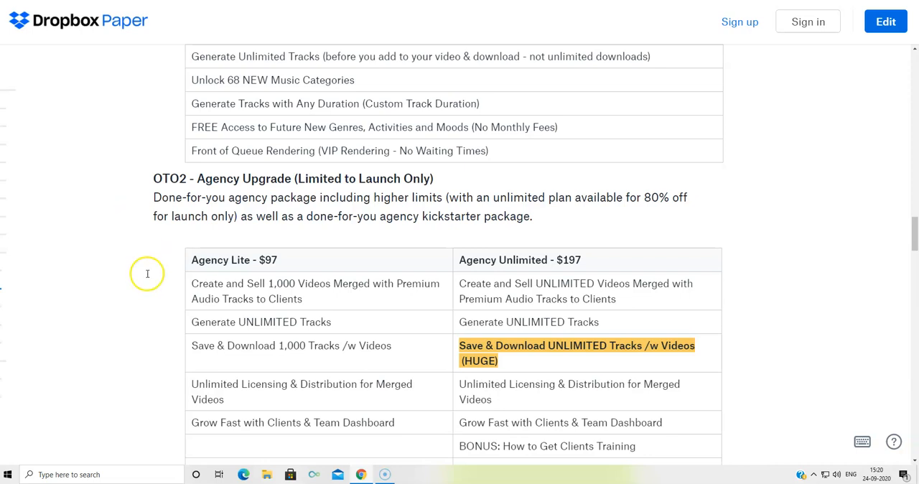
pyautogui.moveTo(112, 309)
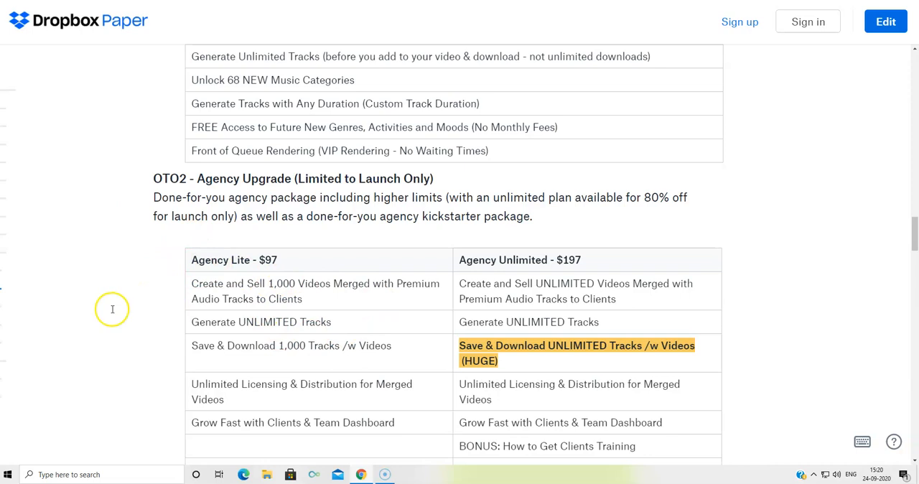
pyautogui.scroll(-3)
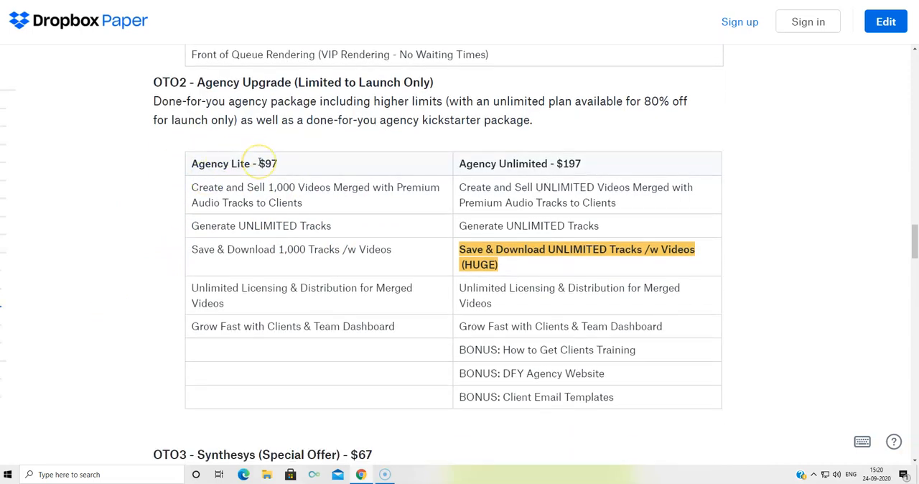
pyautogui.moveTo(453, 158)
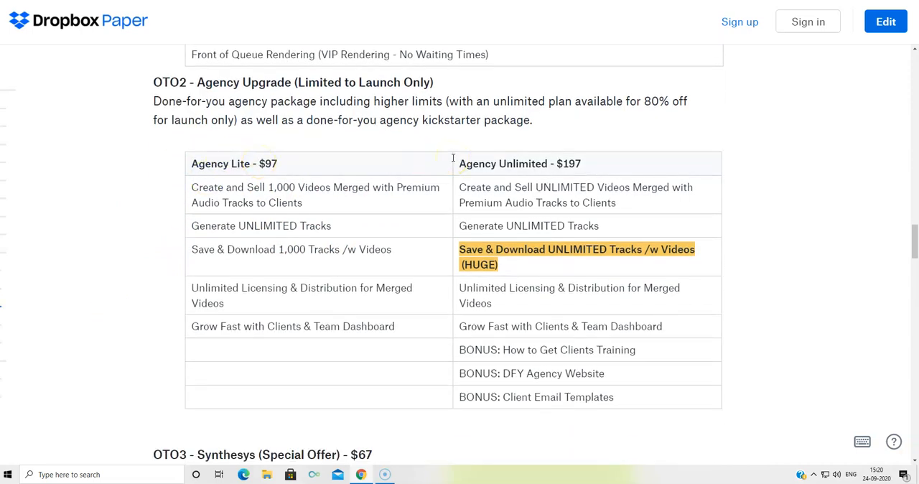
pyautogui.moveTo(610, 168)
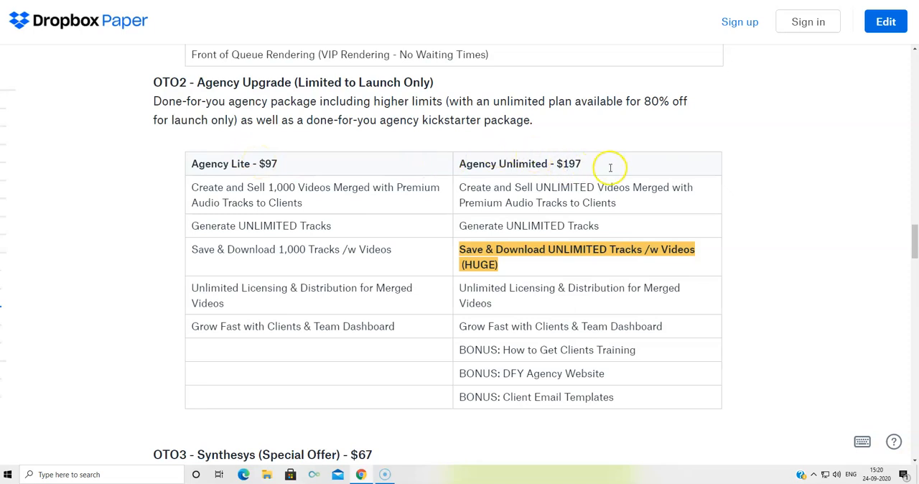
pyautogui.moveTo(258, 194)
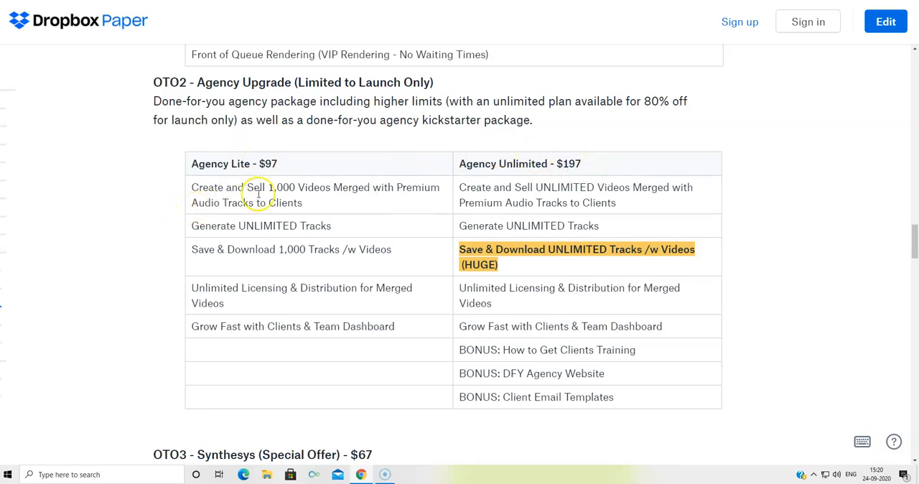
pyautogui.moveTo(418, 196)
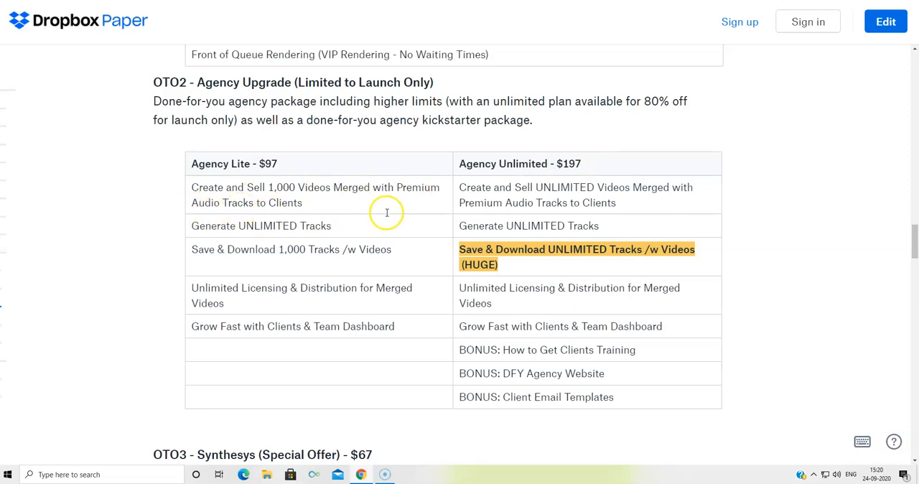
pyautogui.moveTo(464, 187)
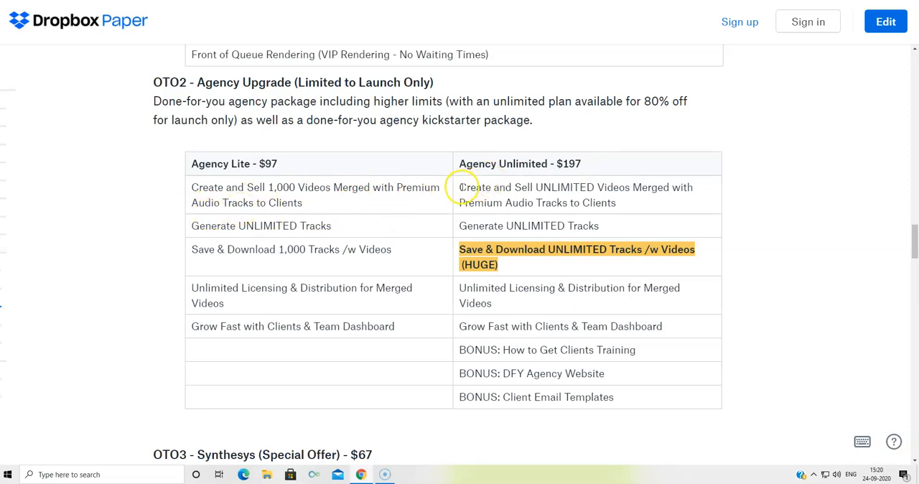
pyautogui.moveTo(571, 187)
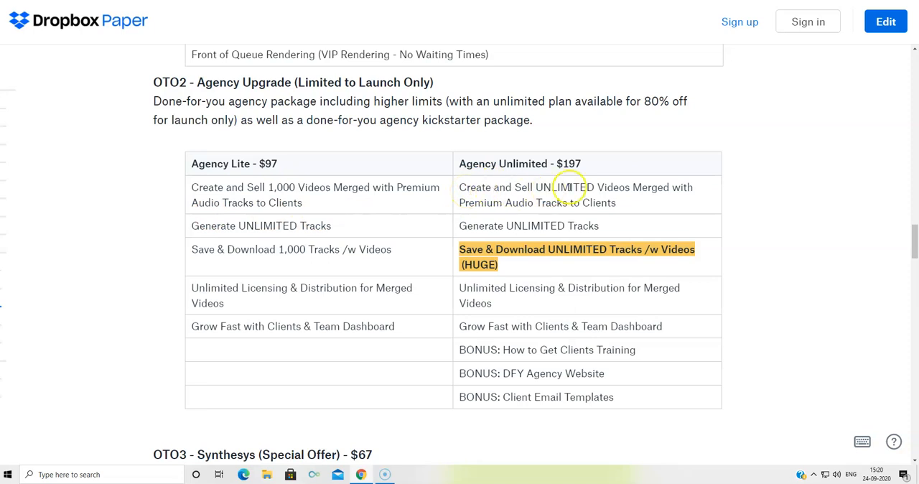
pyautogui.moveTo(185, 202)
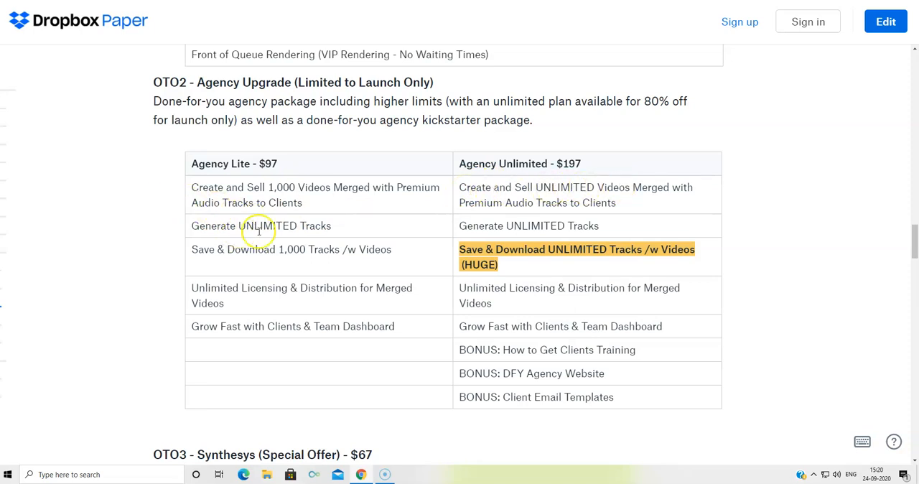
pyautogui.moveTo(187, 271)
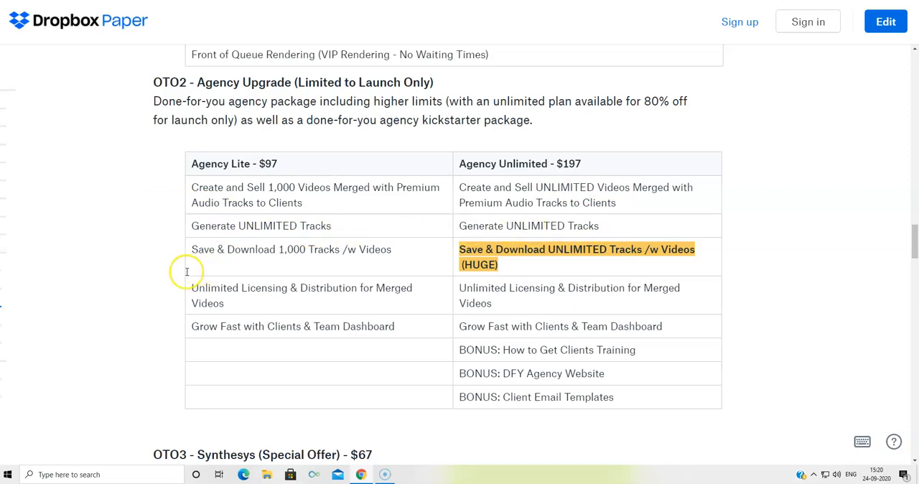
pyautogui.moveTo(245, 259)
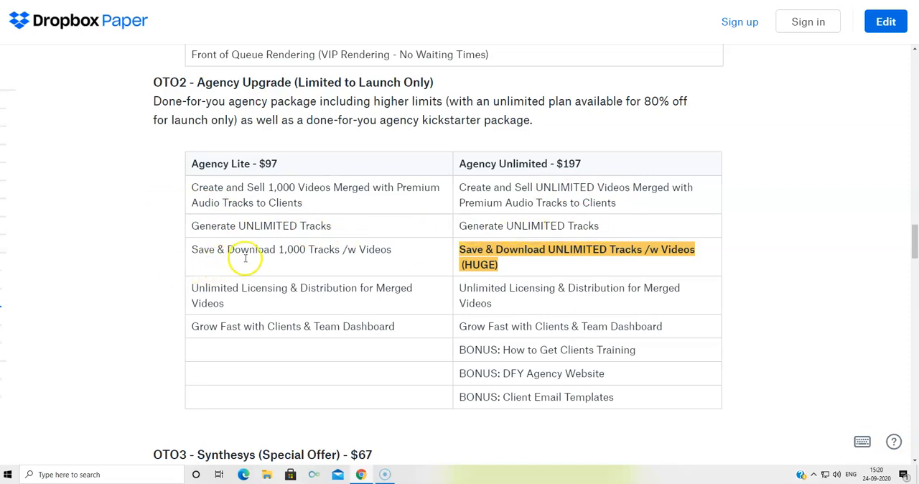
pyautogui.moveTo(525, 256)
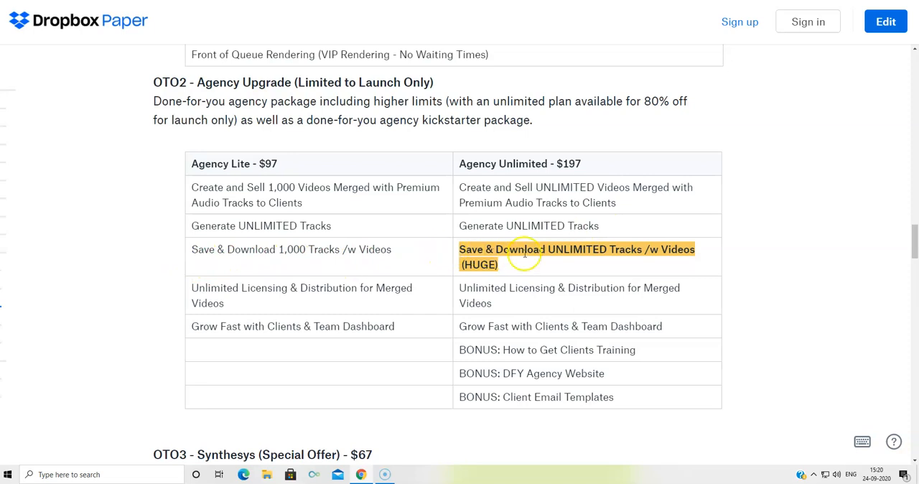
pyautogui.moveTo(564, 254)
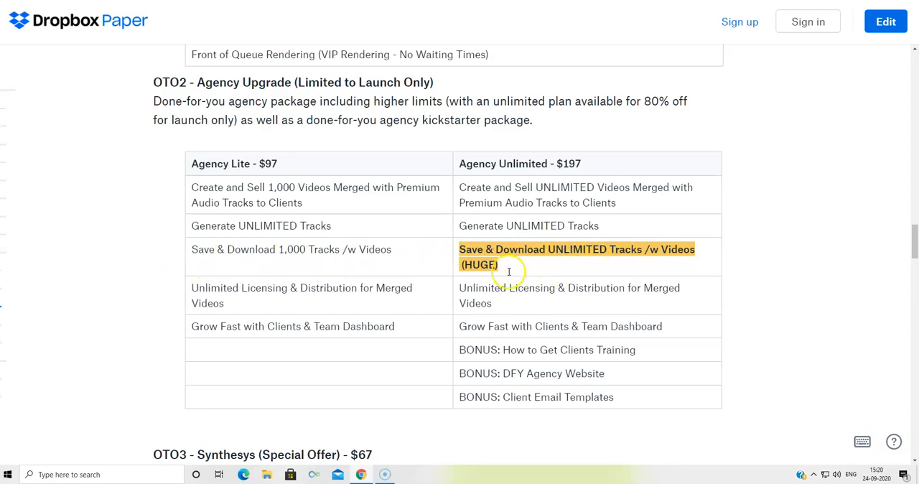
pyautogui.moveTo(256, 299)
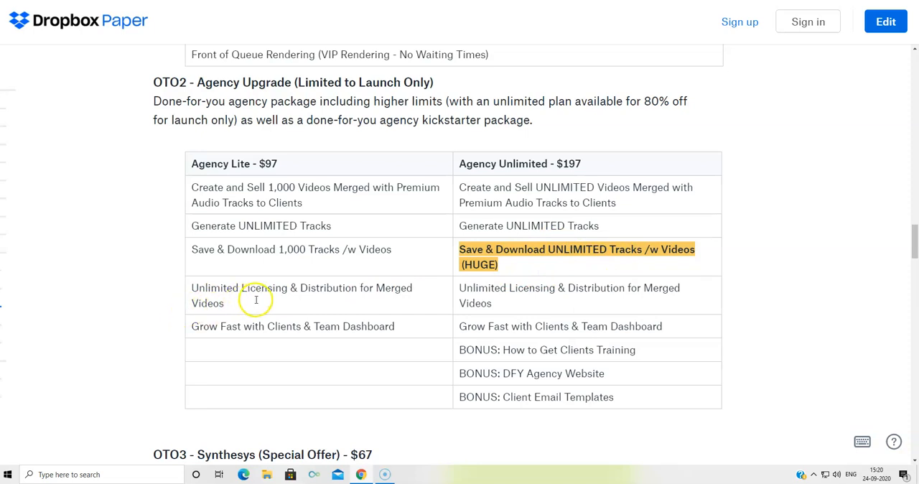
pyautogui.moveTo(467, 291)
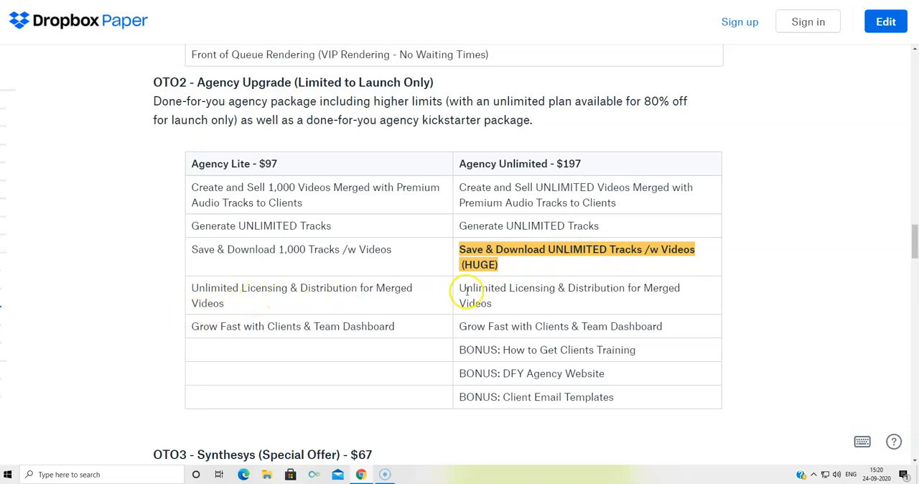
pyautogui.moveTo(597, 293)
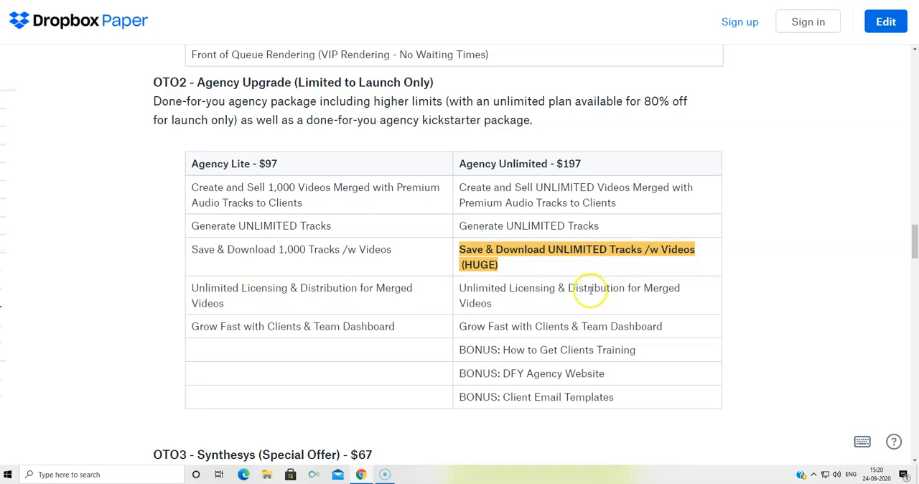
pyautogui.moveTo(312, 331)
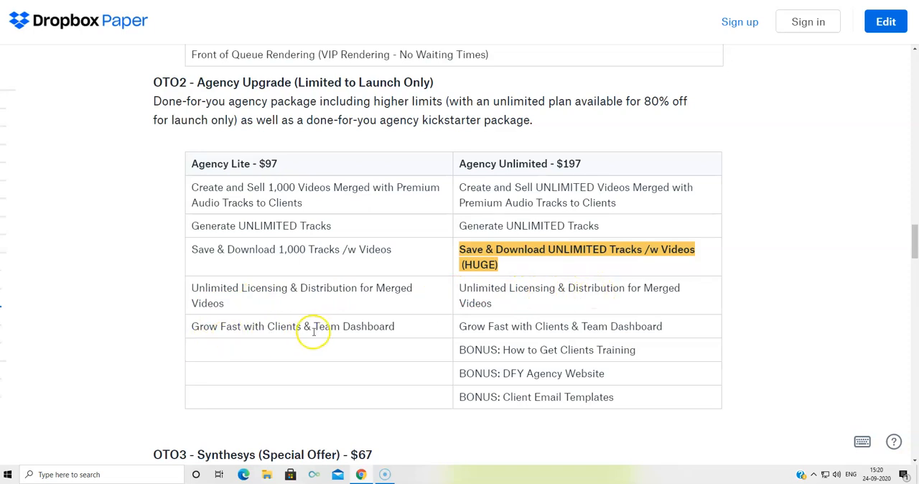
pyautogui.moveTo(530, 320)
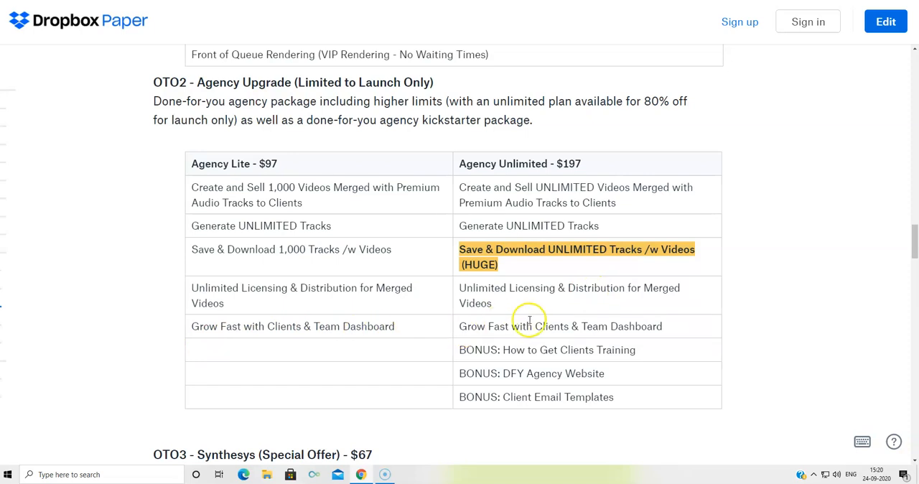
pyautogui.moveTo(490, 353)
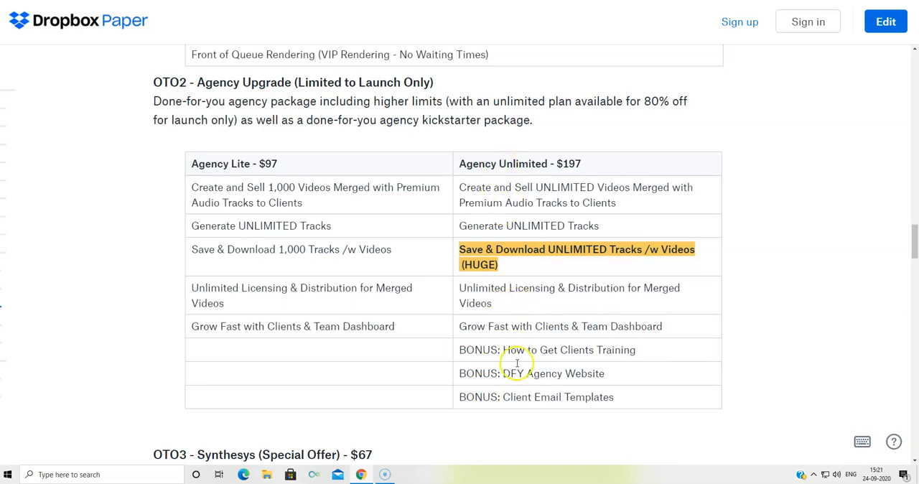
pyautogui.moveTo(611, 359)
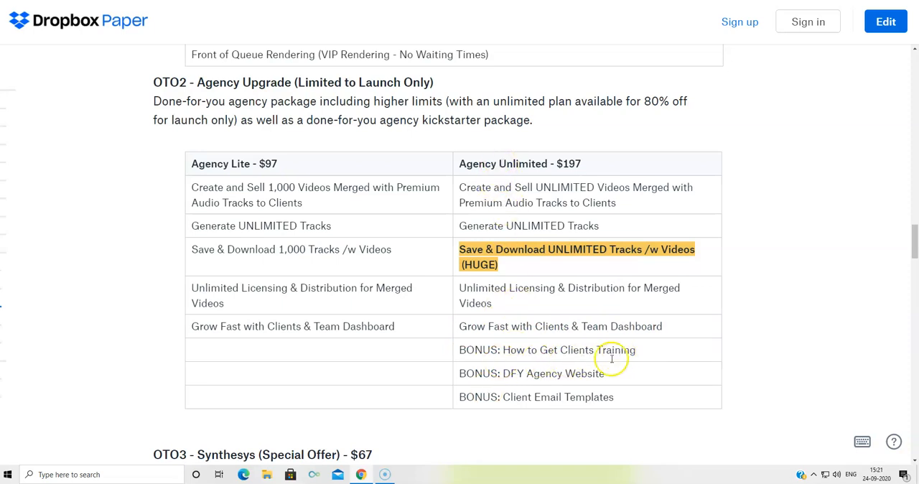
pyautogui.moveTo(501, 399)
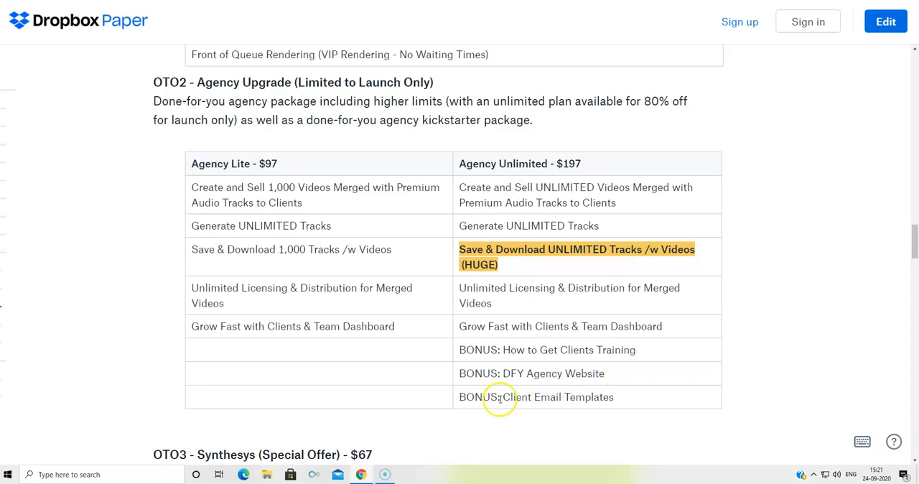
pyautogui.moveTo(564, 298)
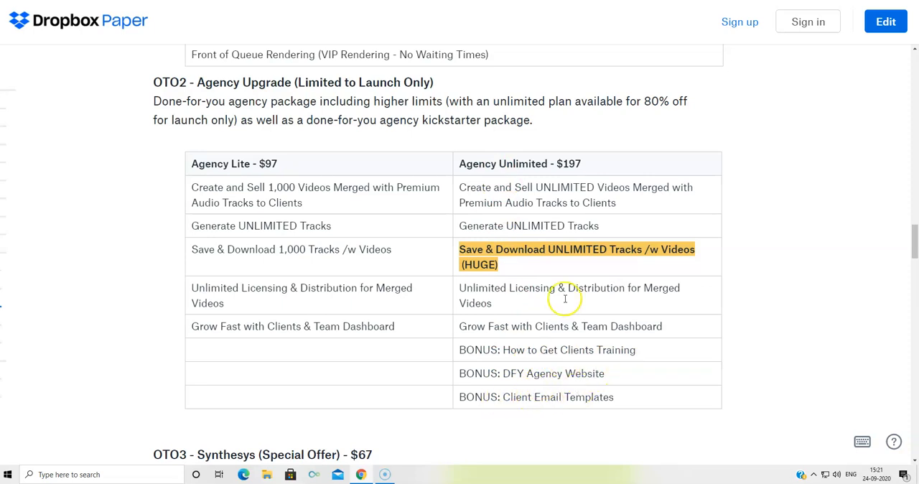
pyautogui.moveTo(543, 159)
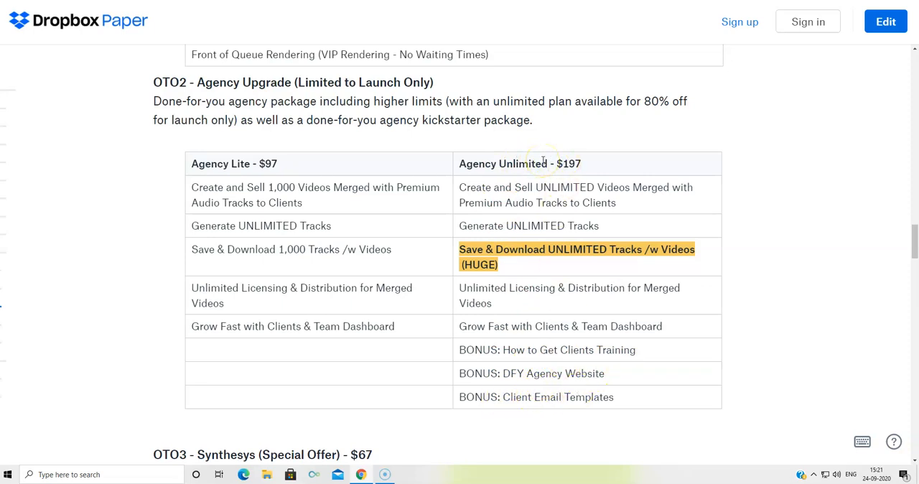
pyautogui.scroll(-3)
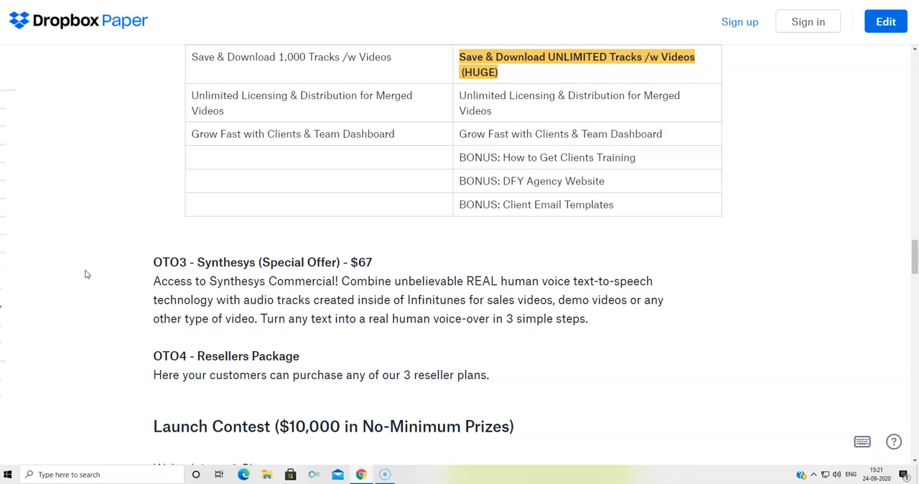
pyautogui.moveTo(227, 151)
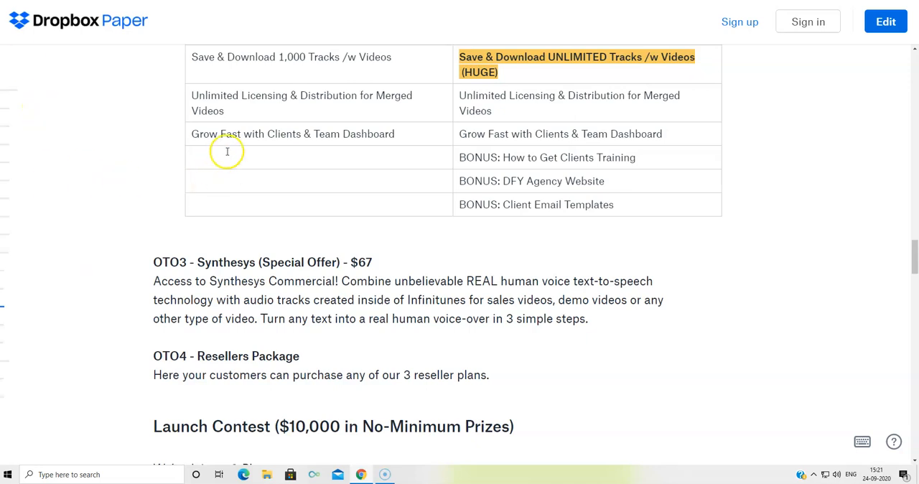
pyautogui.moveTo(202, 249)
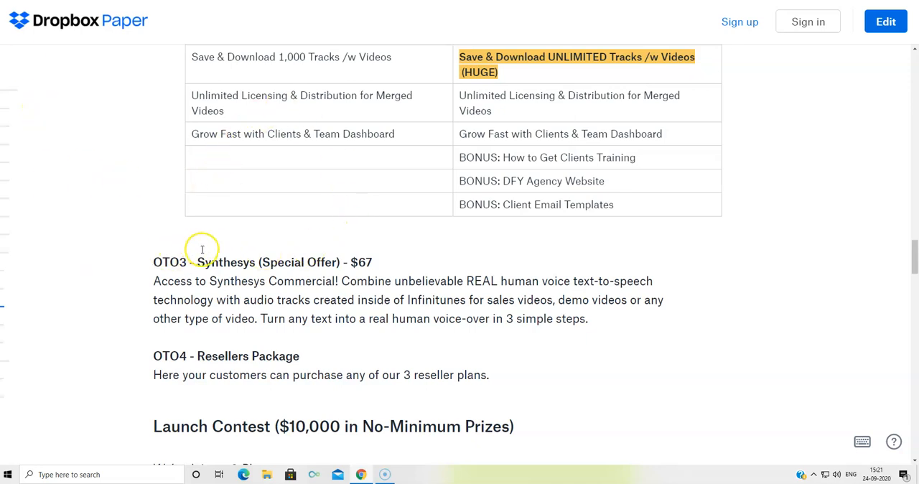
pyautogui.moveTo(173, 356)
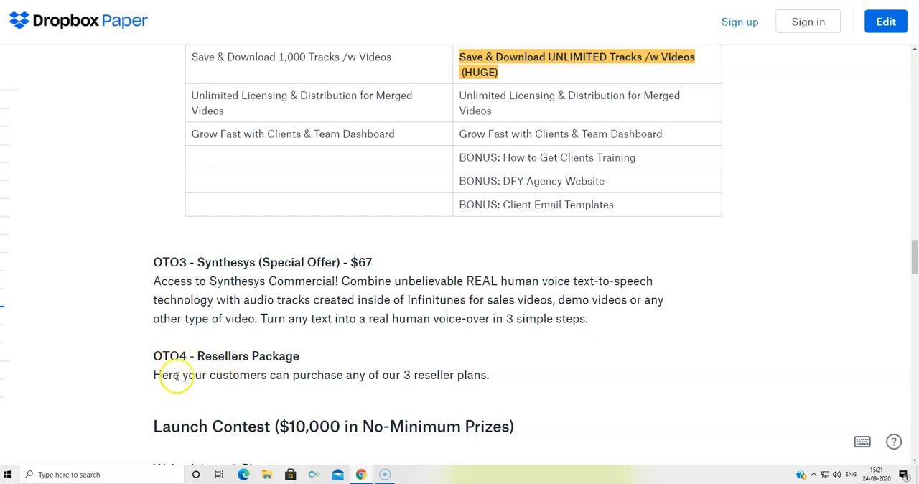
pyautogui.moveTo(317, 381)
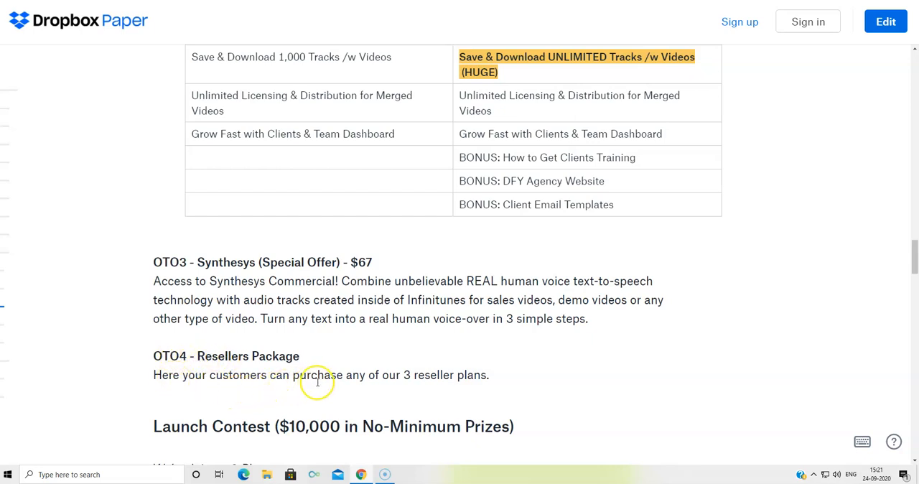
pyautogui.moveTo(379, 372)
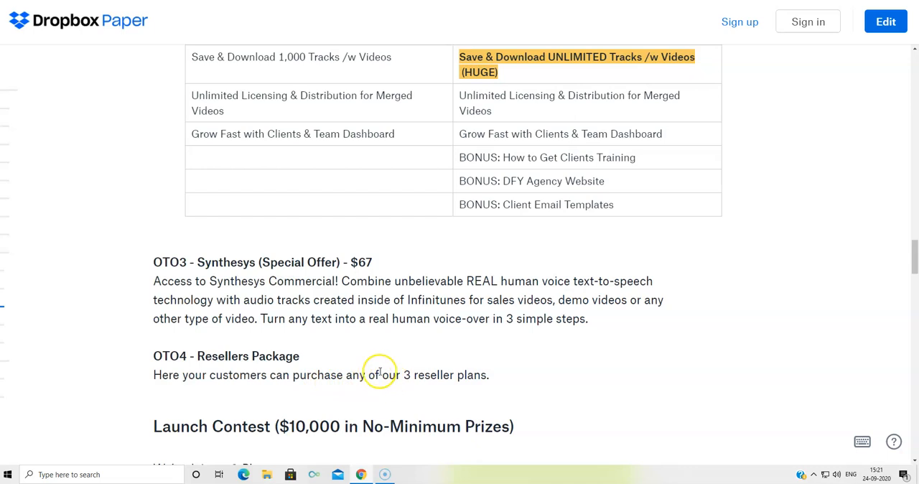
pyautogui.moveTo(479, 369)
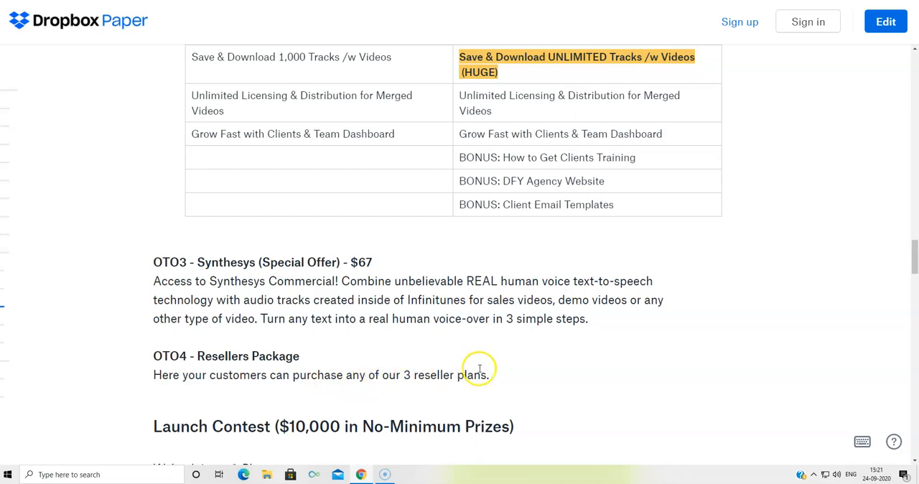
pyautogui.moveTo(297, 256)
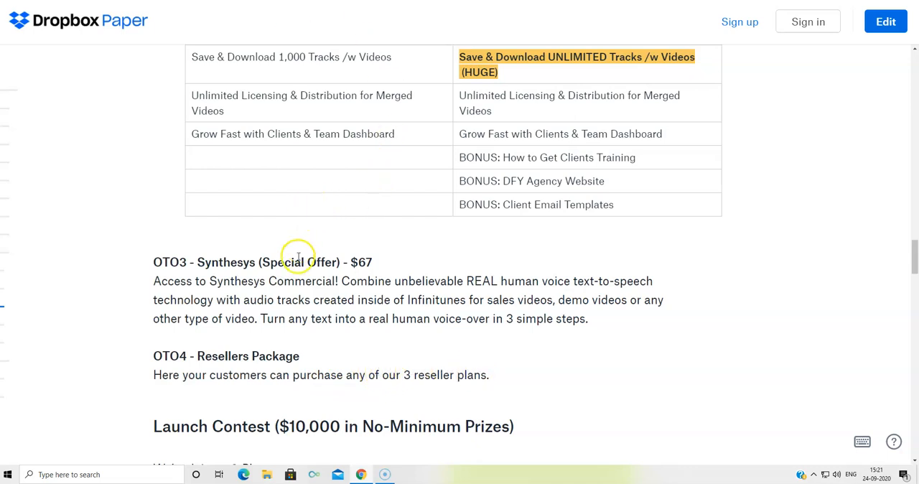
# Scroll back up through the Dropbox Paper pricing tables to the OTO1 Pro License section.
pyautogui.scroll(3)
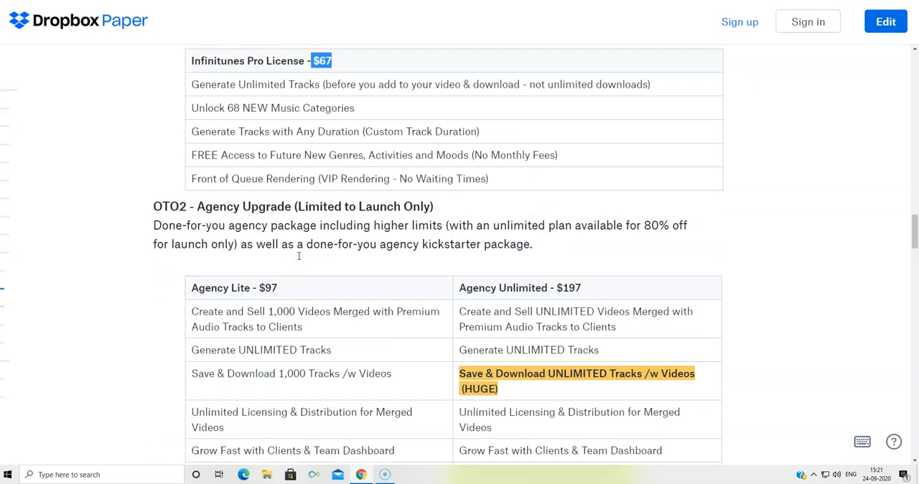
pyautogui.scroll(3)
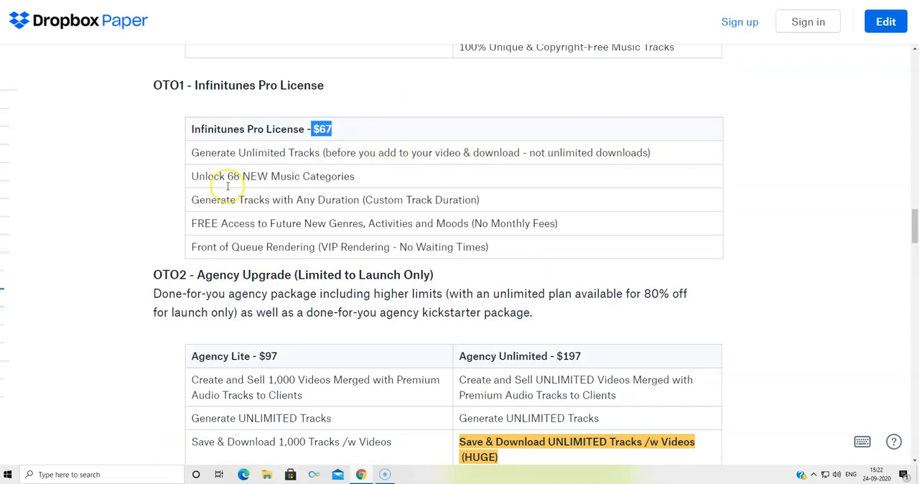
pyautogui.scroll(3)
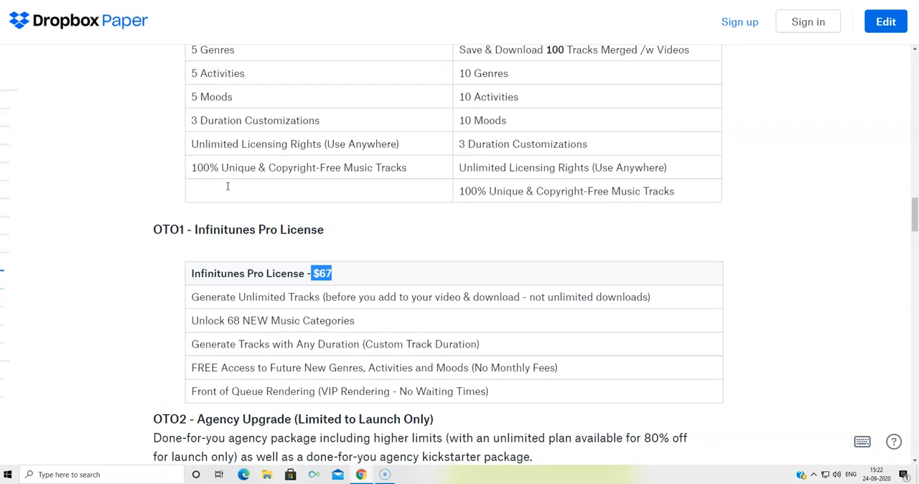
pyautogui.scroll(3)
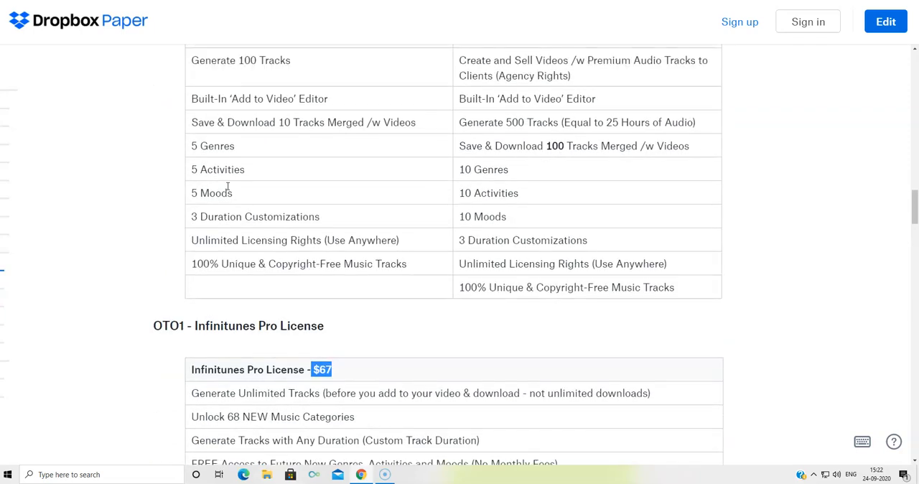
pyautogui.scroll(3)
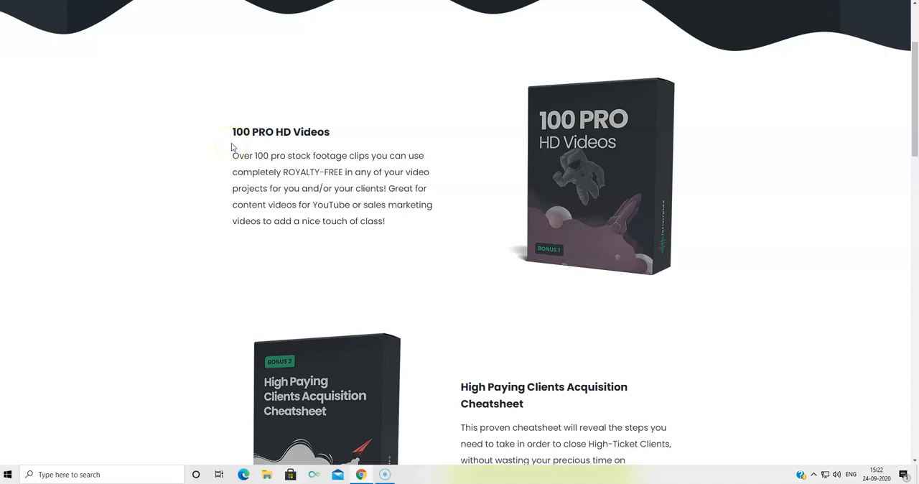
pyautogui.scroll(-3)
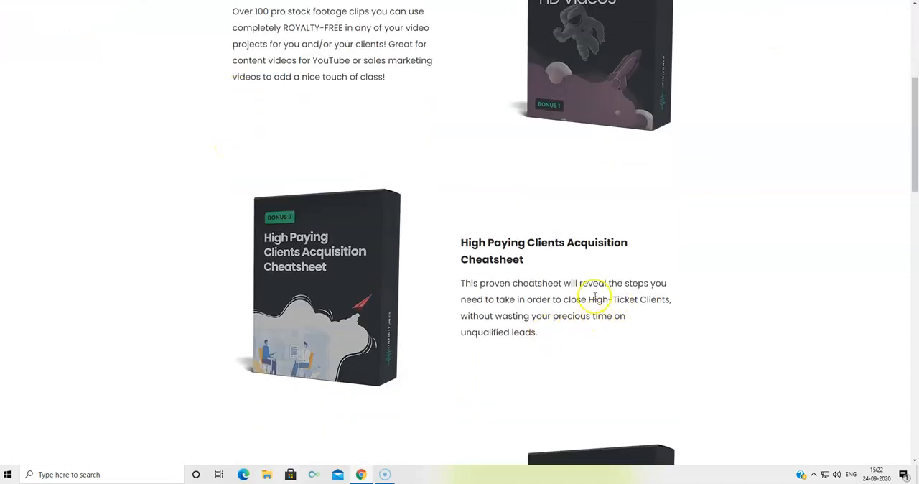
pyautogui.scroll(-3)
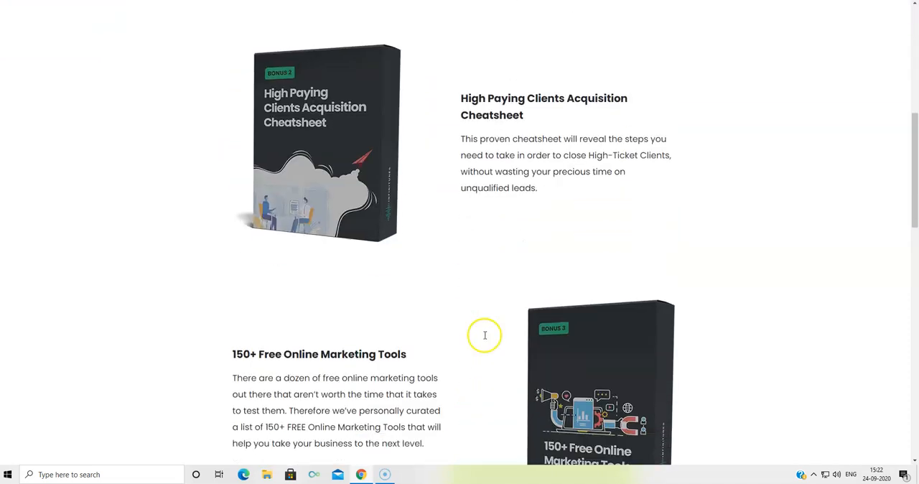
pyautogui.moveTo(256, 354)
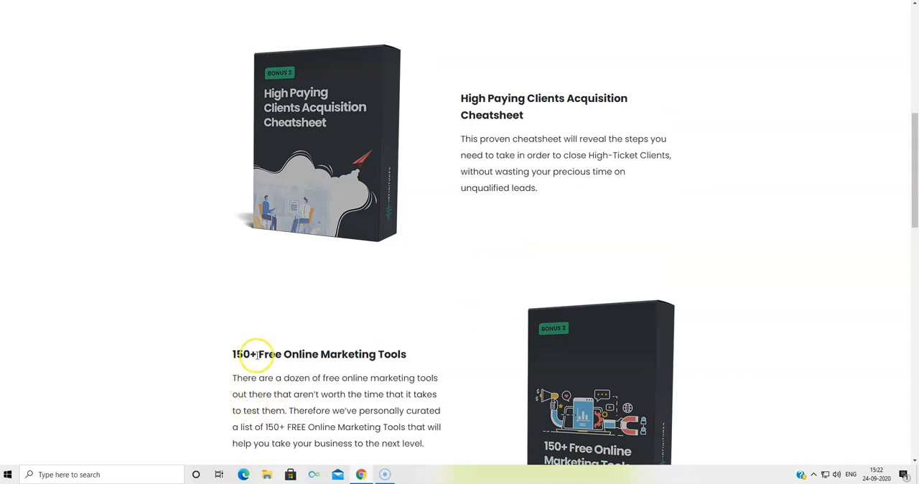
pyautogui.scroll(-3)
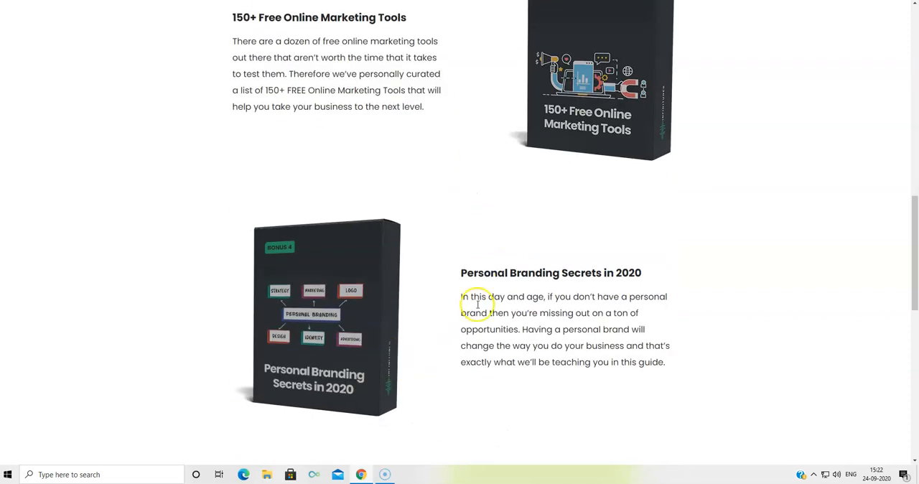
pyautogui.moveTo(497, 279)
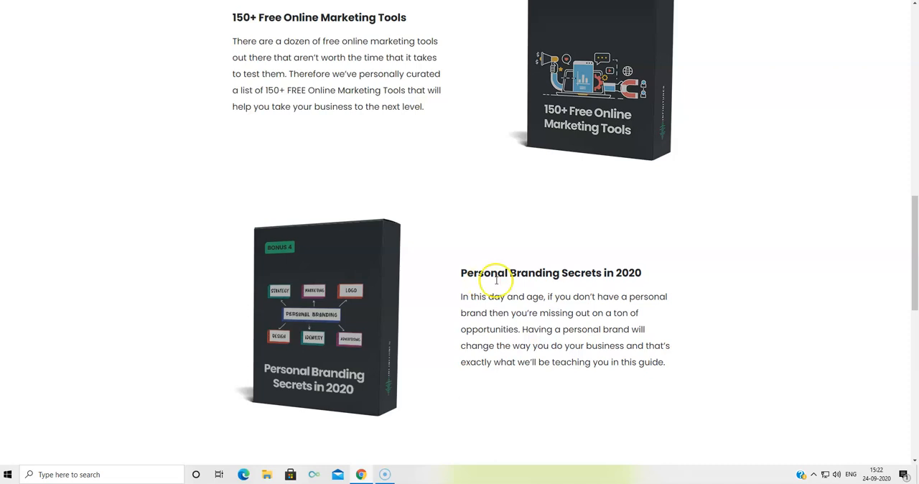
pyautogui.scroll(-3)
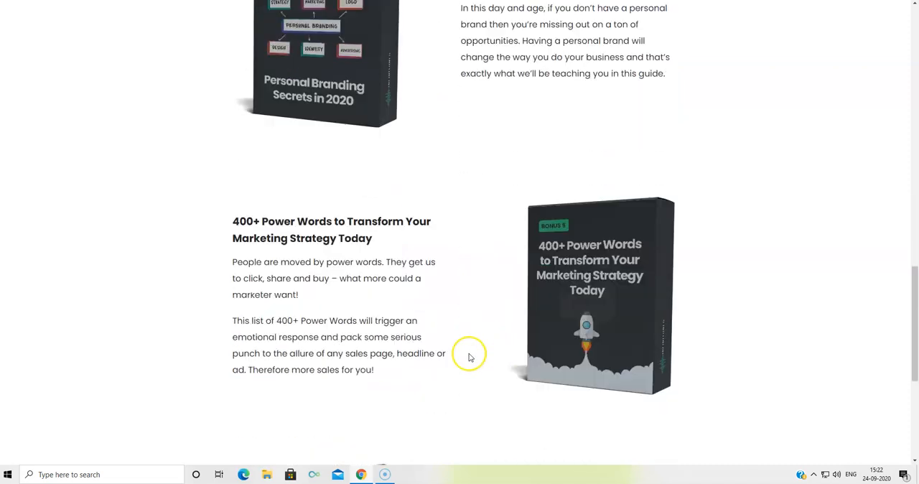
pyautogui.moveTo(309, 303)
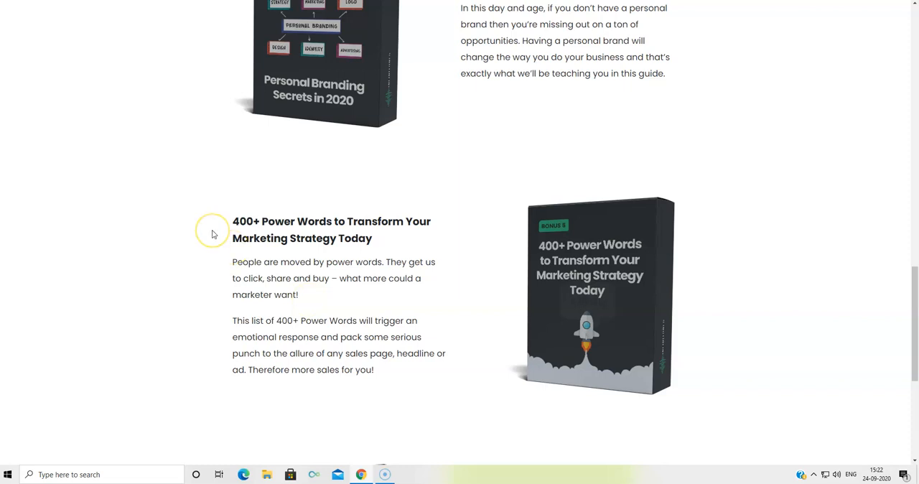
pyautogui.moveTo(324, 224)
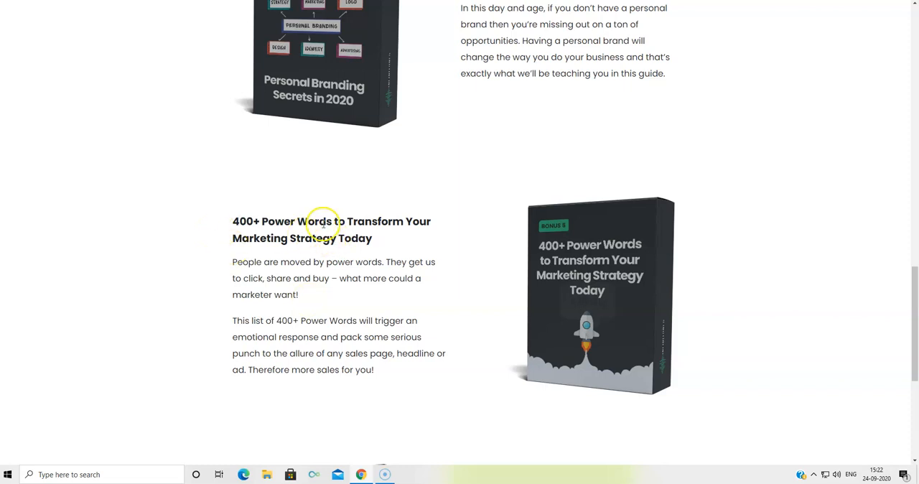
pyautogui.scroll(-3)
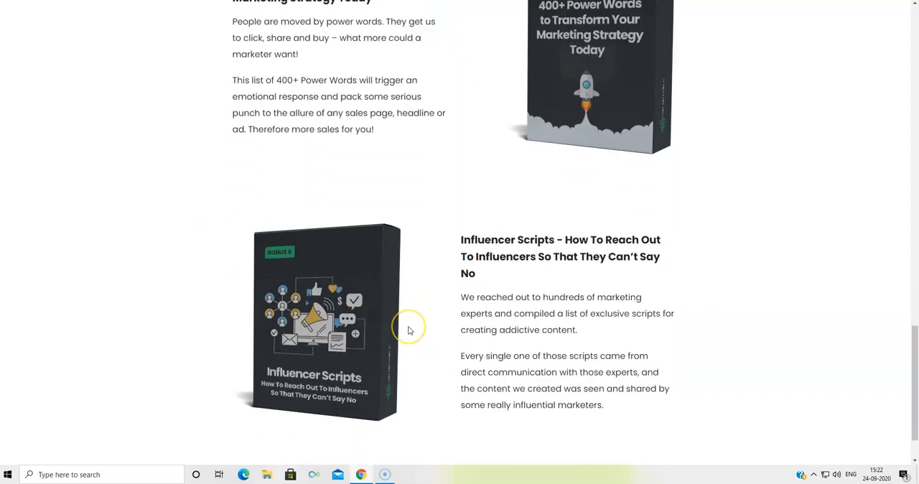
pyautogui.moveTo(410, 330)
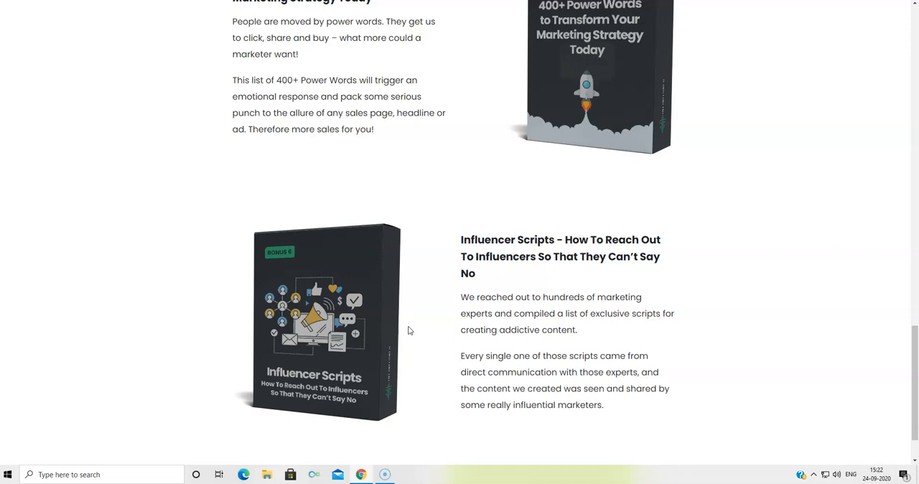
pyautogui.scroll(-3)
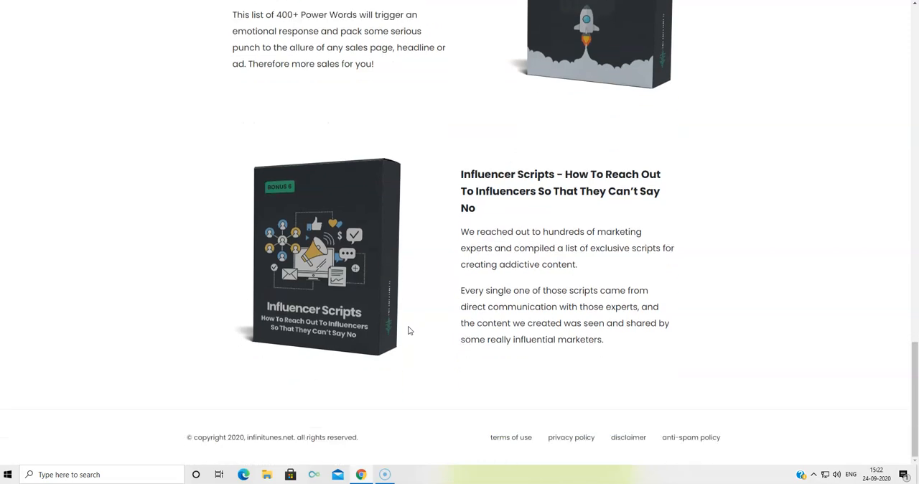
pyautogui.scroll(3)
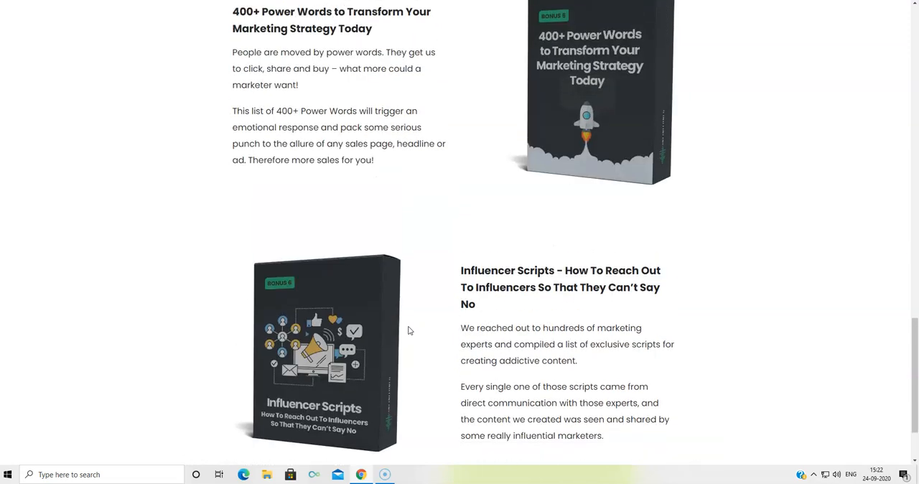
pyautogui.scroll(3)
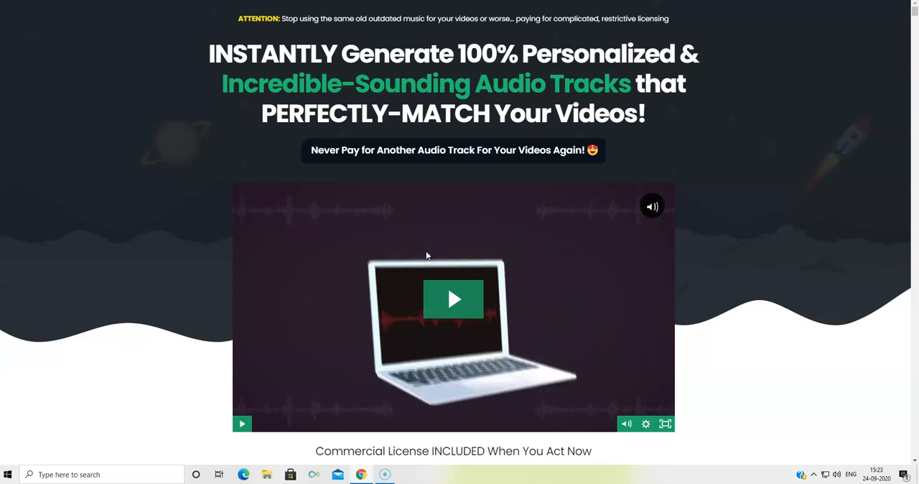
# Start the promo video at the top of the Infinitunes sales page.
pyautogui.click(453, 299)
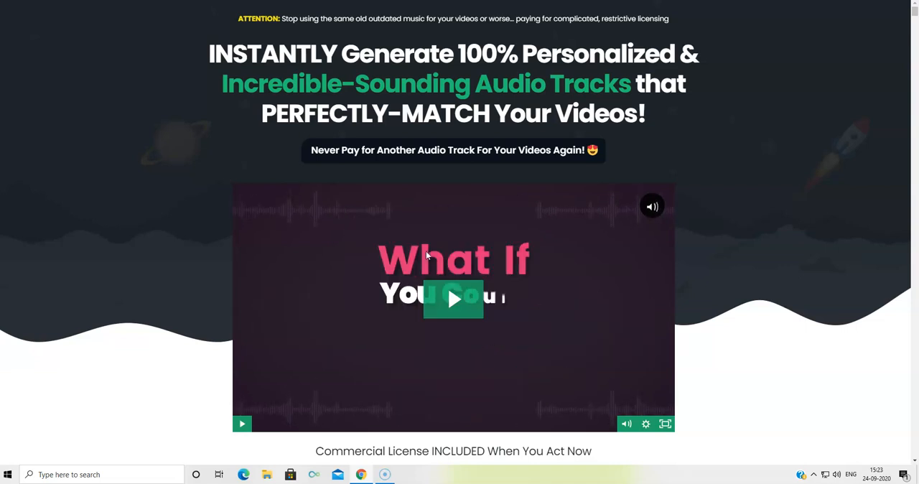